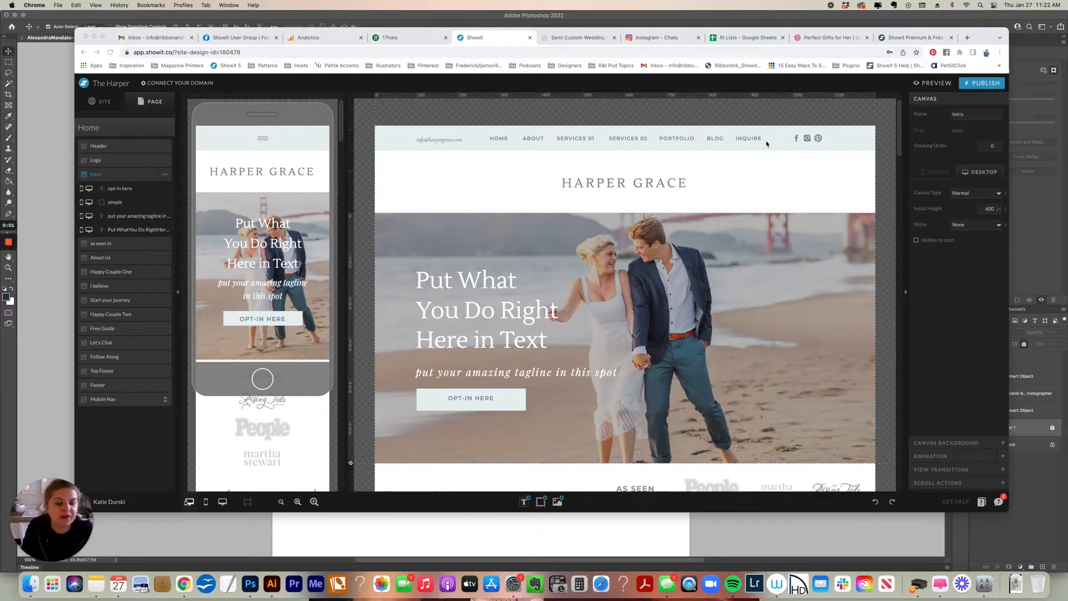
pyautogui.moveTo(683, 272)
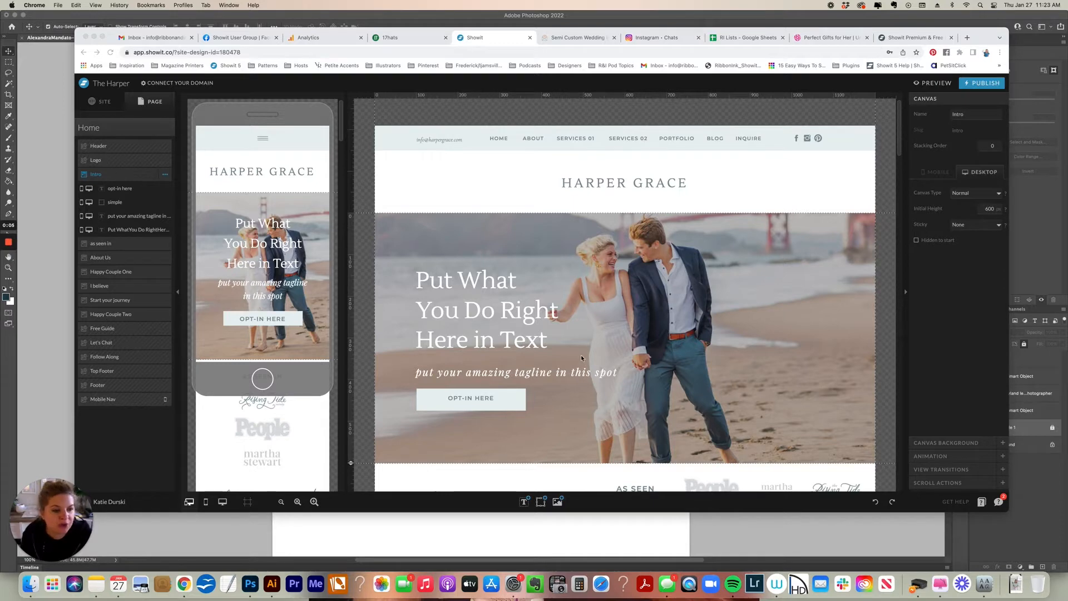
pyautogui.moveTo(554, 251)
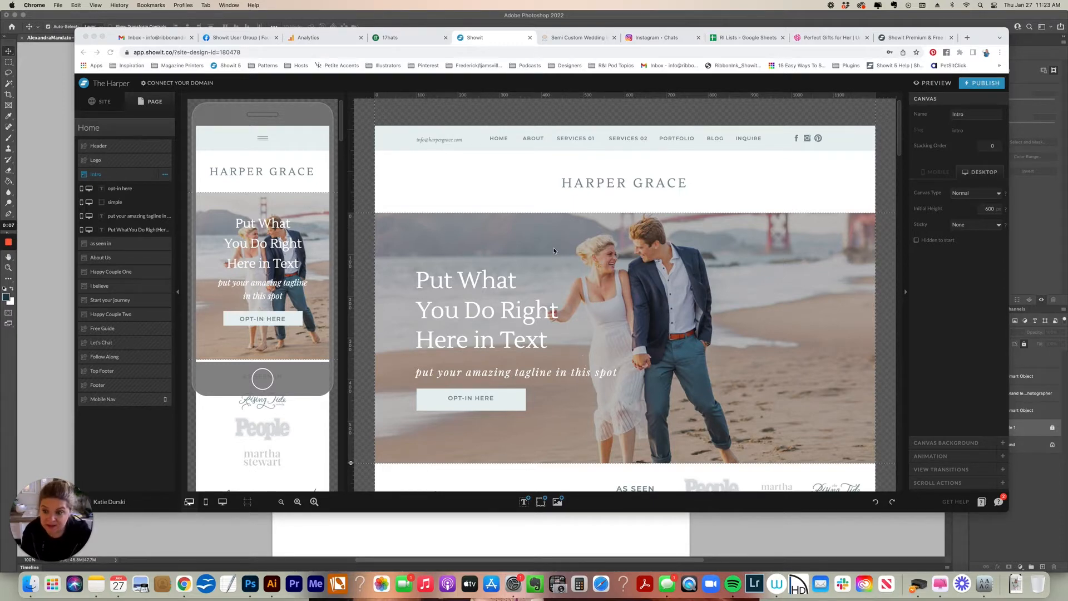
pyautogui.moveTo(417, 270)
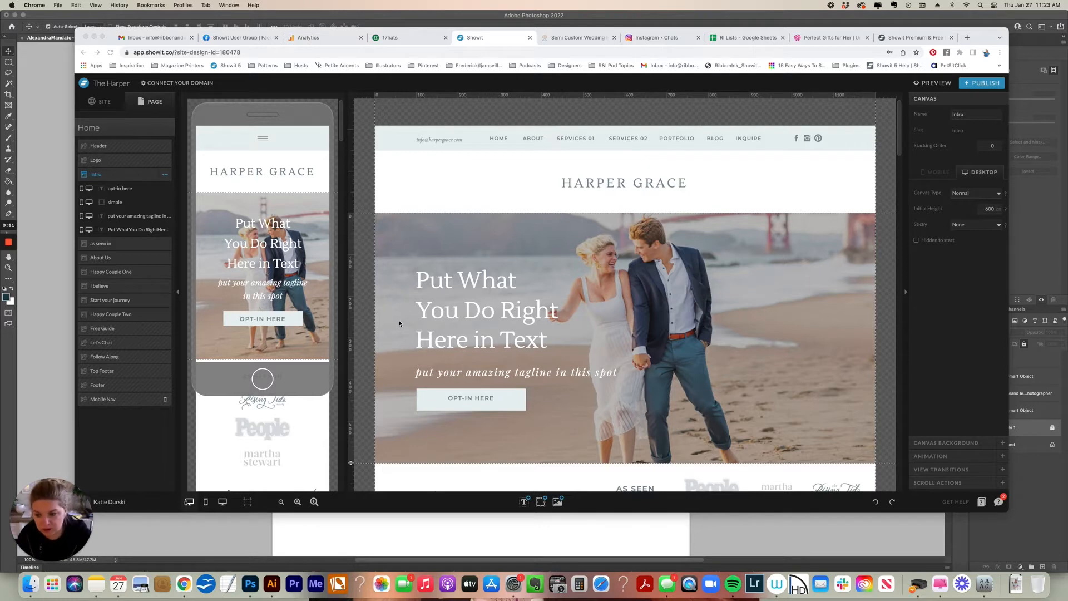
pyautogui.moveTo(526, 164)
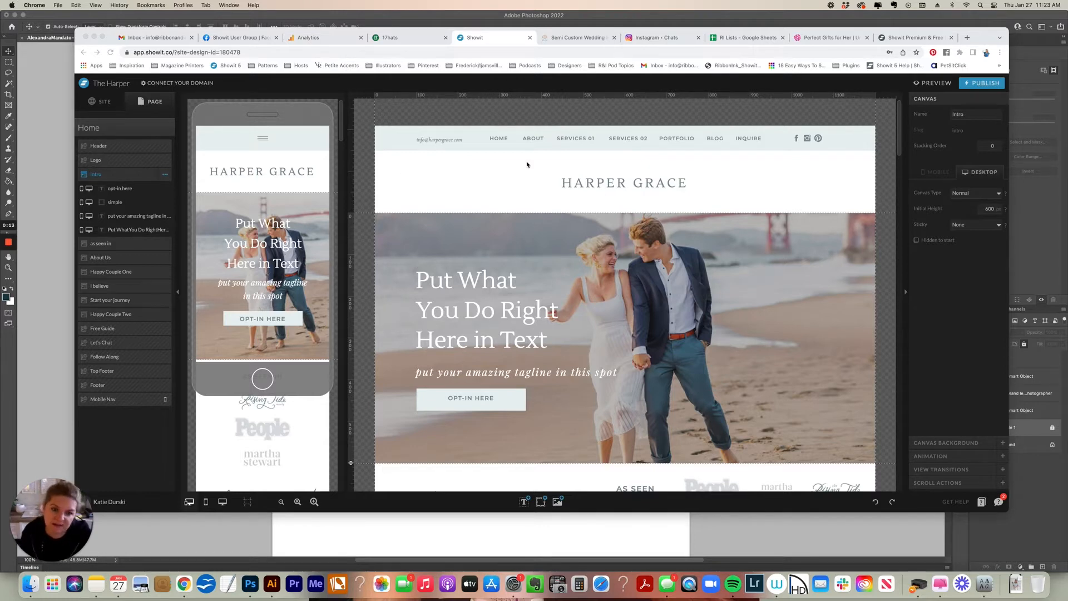
pyautogui.moveTo(453, 307)
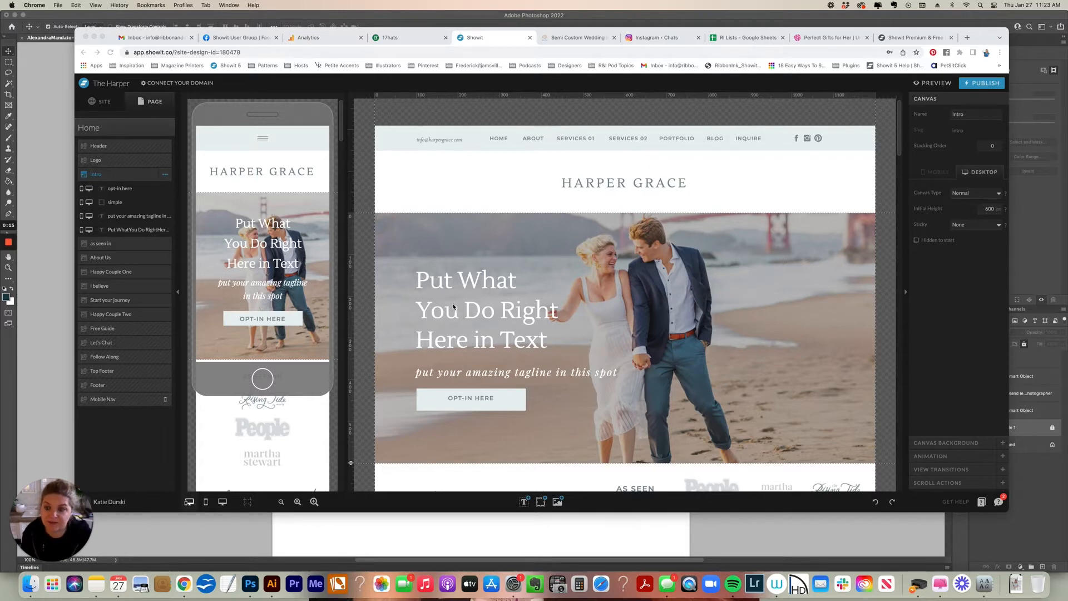
pyautogui.moveTo(665, 367)
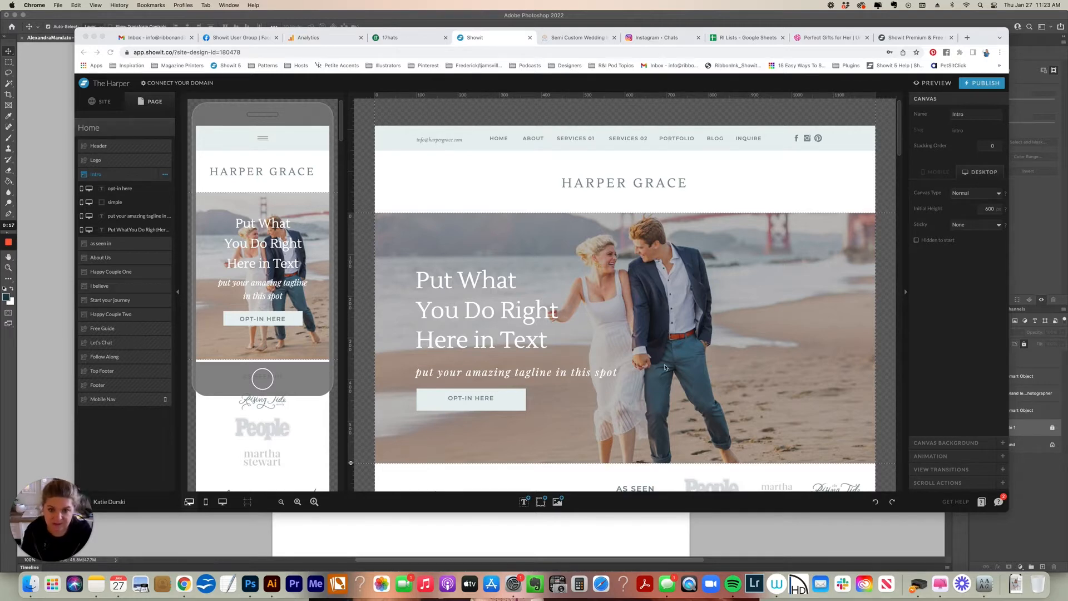
pyautogui.moveTo(454, 404)
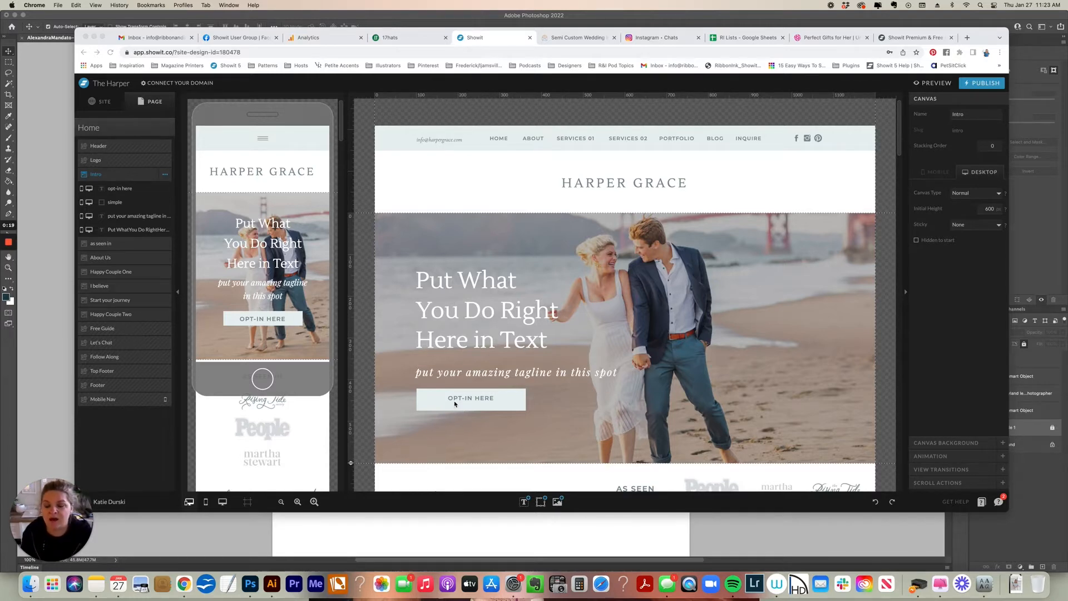
# Set the OPT-IN HERE button's link type to Page and show the site pages list.
pyautogui.click(469, 399)
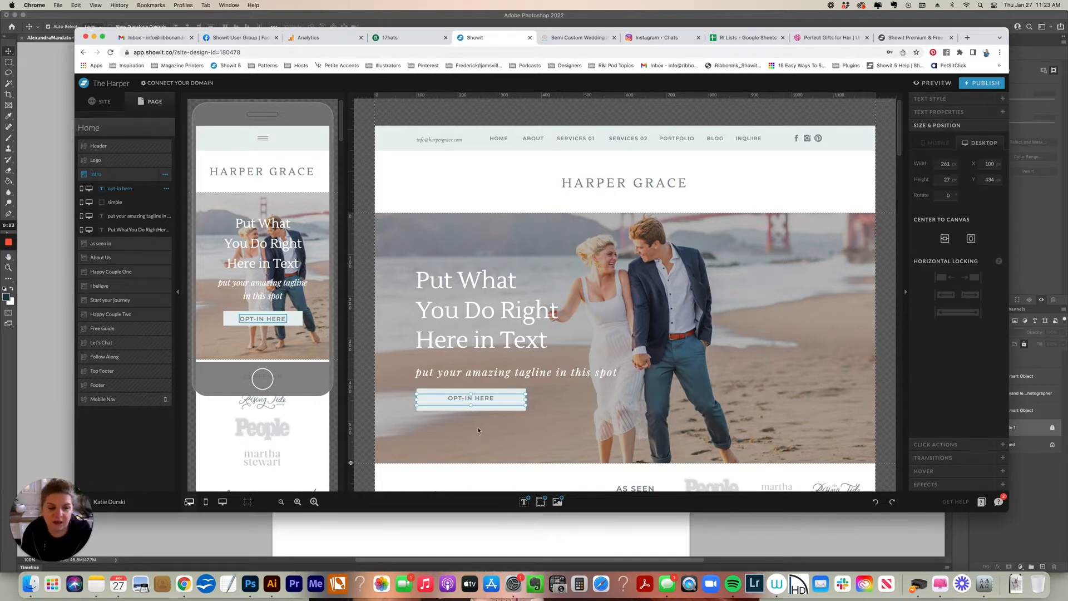
pyautogui.moveTo(473, 434)
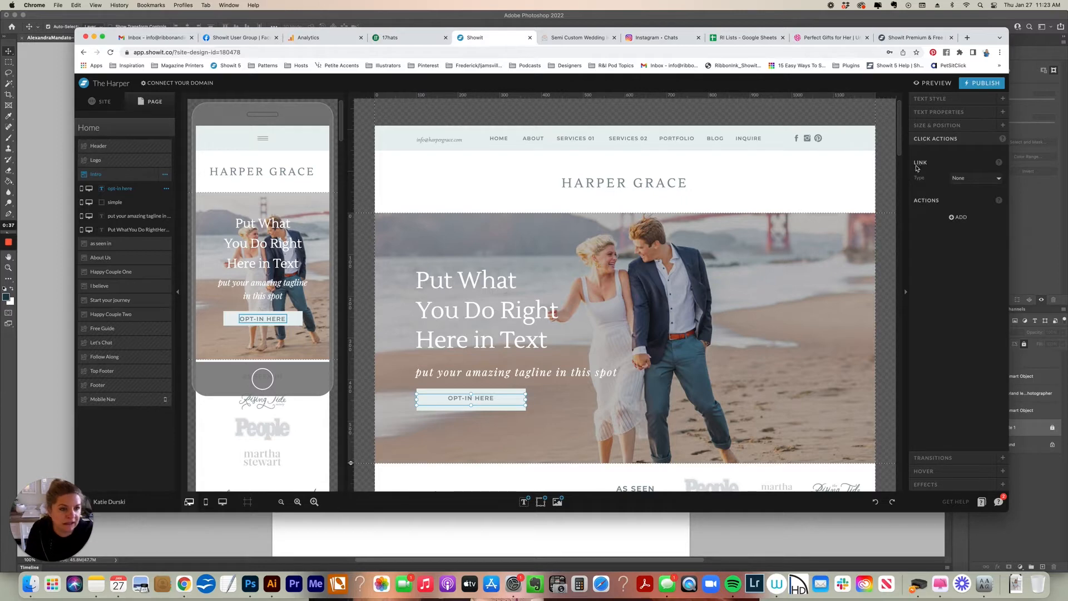
pyautogui.moveTo(928, 260)
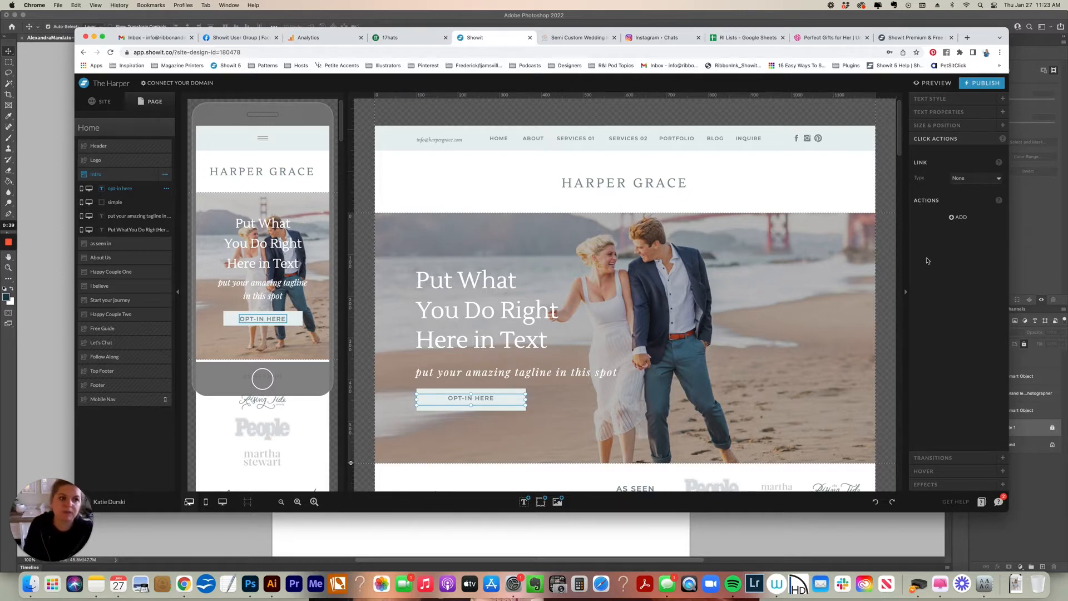
pyautogui.click(974, 178)
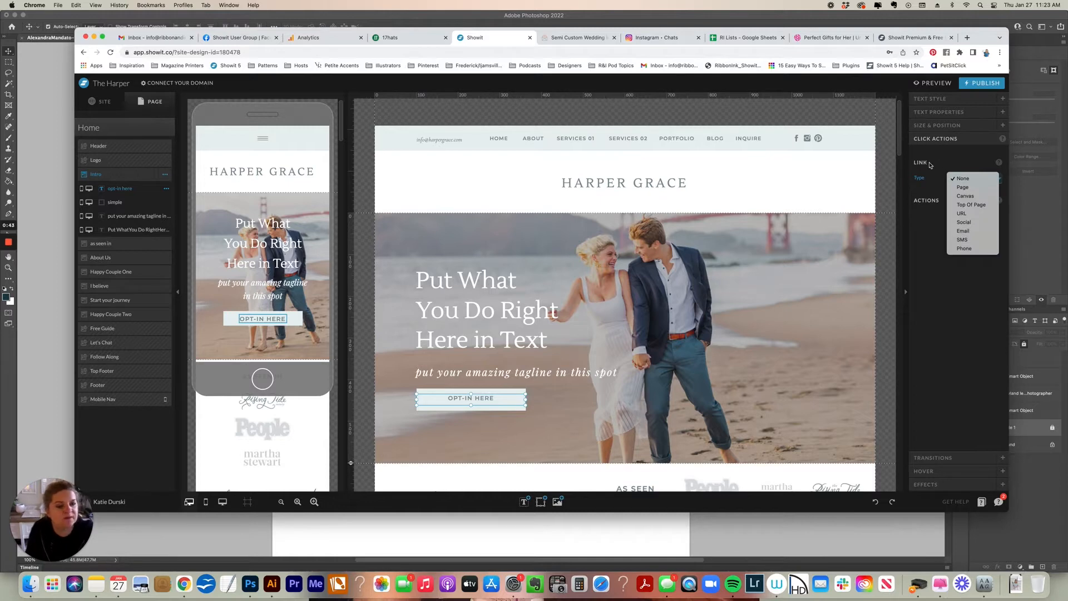
pyautogui.moveTo(962, 186)
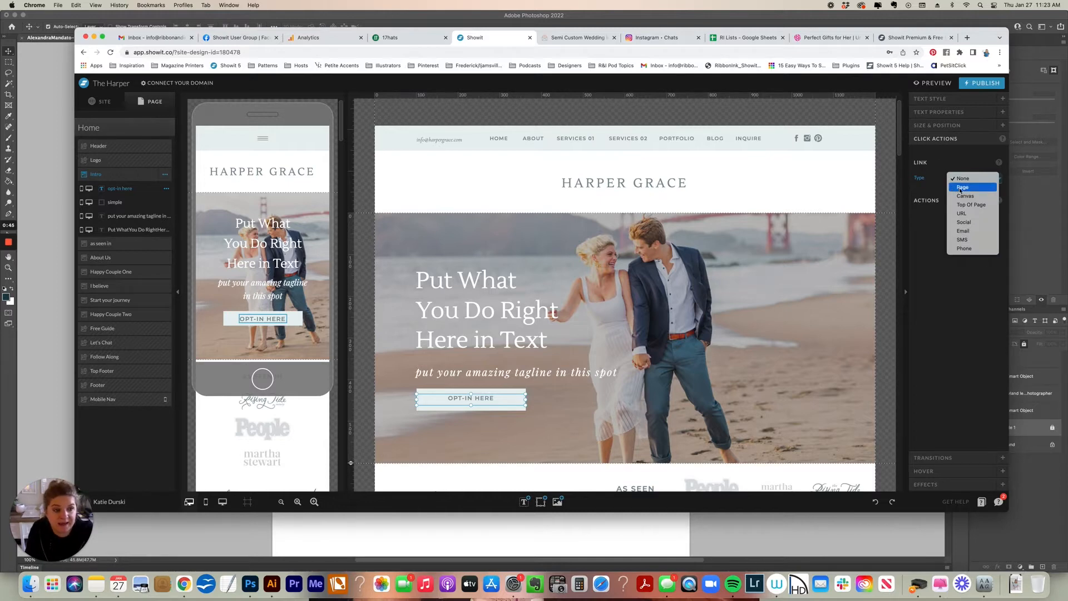
pyautogui.click(962, 187)
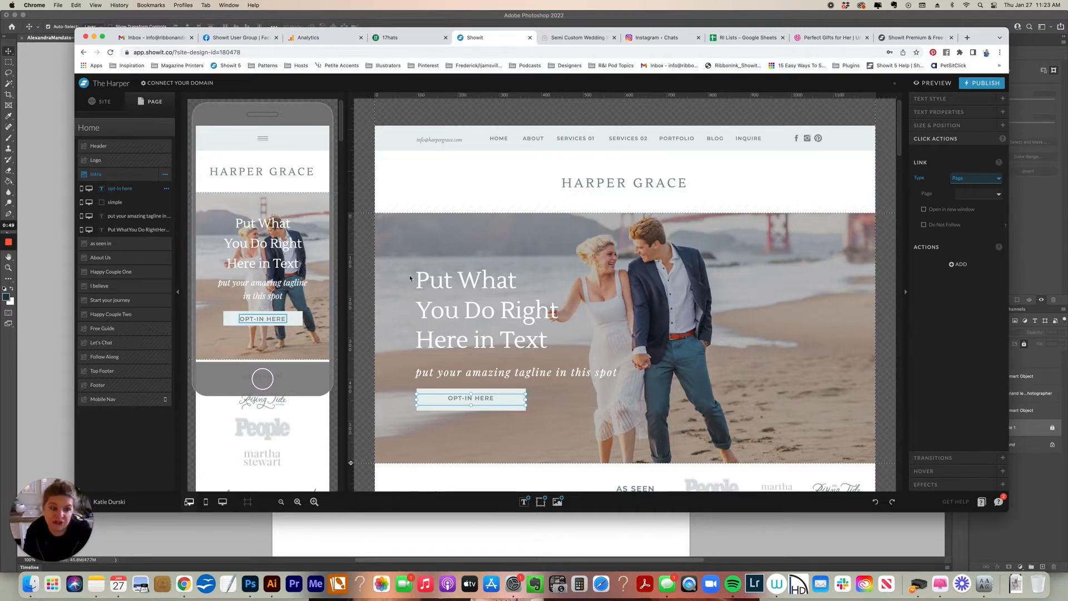
pyautogui.click(976, 192)
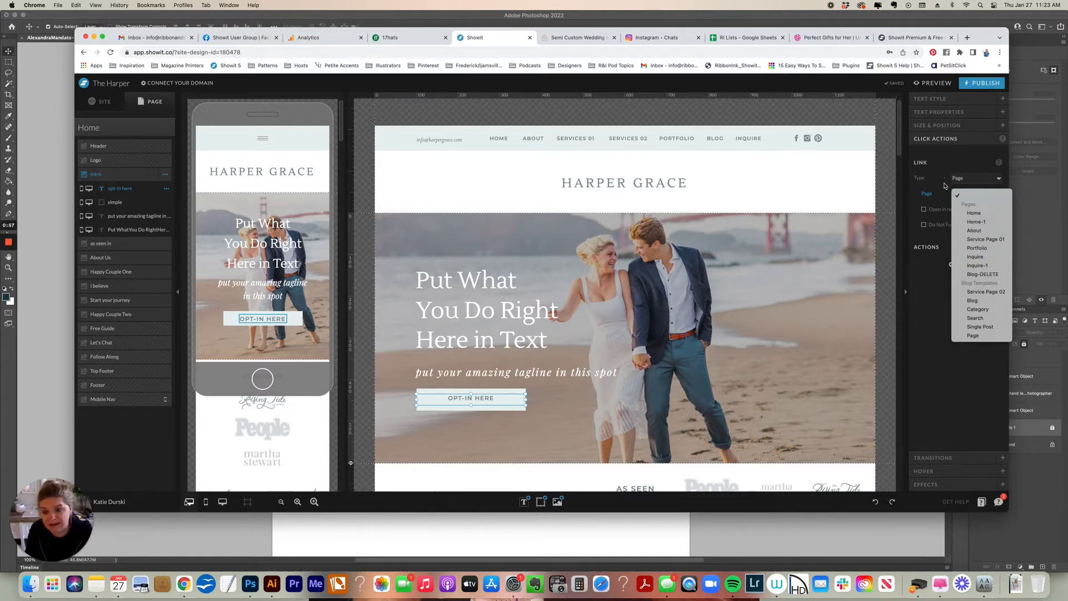
# Change the OPT-IN HERE button's link type to Canvas and scroll through the homepage canvases.
pyautogui.click(976, 178)
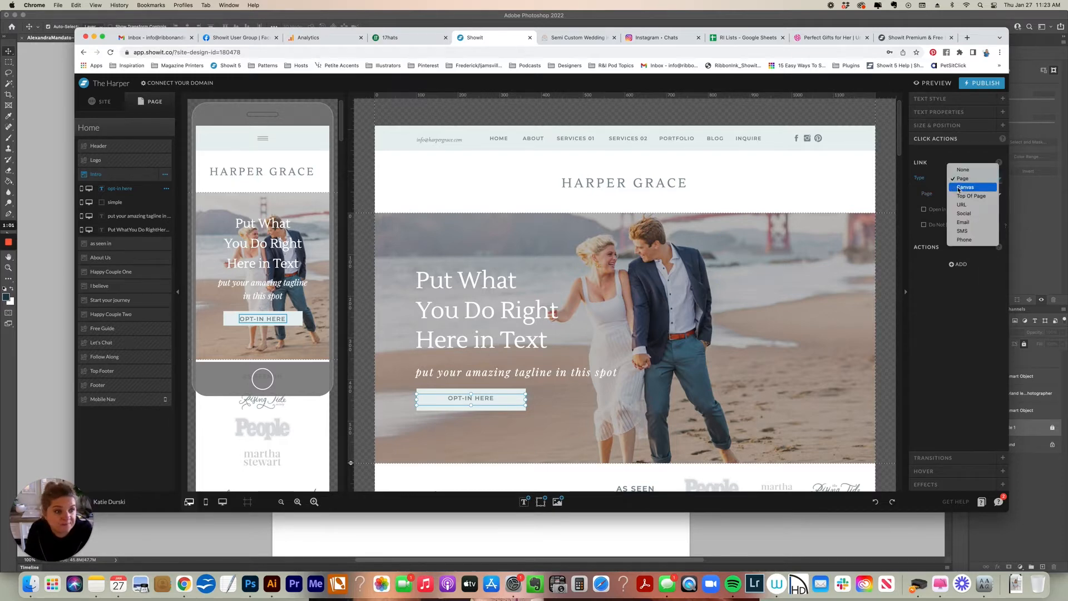
pyautogui.click(966, 187)
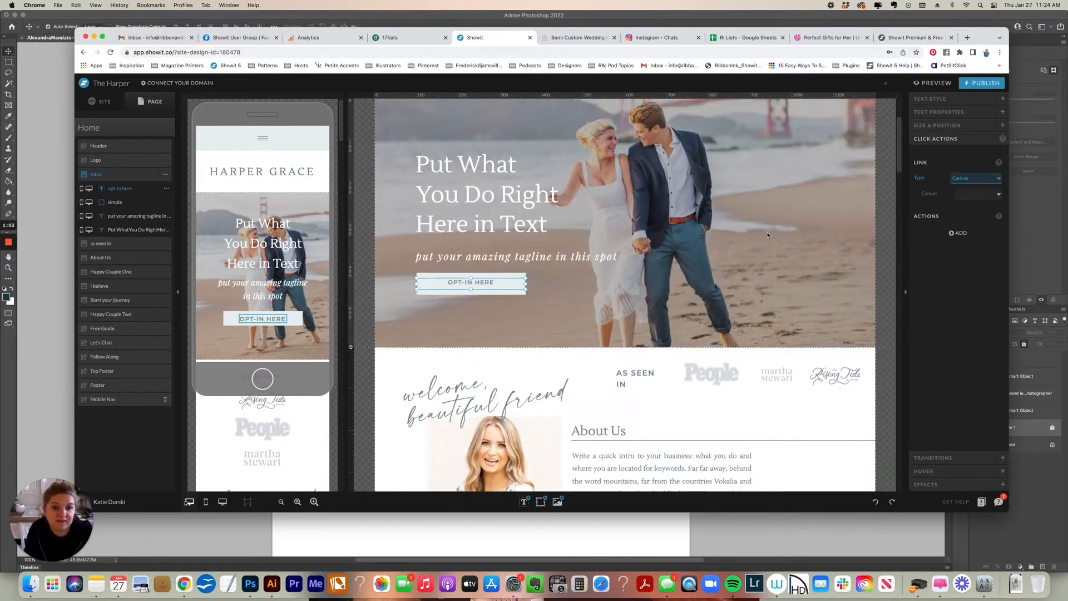
pyautogui.scroll(-3)
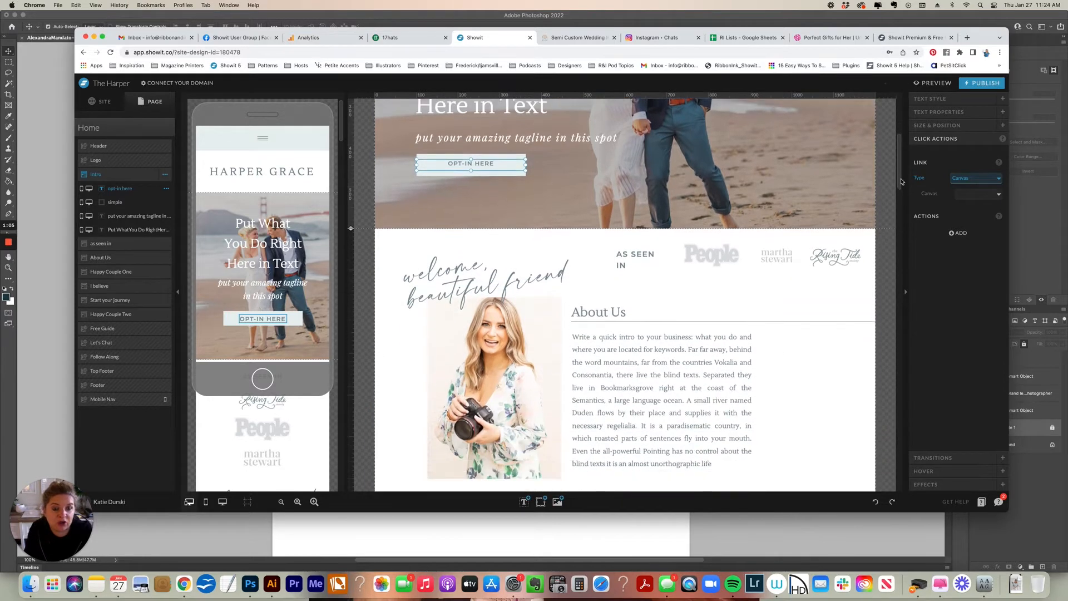
pyautogui.scroll(-3)
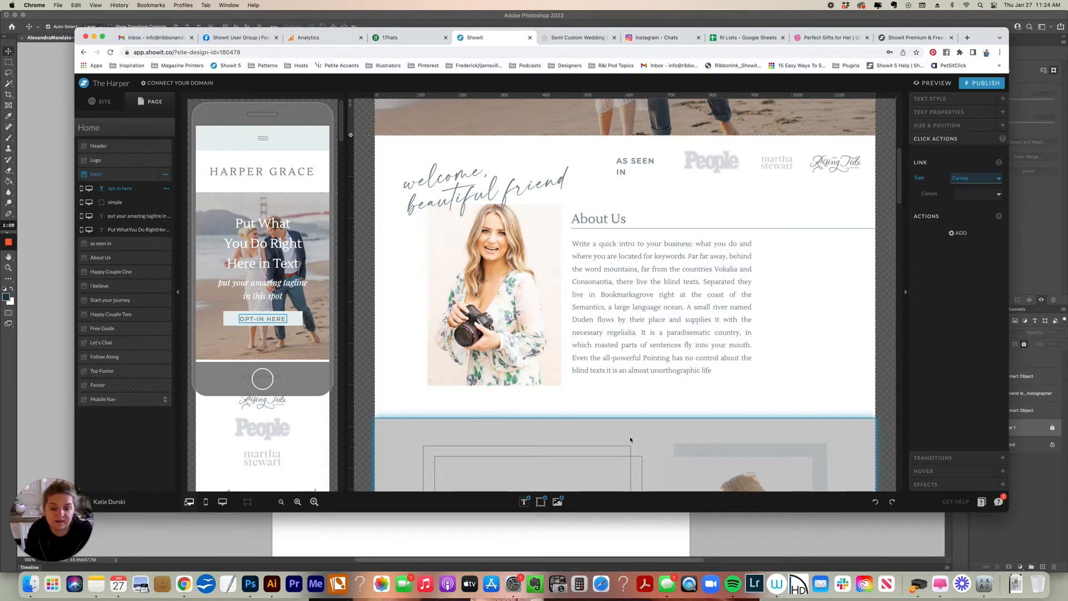
pyautogui.click(634, 160)
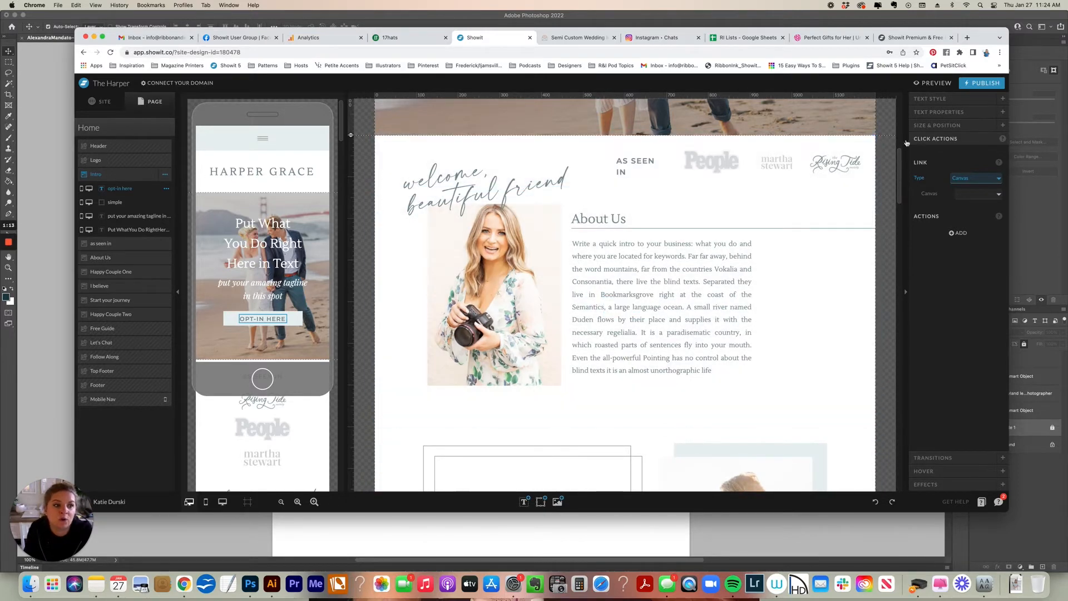
pyautogui.scroll(3)
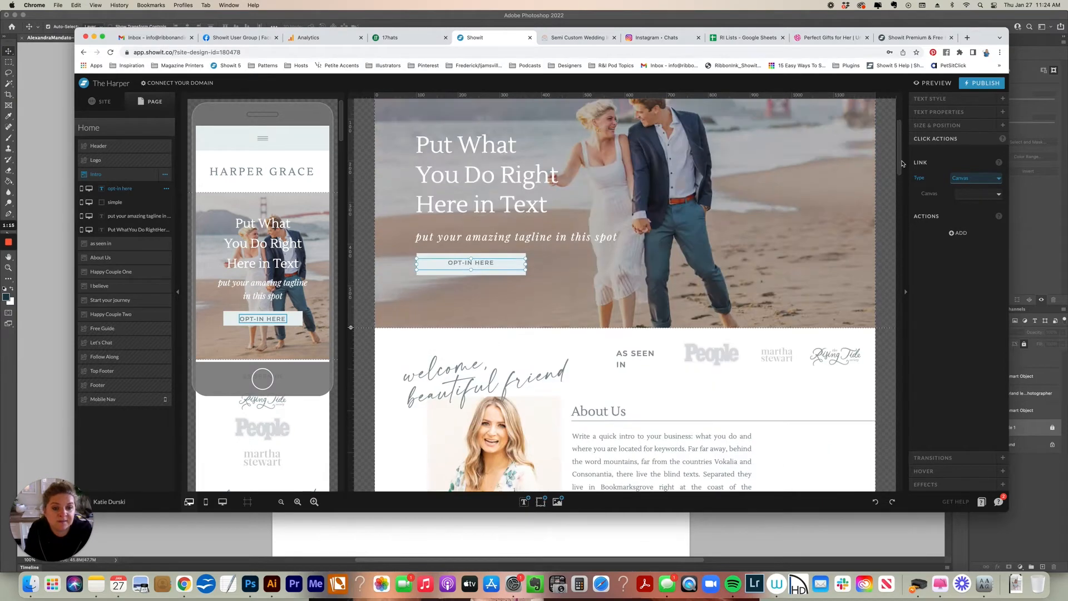
pyautogui.scroll(3)
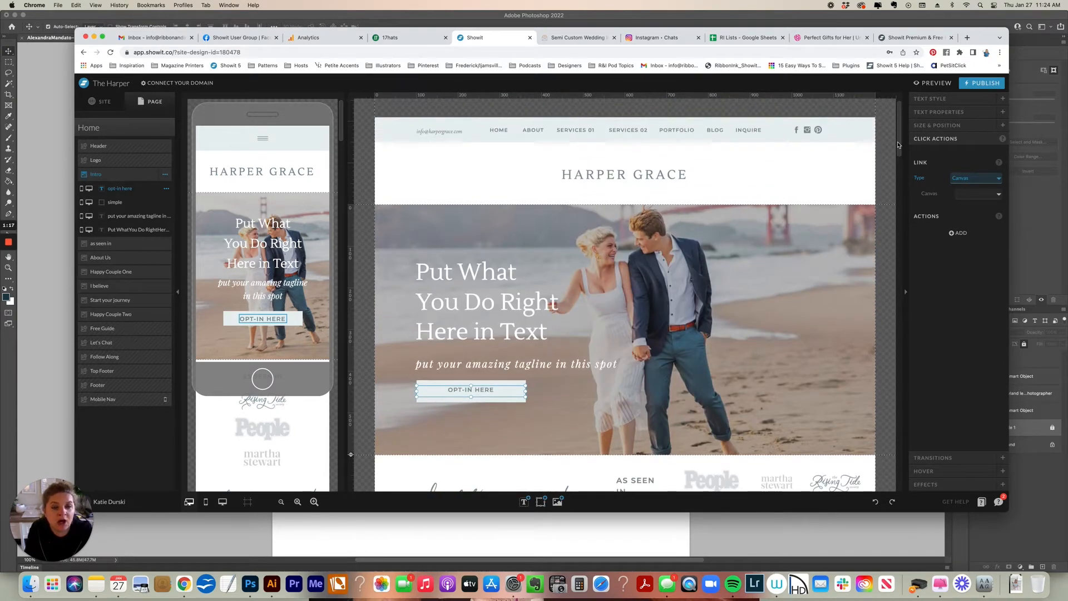
pyautogui.scroll(-3)
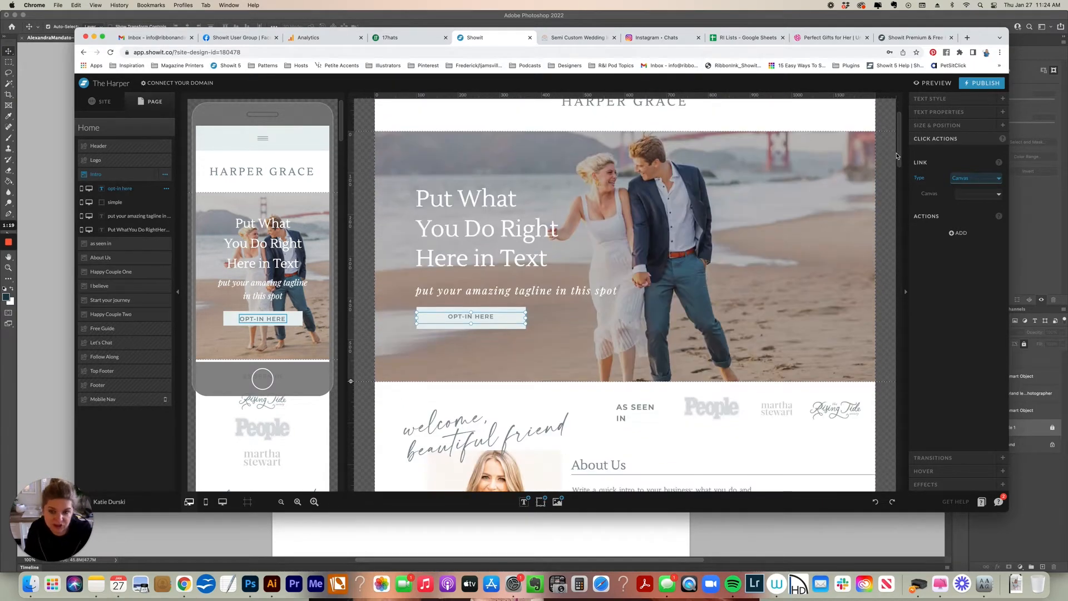
pyautogui.scroll(-3)
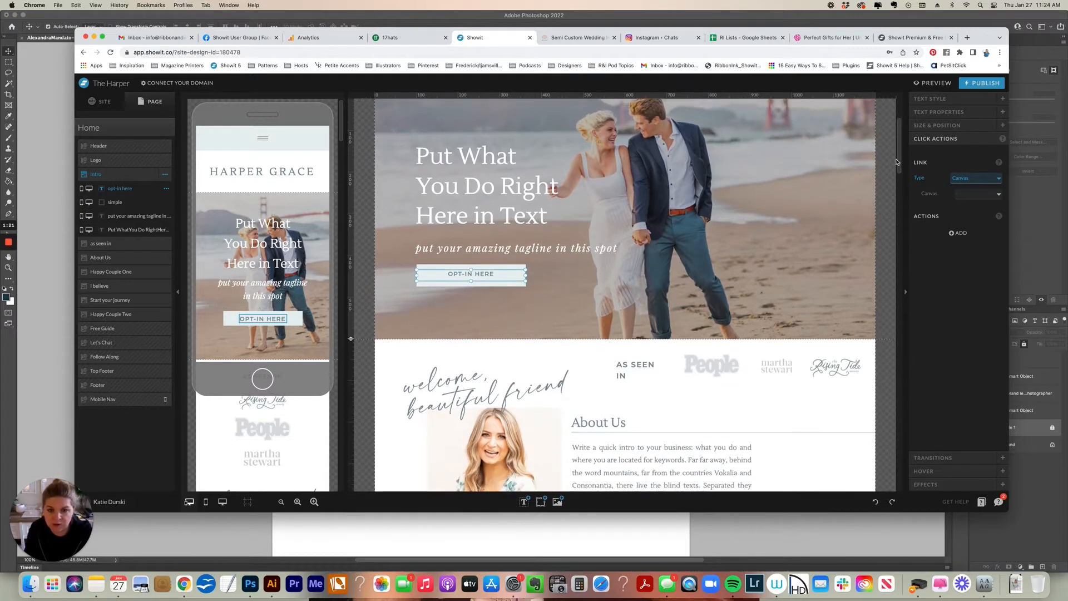
pyautogui.scroll(-3)
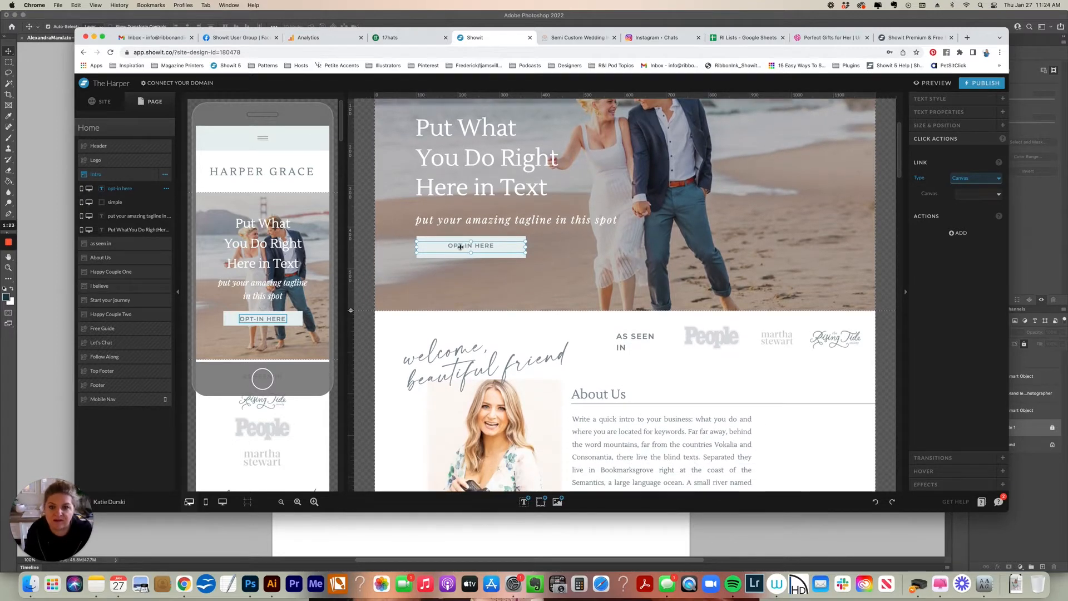
pyautogui.scroll(-3)
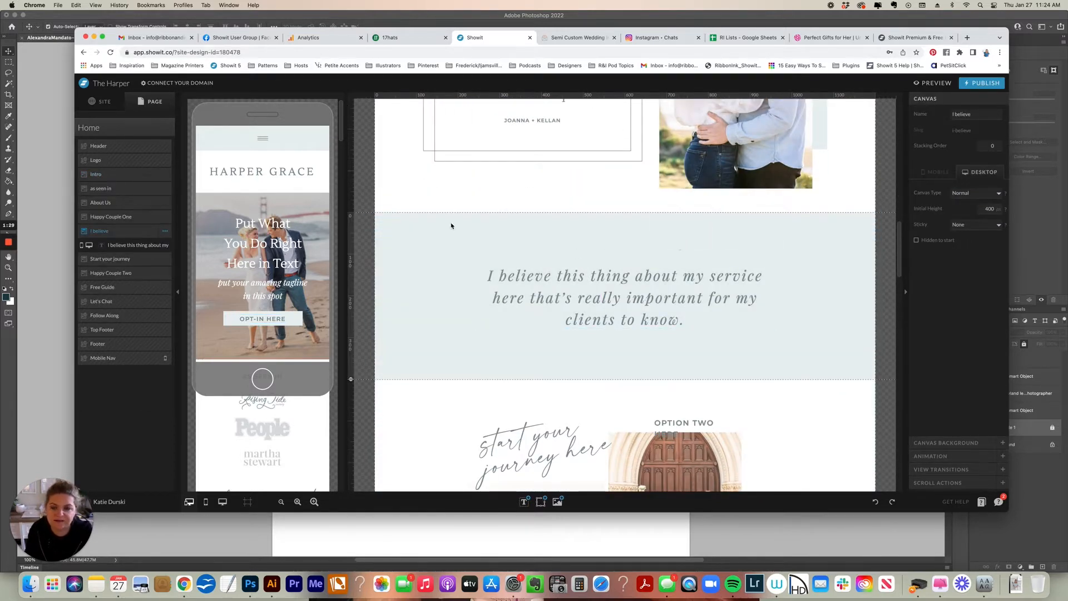
# Link the OPT-IN HERE button to the 'I believe' canvas.
pyautogui.click(623, 297)
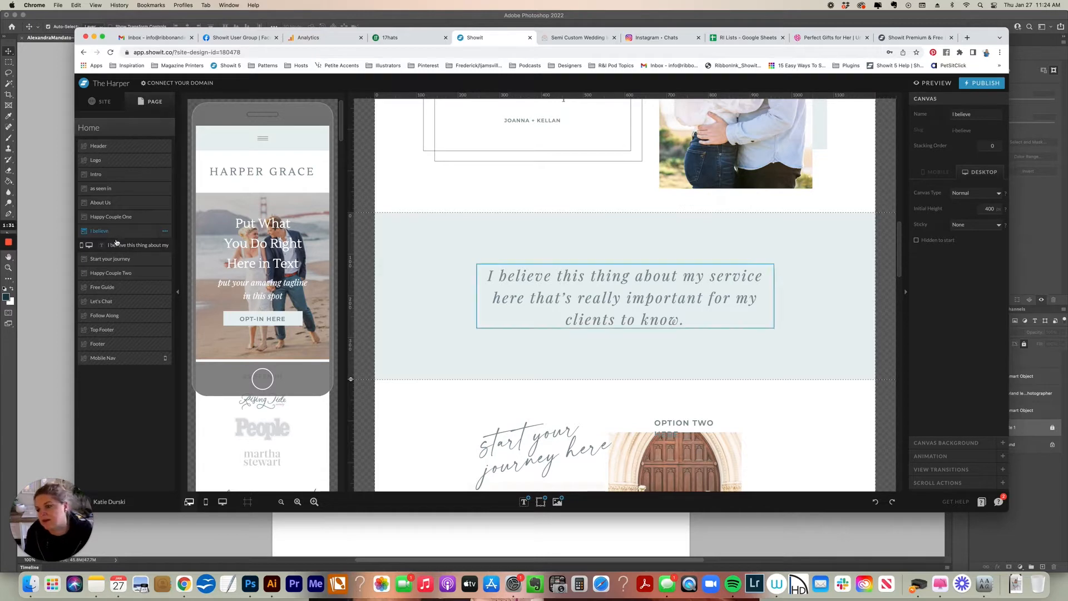
pyautogui.click(403, 259)
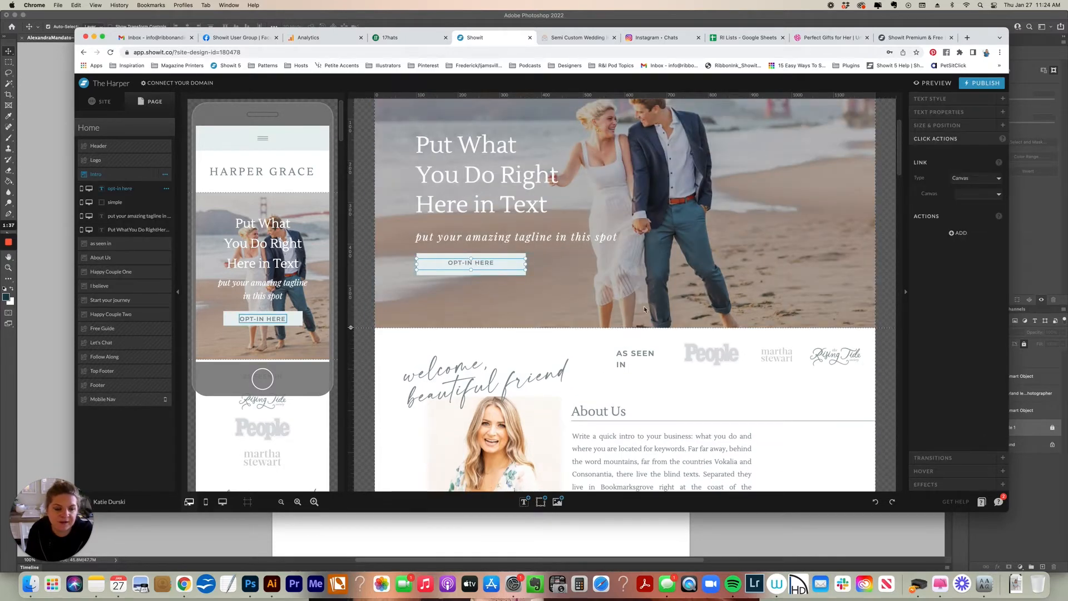
pyautogui.click(979, 194)
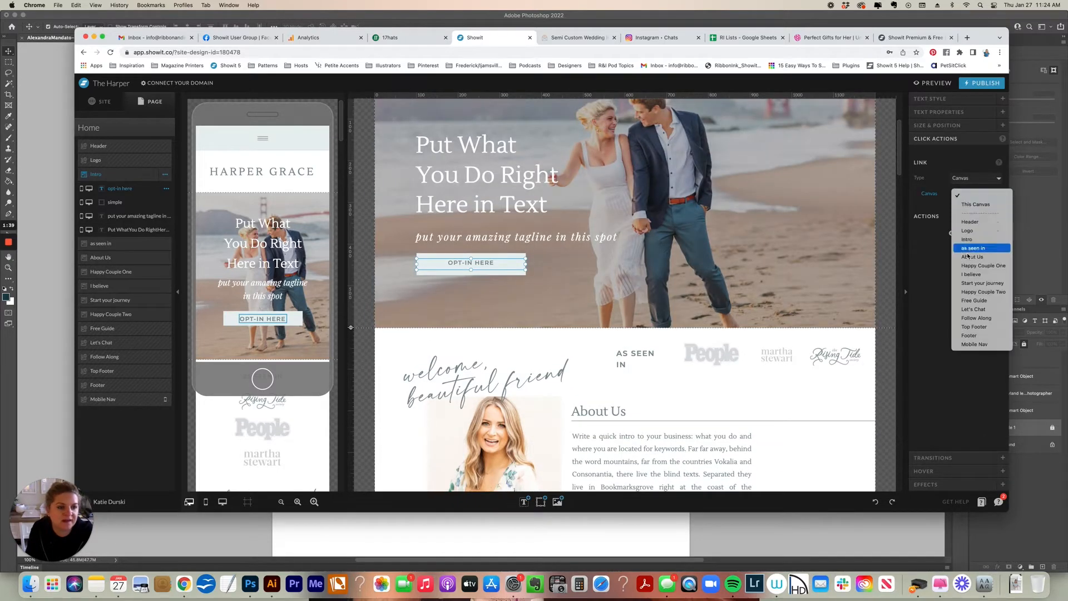
pyautogui.click(971, 273)
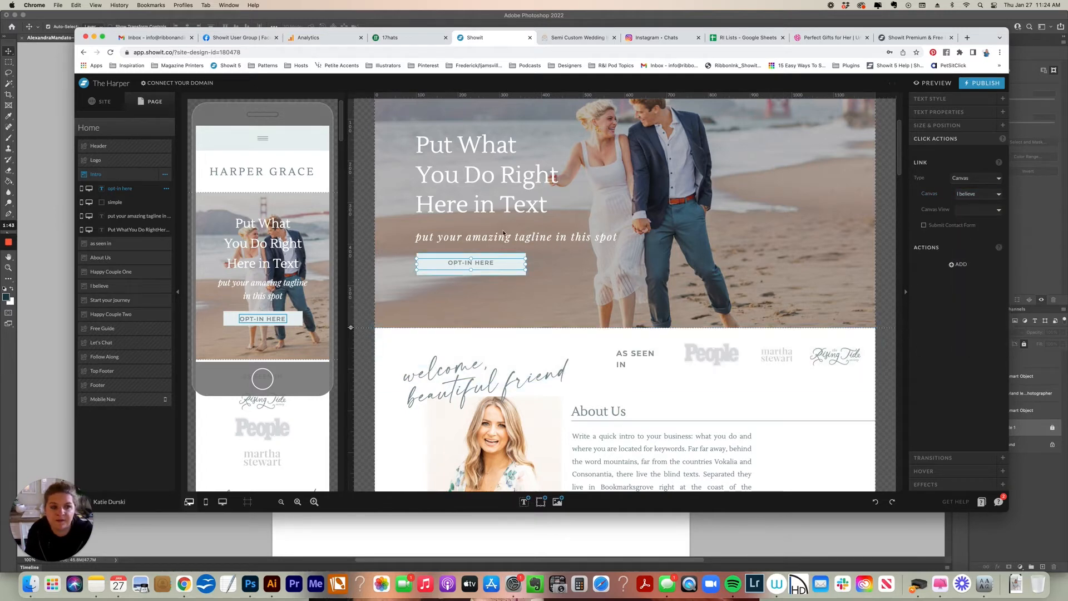
# Publish the site and try the button on the live theharper.showit.site homepage.
pyautogui.click(981, 82)
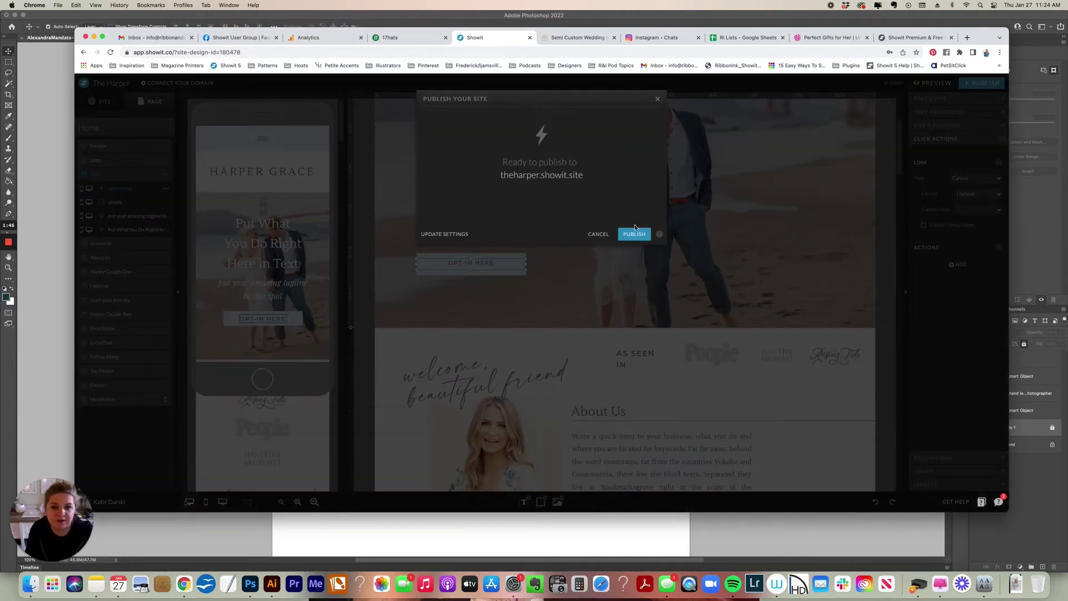
pyautogui.click(633, 234)
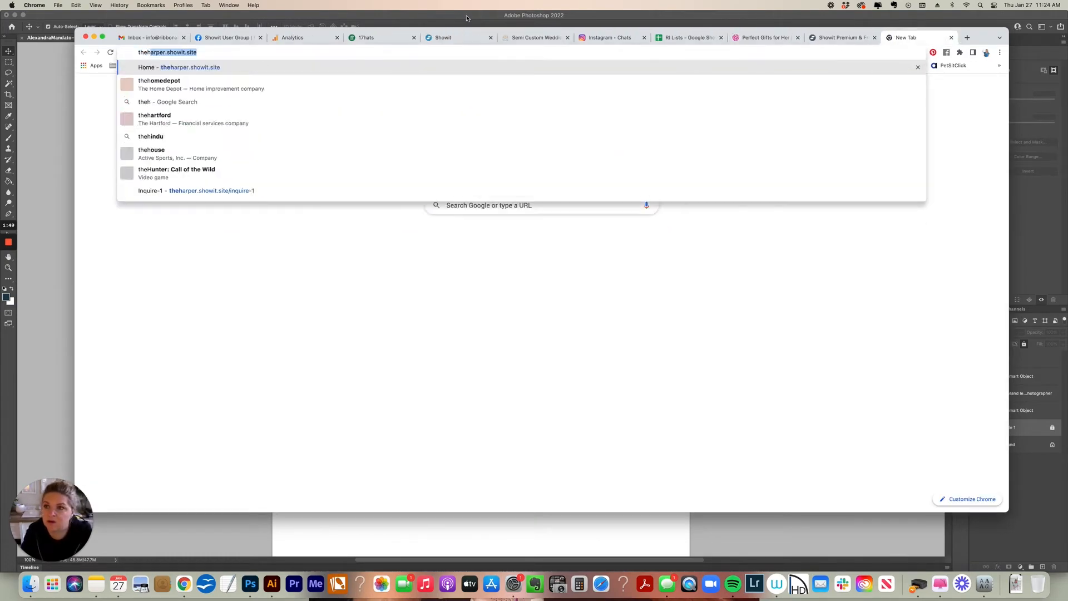
pyautogui.click(179, 67)
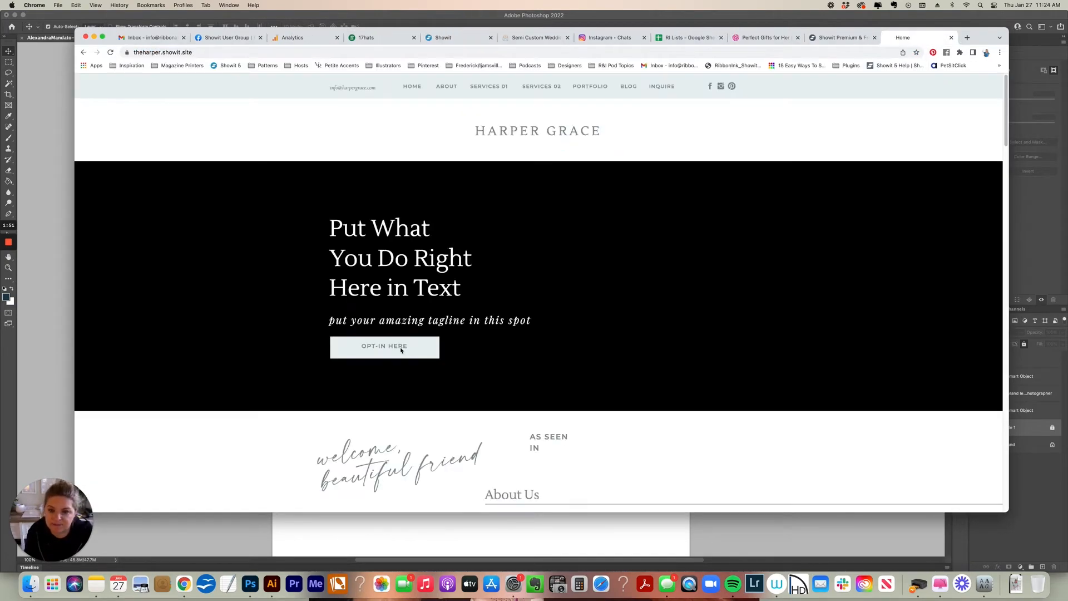
pyautogui.scroll(-3)
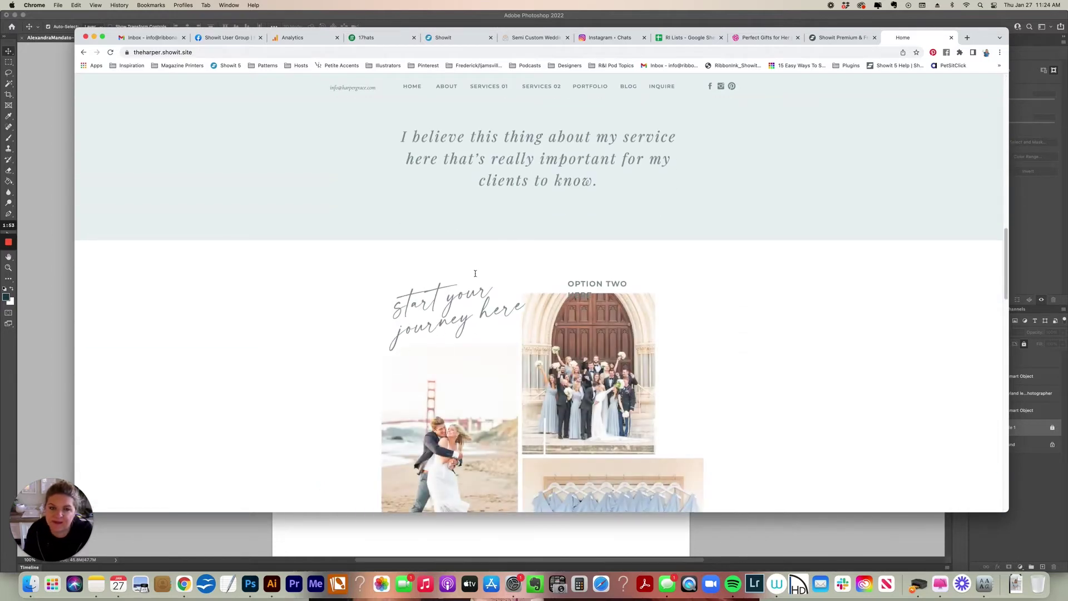
pyautogui.click(443, 38)
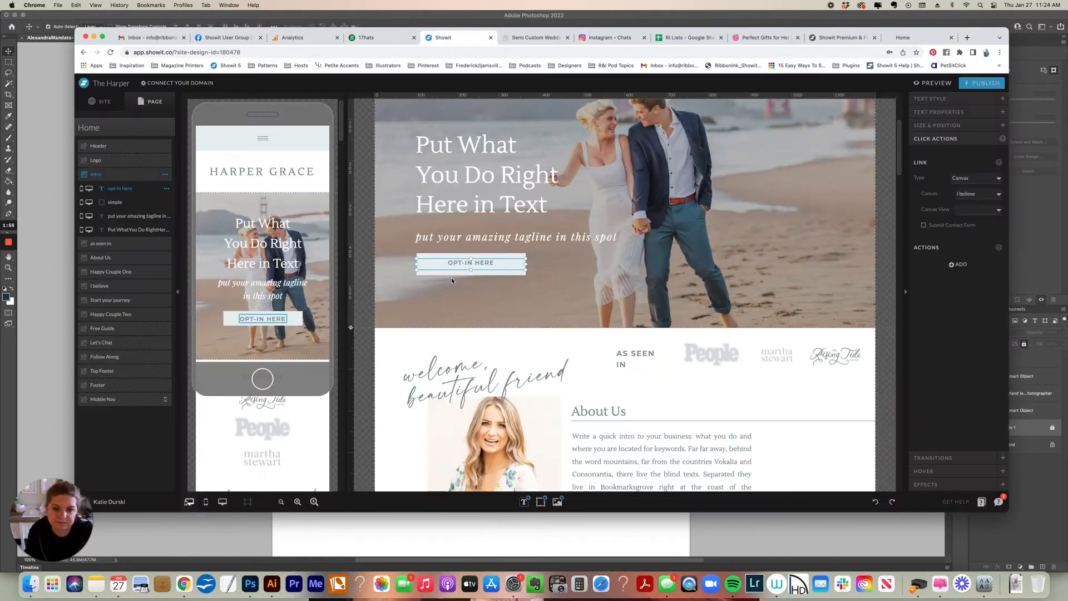
# Set the button's link type to Top Of Page and republish the site.
pyautogui.click(976, 178)
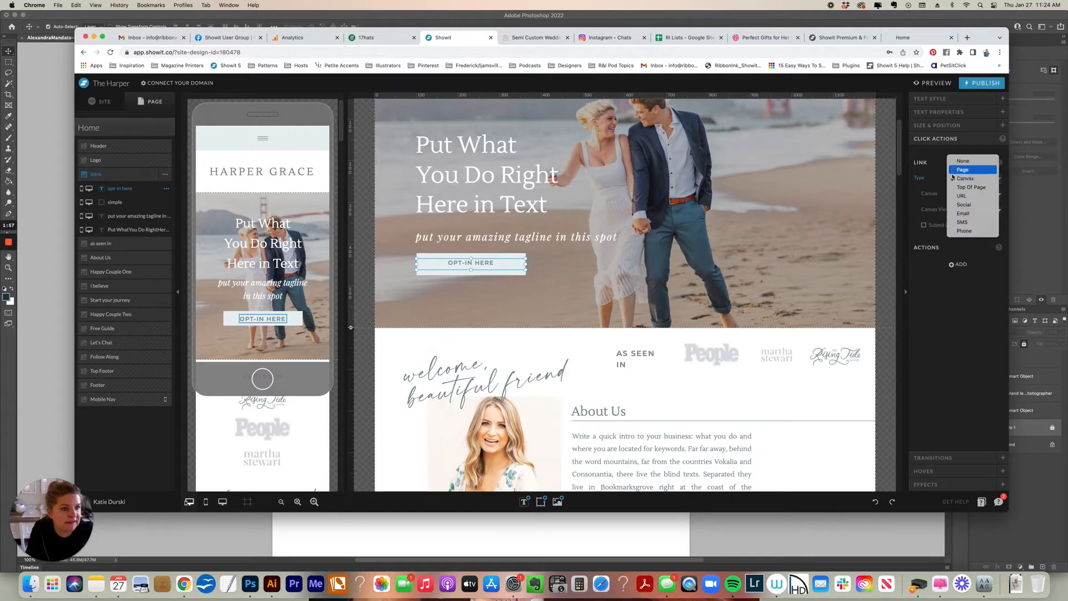
pyautogui.click(970, 187)
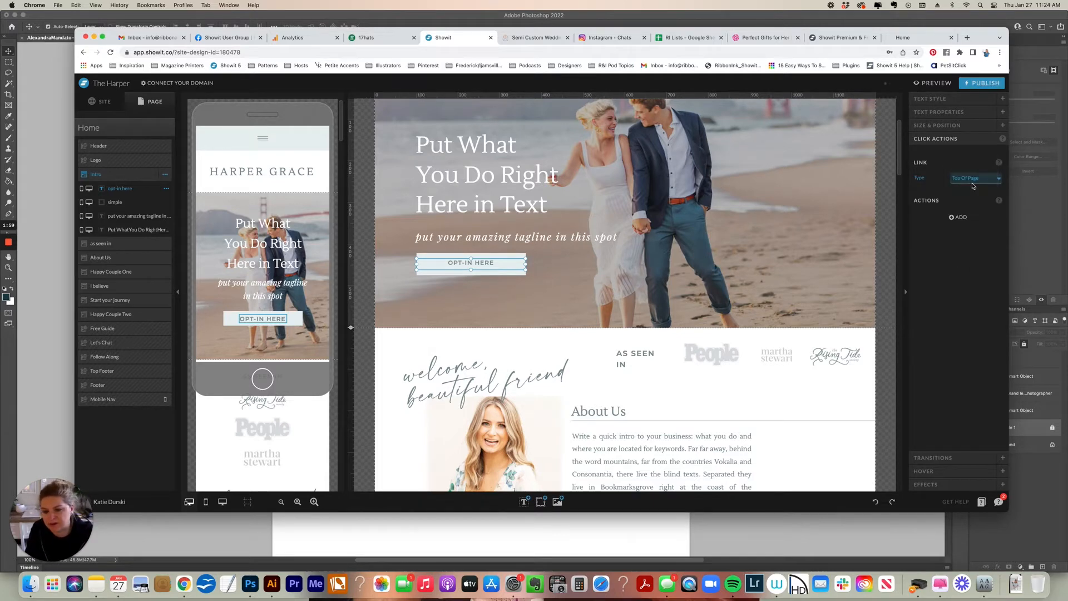
pyautogui.moveTo(503, 282)
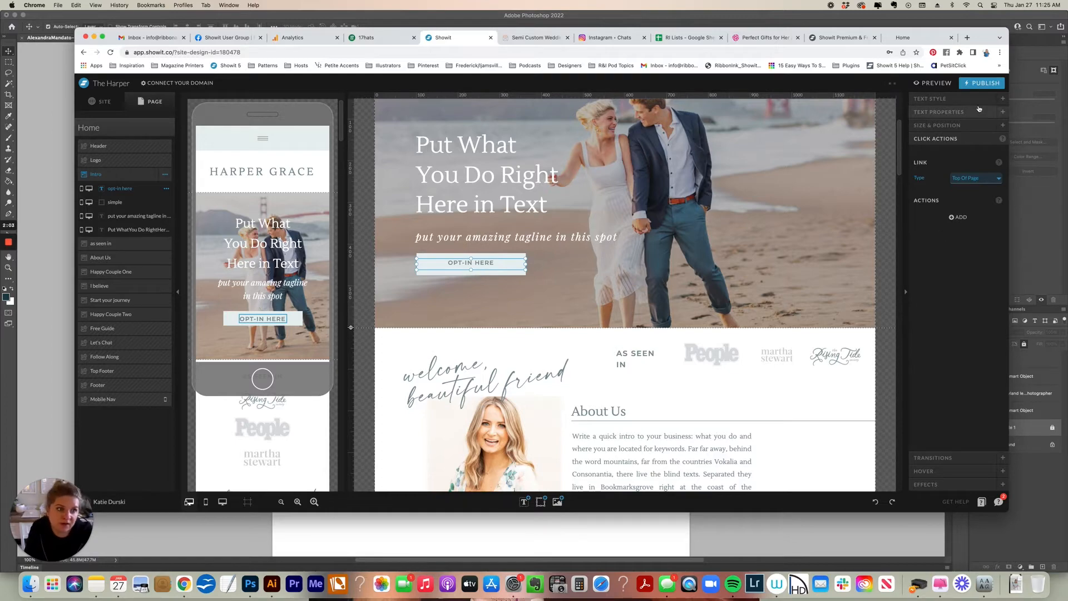
pyautogui.click(981, 83)
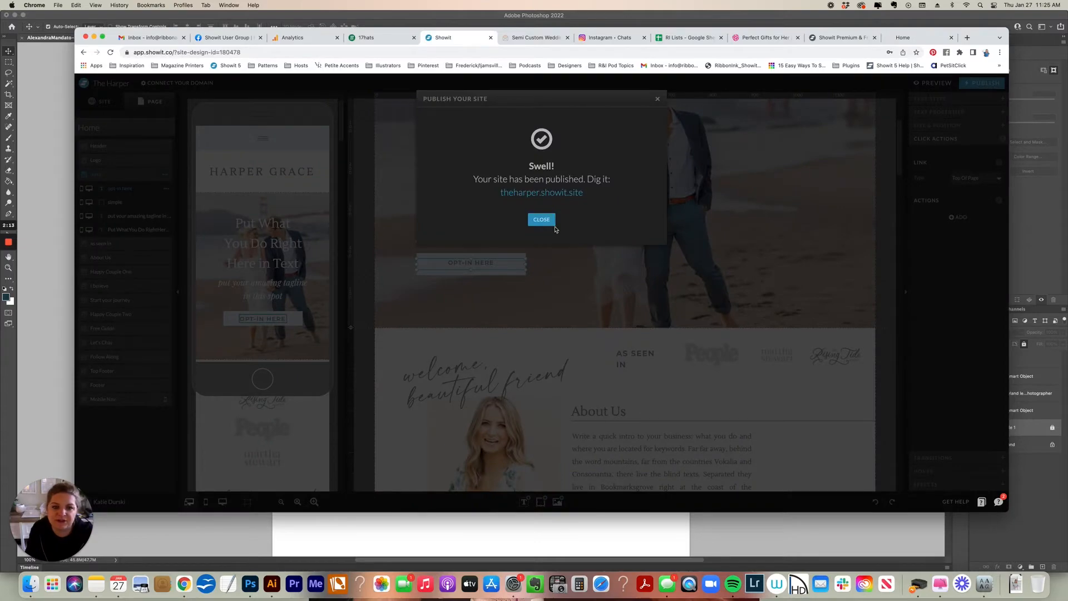
# Close the publish dialog and set the OPTION THREE HERE text's link type to None.
pyautogui.click(541, 220)
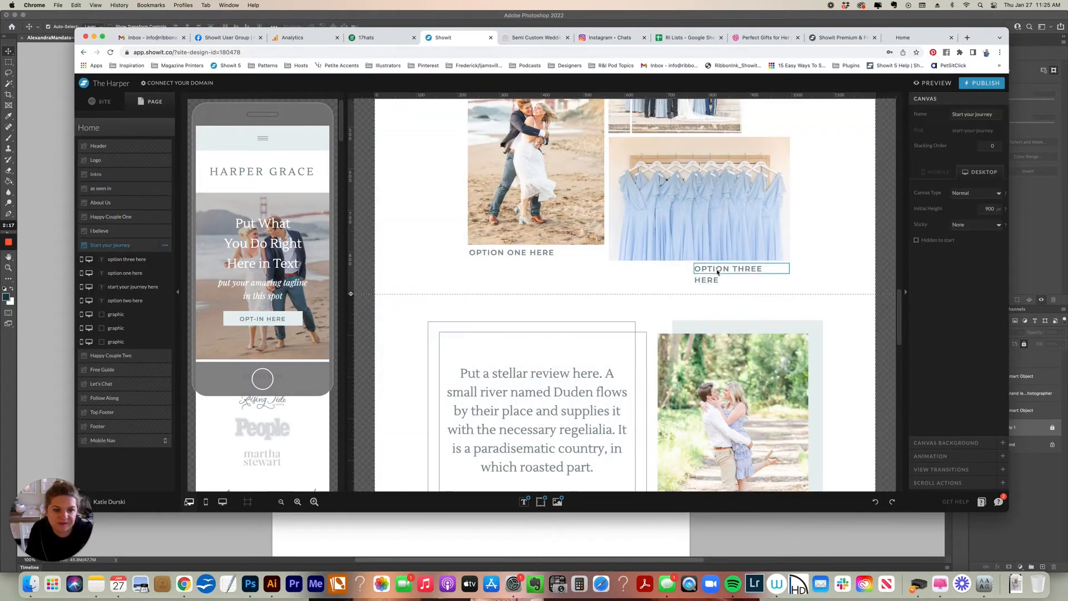
pyautogui.click(970, 177)
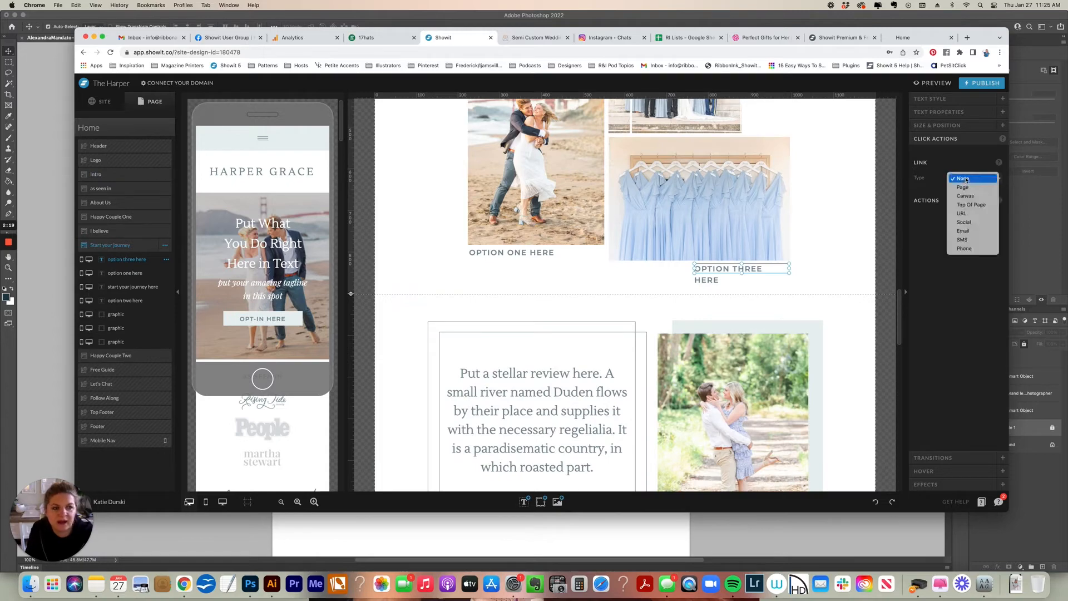
pyautogui.click(963, 178)
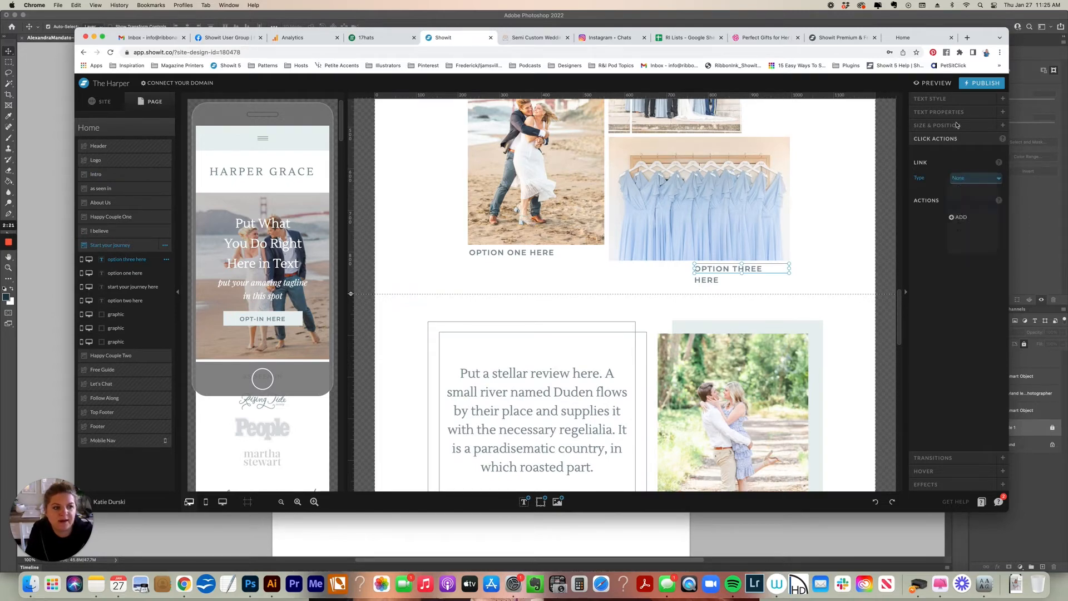
pyautogui.click(982, 82)
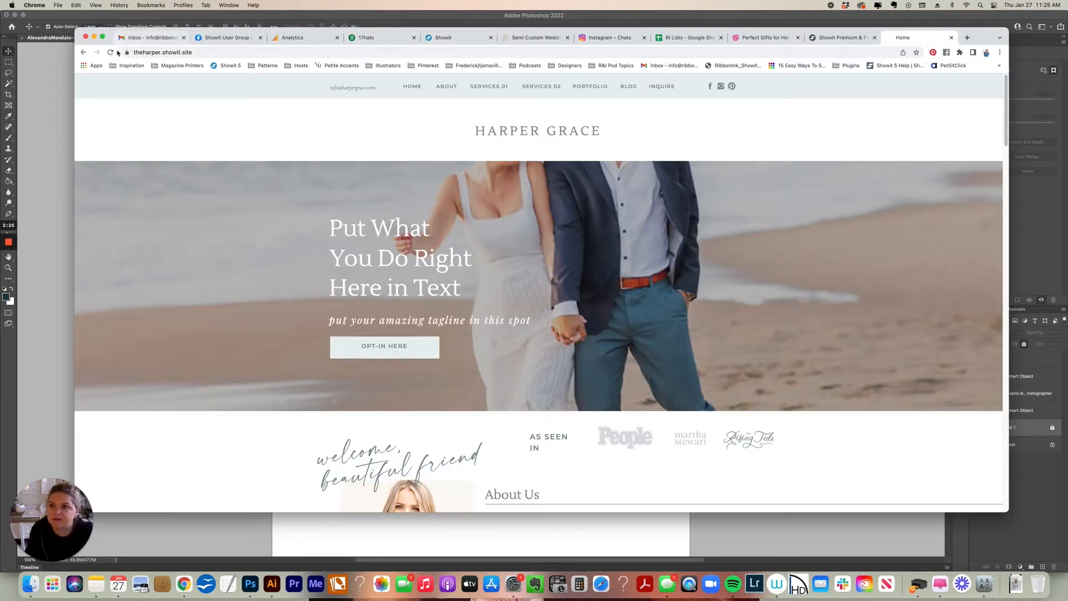
pyautogui.scroll(-3)
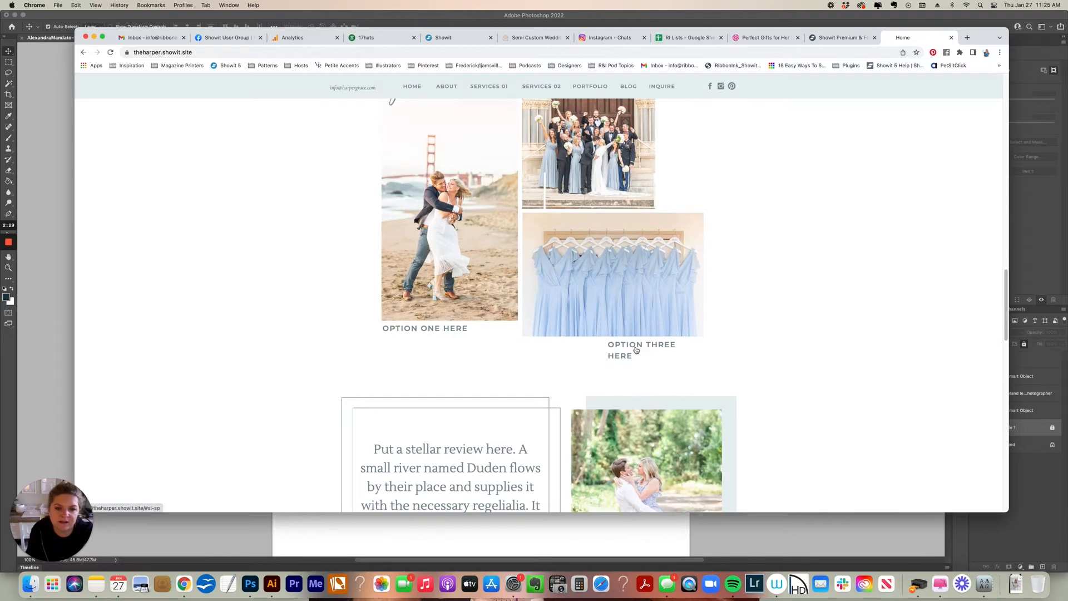
pyautogui.scroll(3)
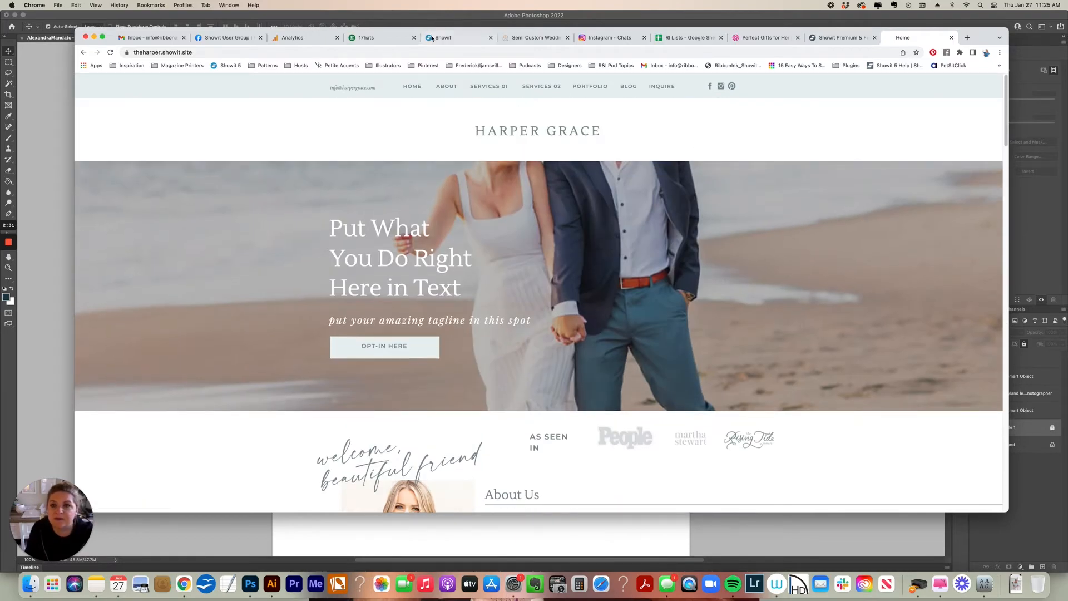
pyautogui.click(443, 37)
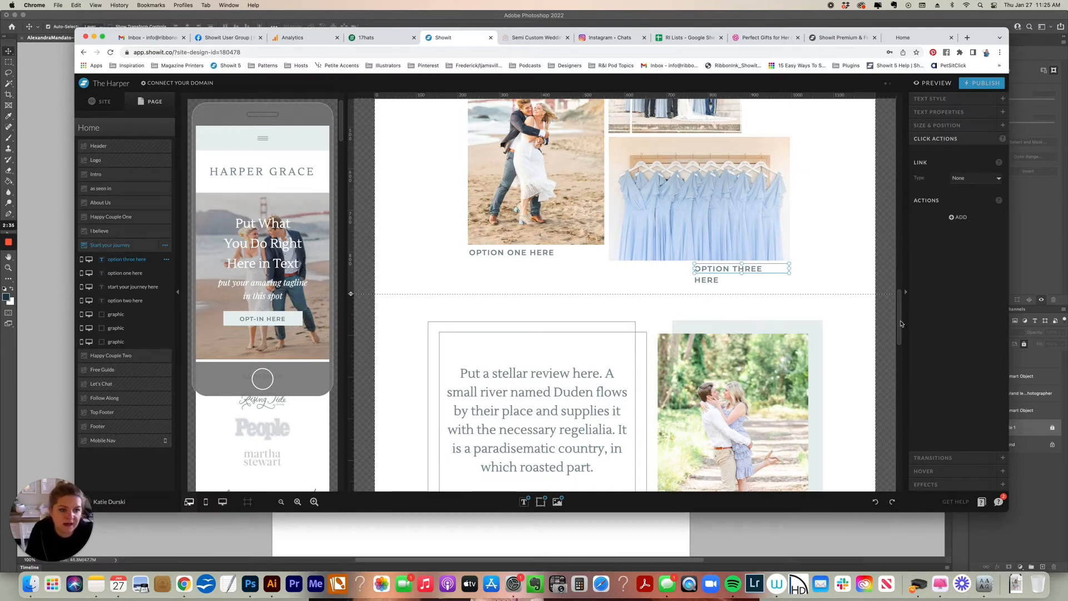
# Set the button's link type to URL using the Lilly Pulitzer gifts page address.
pyautogui.scroll(3)
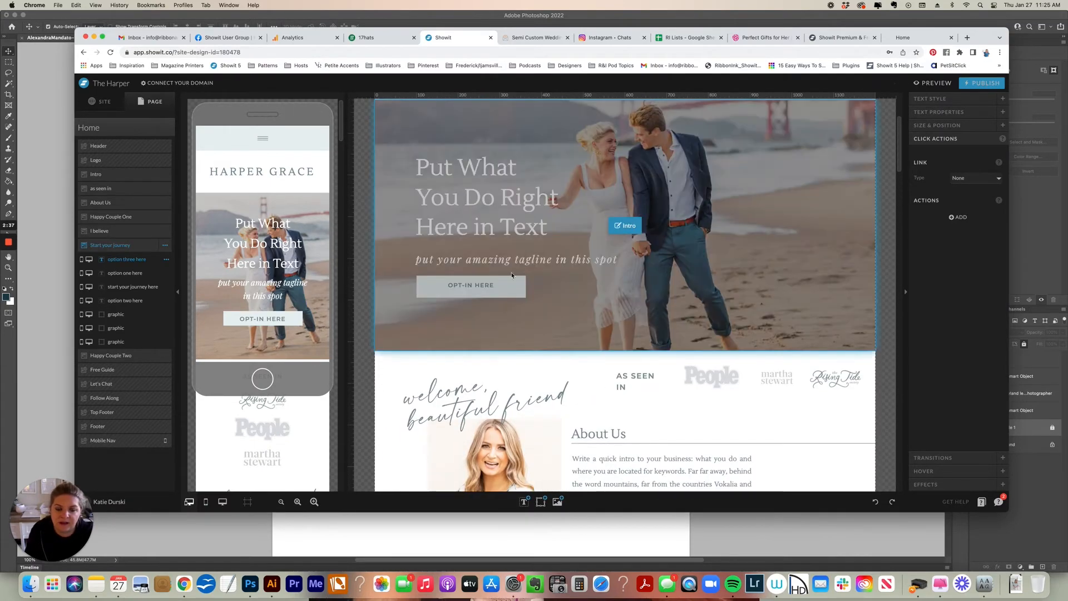
pyautogui.click(975, 178)
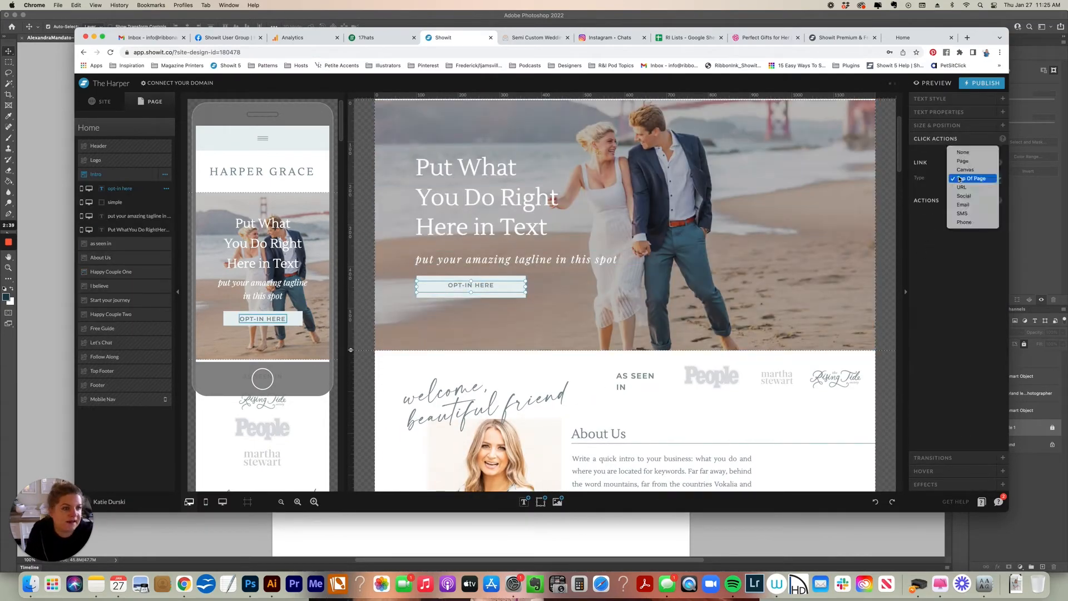
pyautogui.click(961, 187)
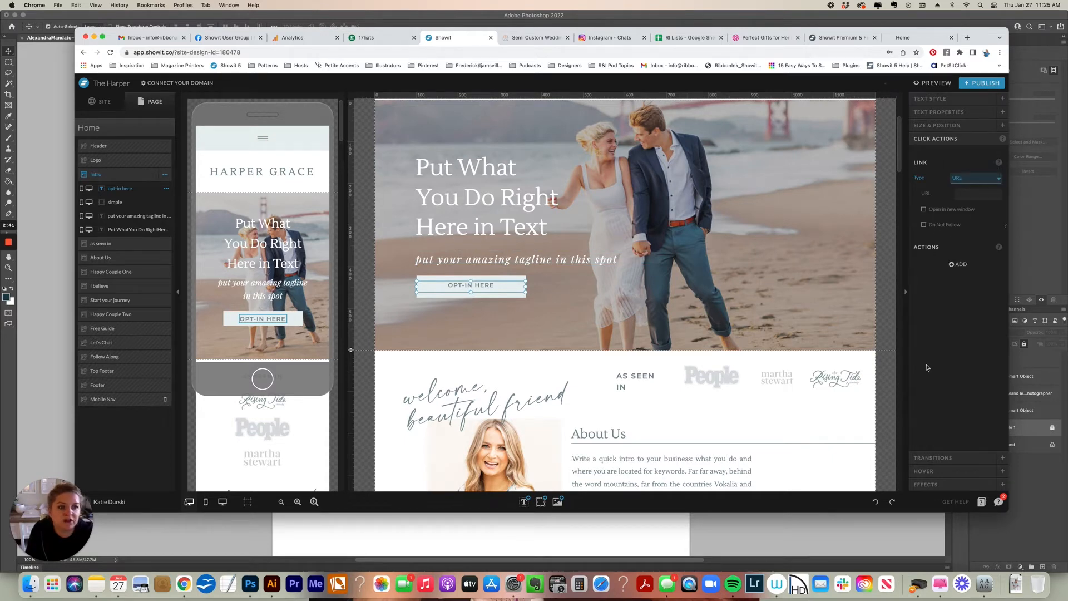
pyautogui.click(633, 378)
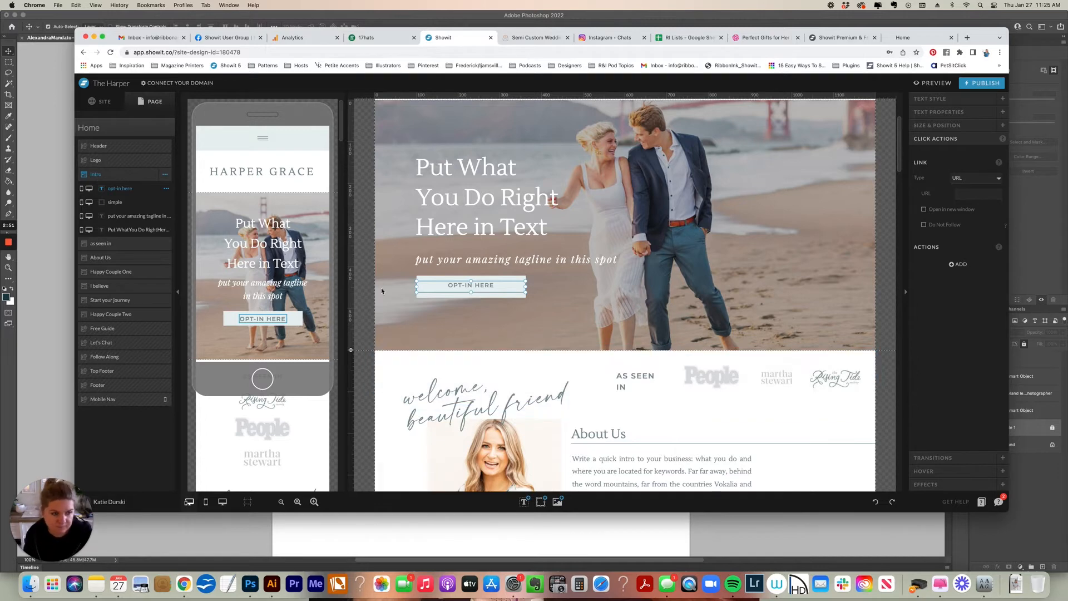
pyautogui.click(976, 194)
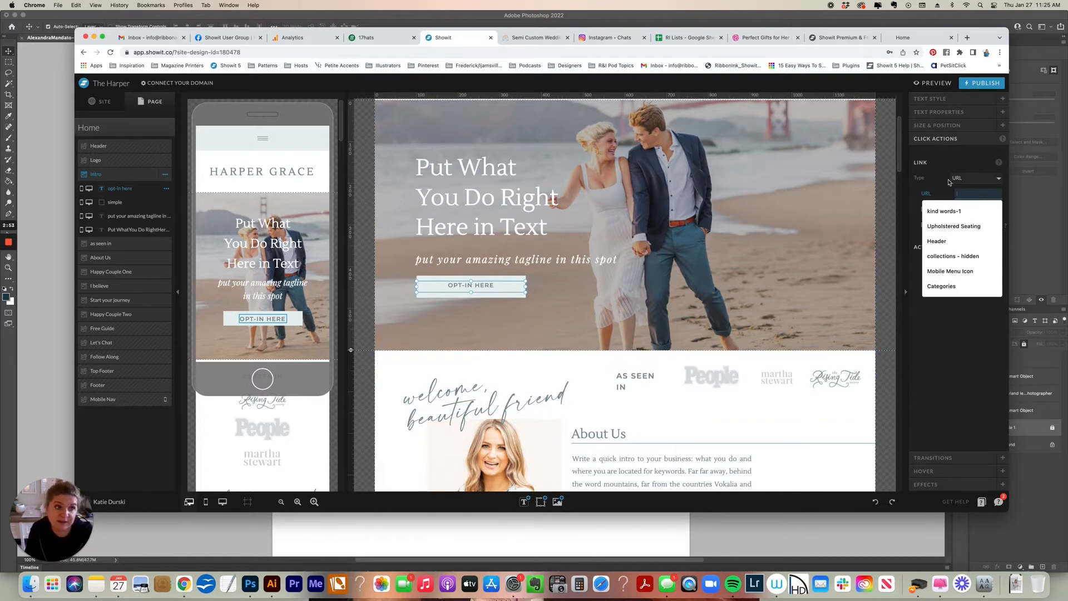
pyautogui.click(764, 38)
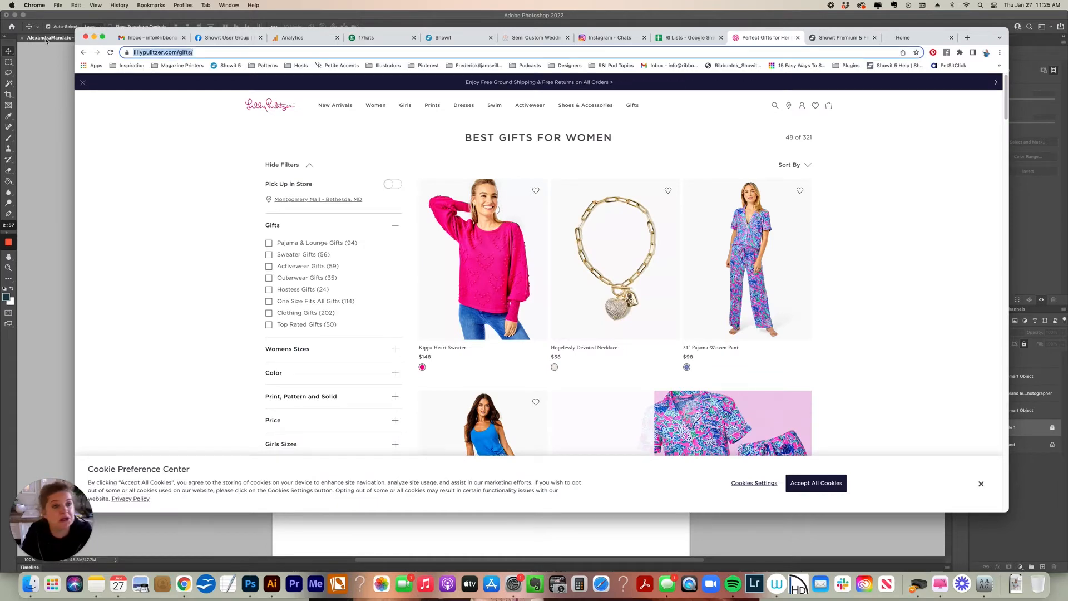
pyautogui.click(443, 38)
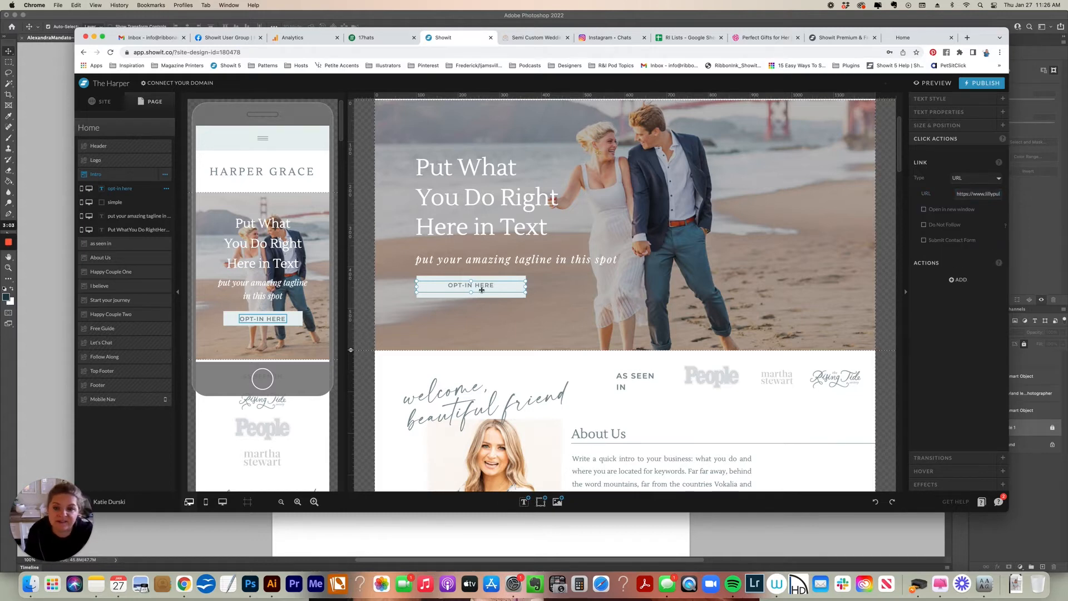
# Publish the site and load the live homepage to test the button.
pyautogui.click(981, 82)
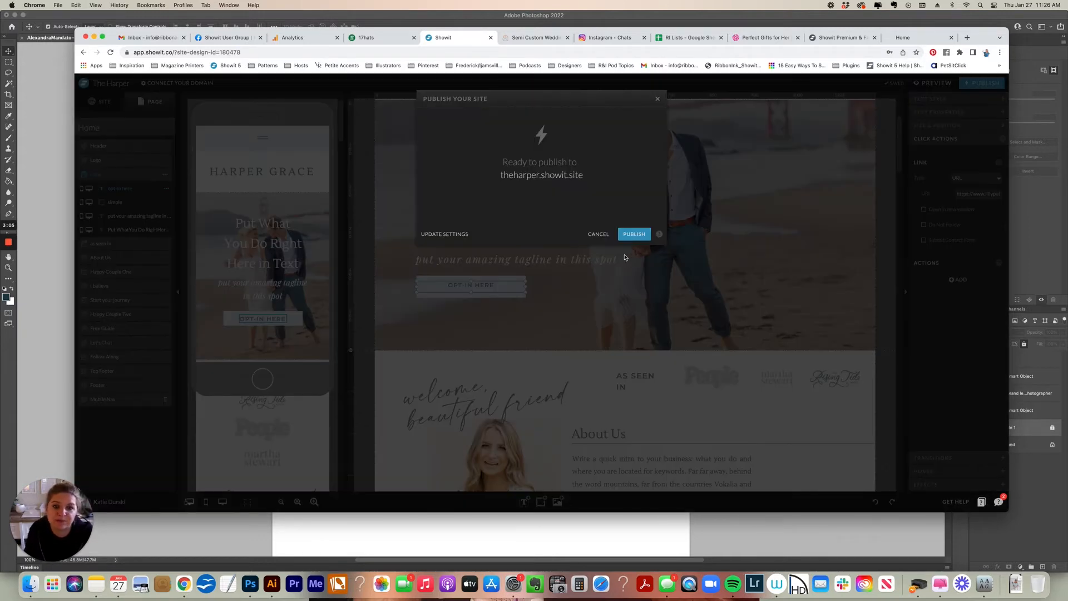
pyautogui.click(632, 233)
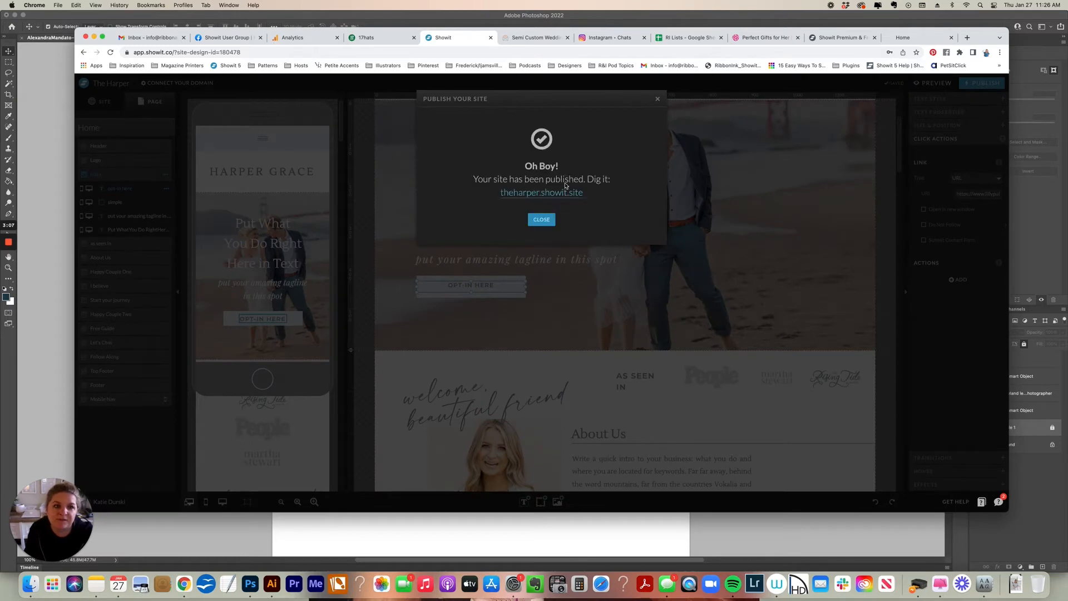
pyautogui.click(540, 192)
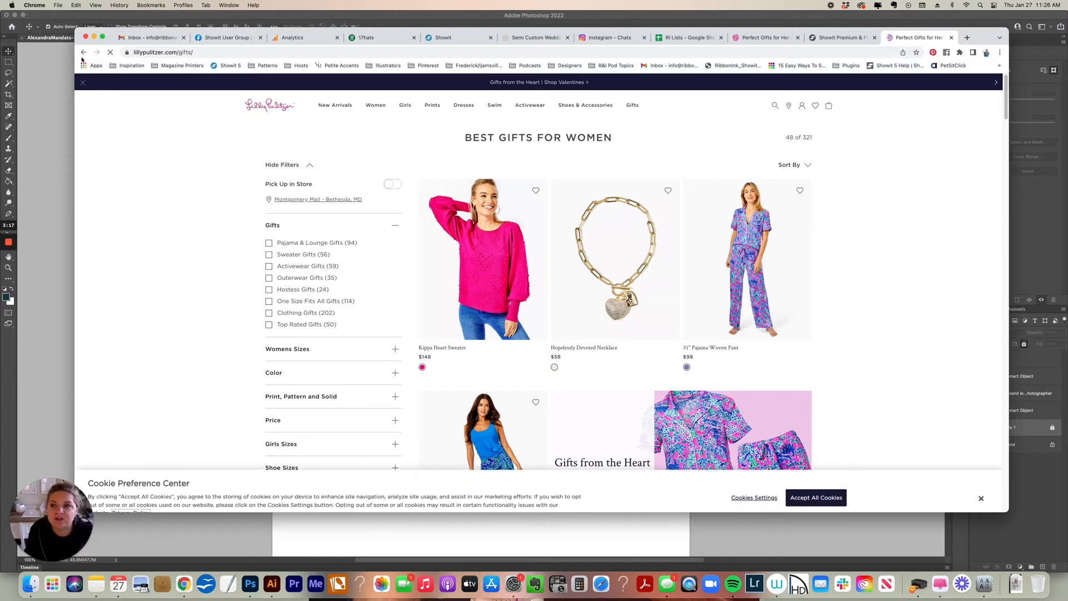
# Make the opt-in link open in a new window and republish the site.
pyautogui.click(458, 38)
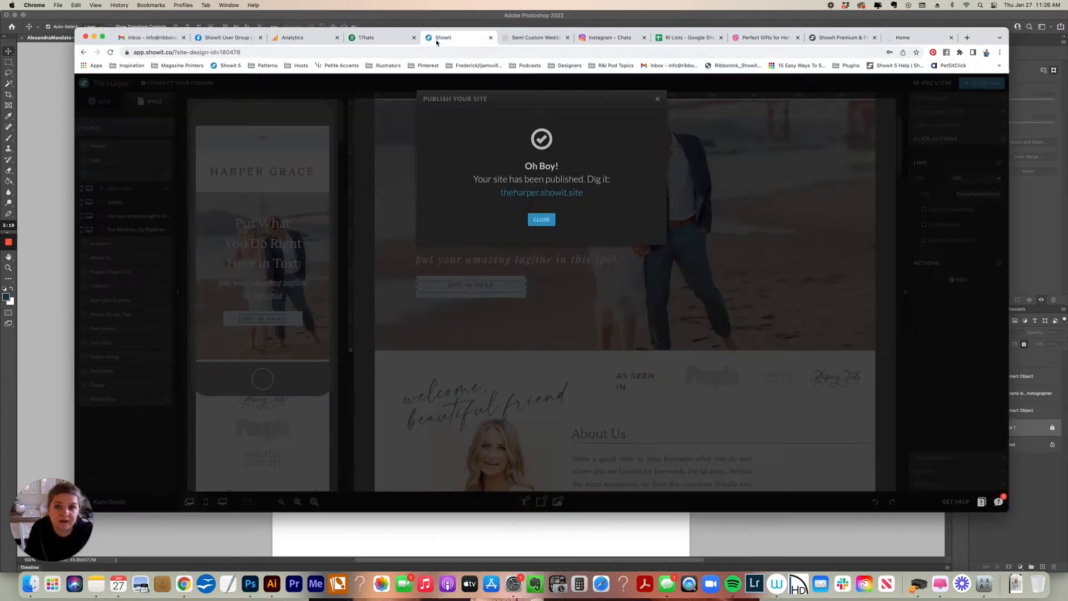
pyautogui.click(540, 219)
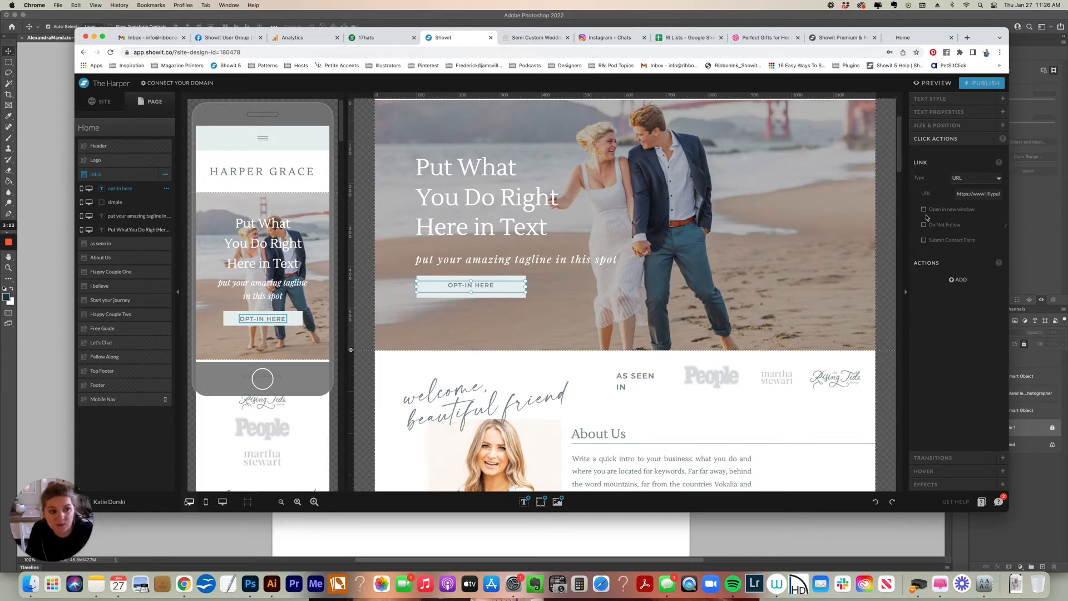
pyautogui.click(924, 209)
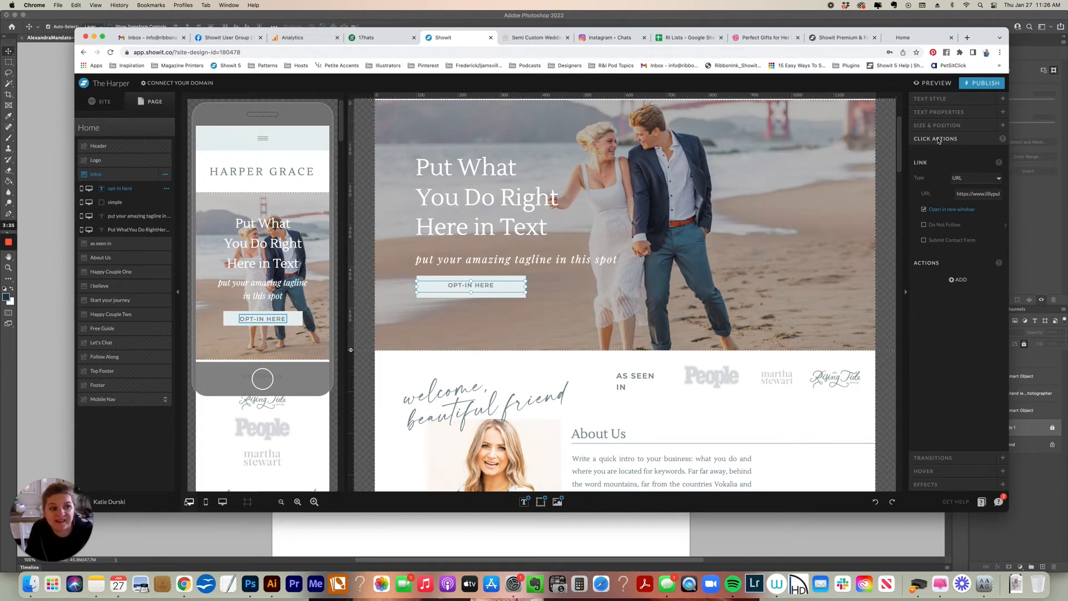
pyautogui.click(981, 82)
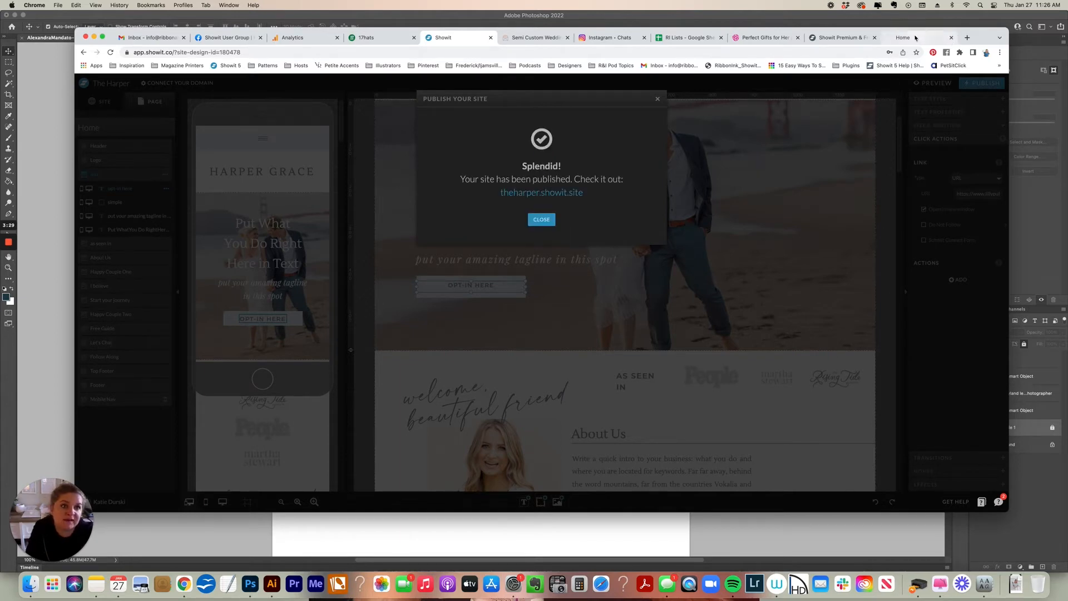
# Verify on the live homepage that the button opens the gifts page in a new tab.
pyautogui.click(541, 192)
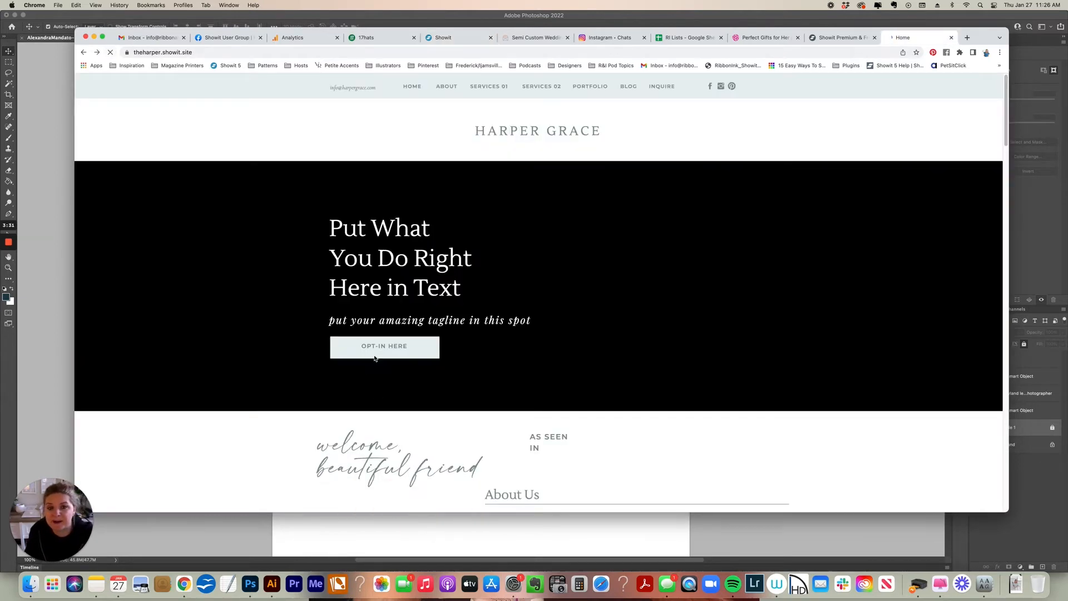
pyautogui.click(967, 38)
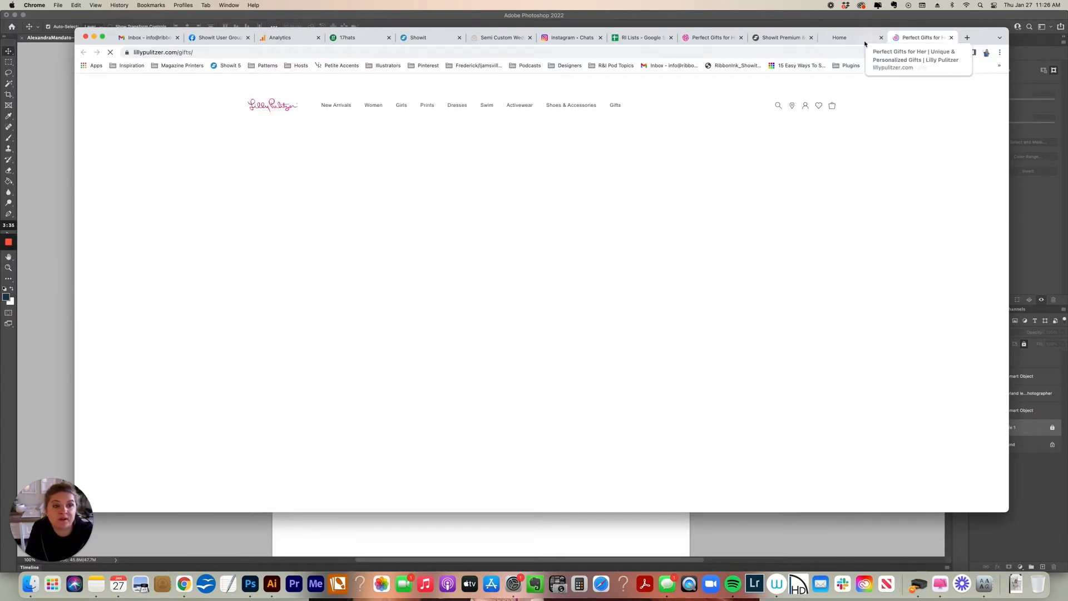
pyautogui.click(839, 37)
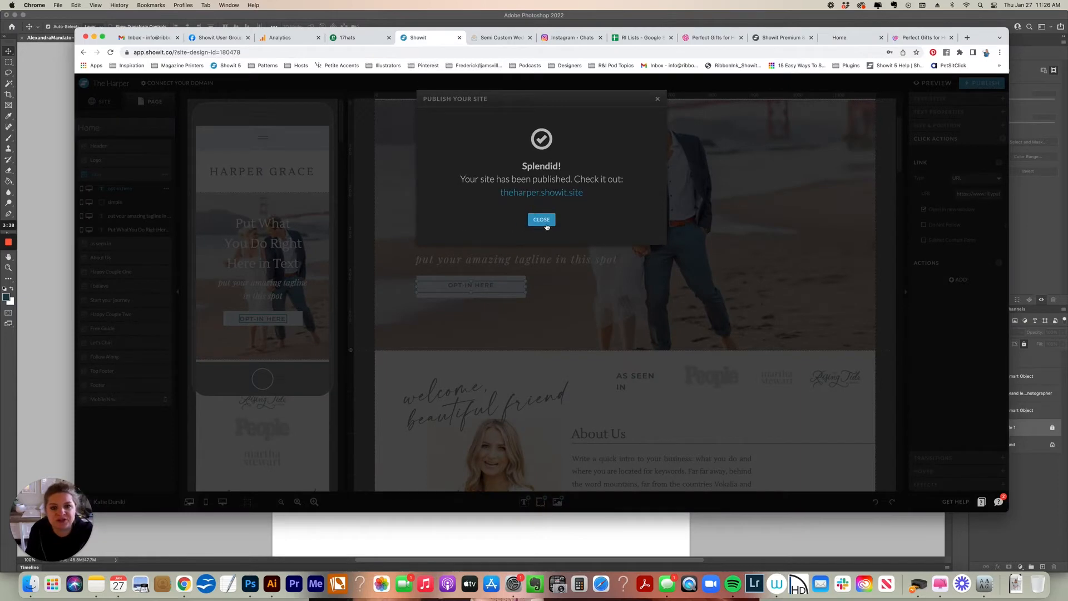
# Set the button's link type to Social, sharing the page to Facebook.
pyautogui.click(540, 219)
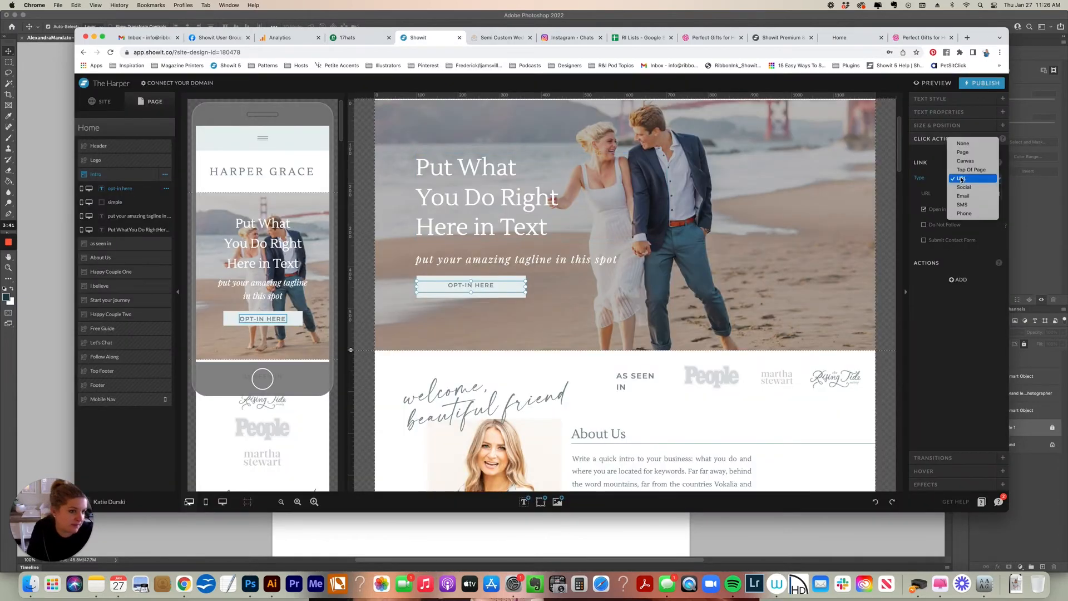
pyautogui.click(960, 178)
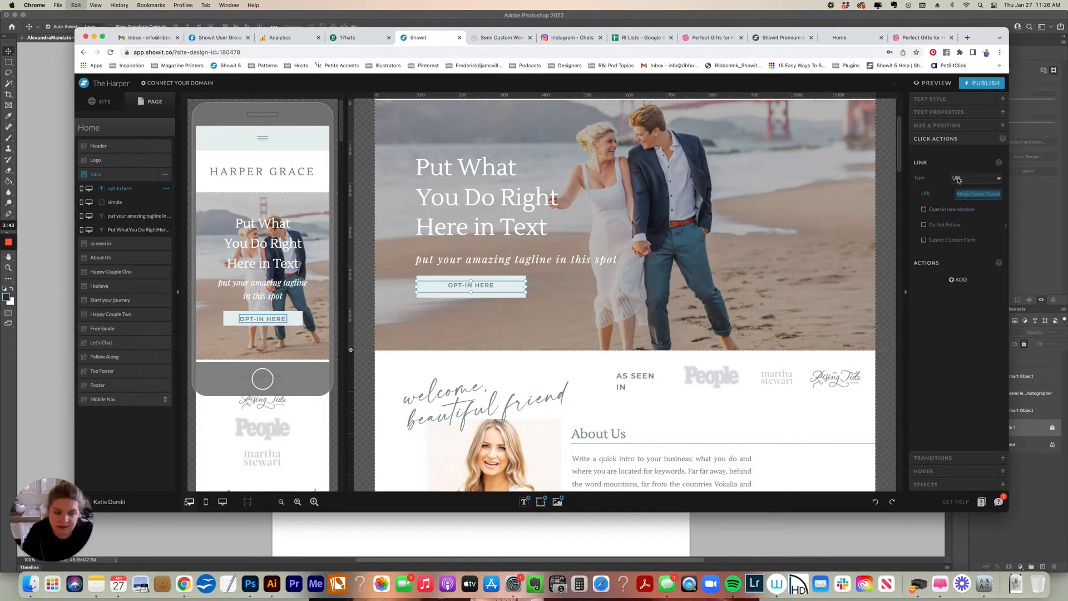
pyautogui.click(977, 178)
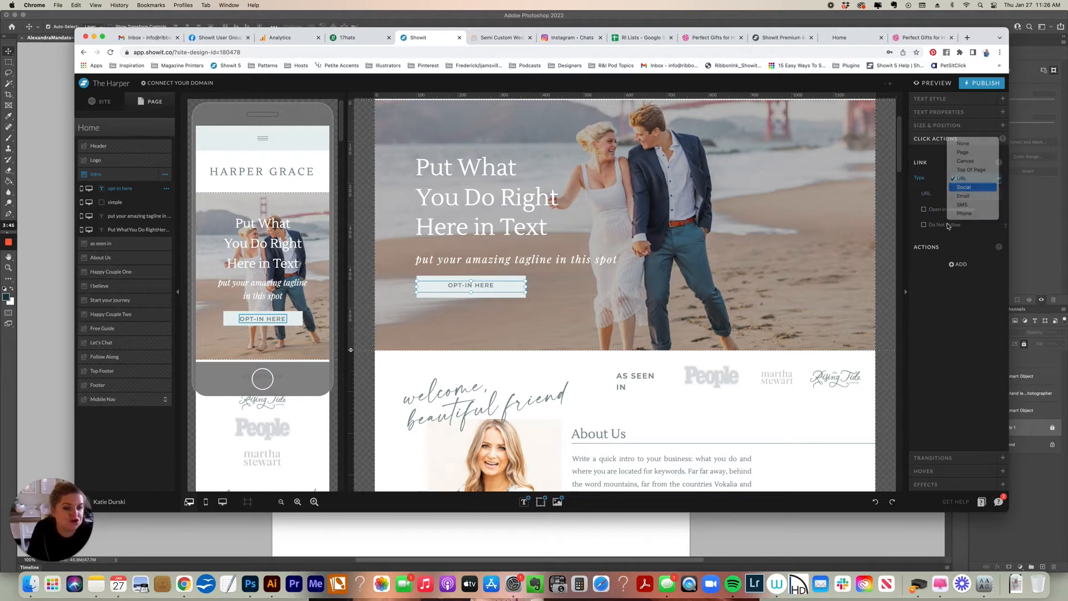
pyautogui.click(964, 187)
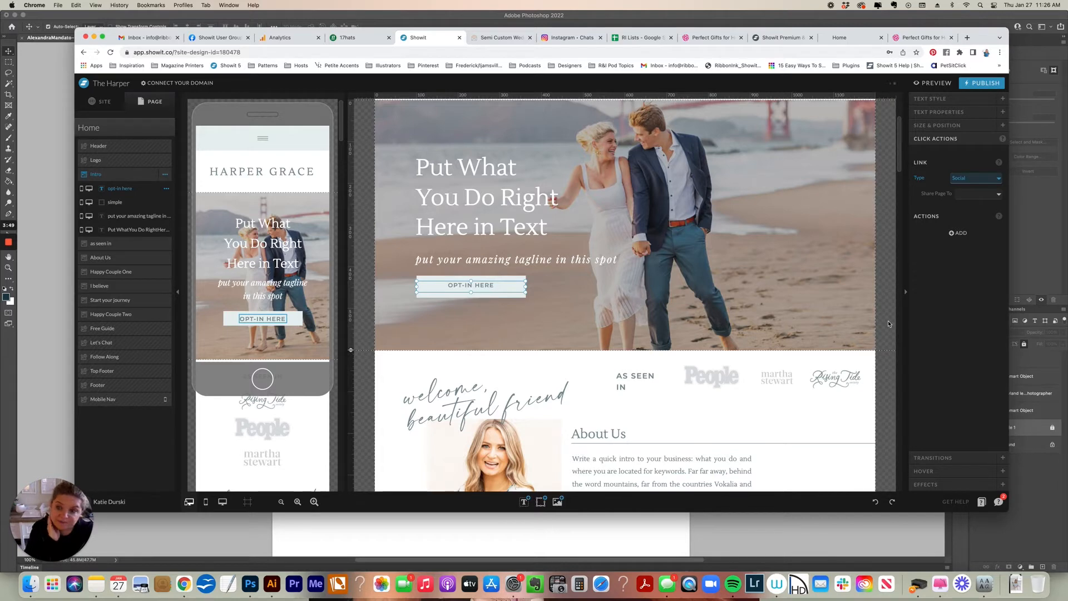
pyautogui.moveTo(930, 193)
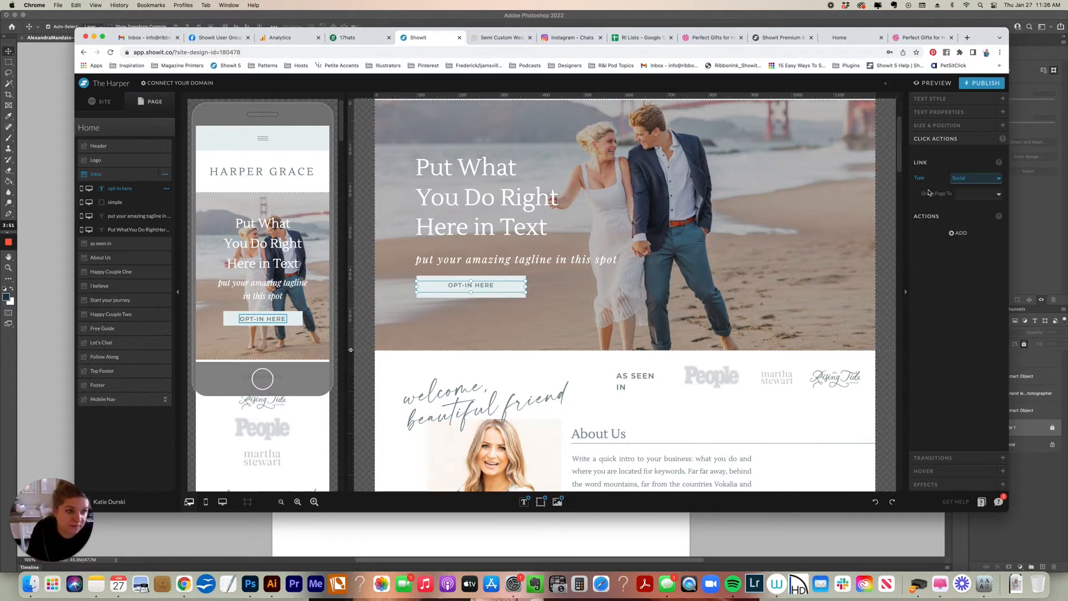
pyautogui.click(976, 193)
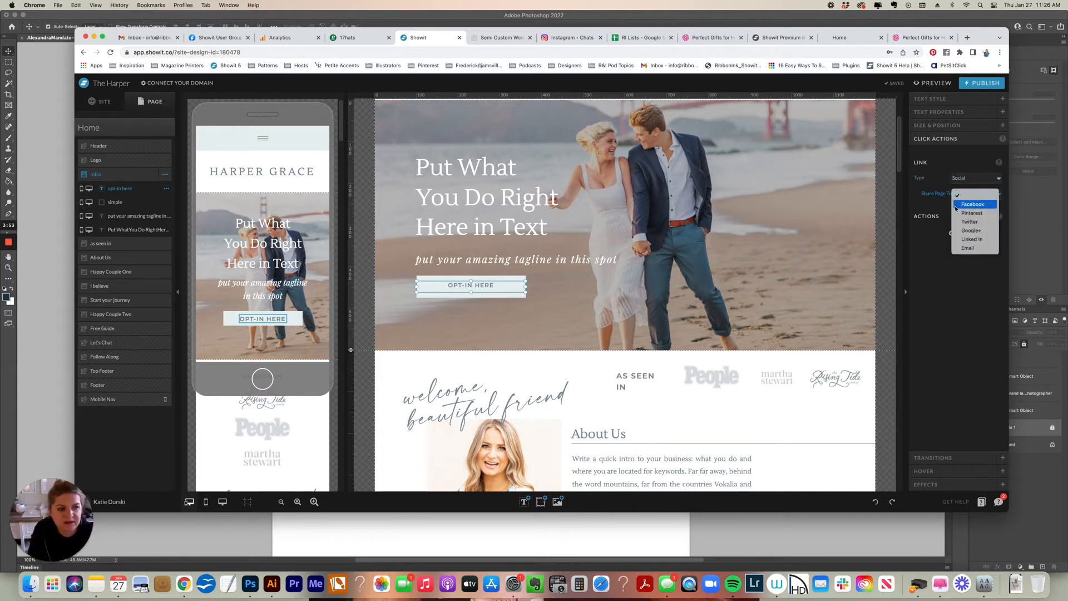
pyautogui.moveTo(967, 248)
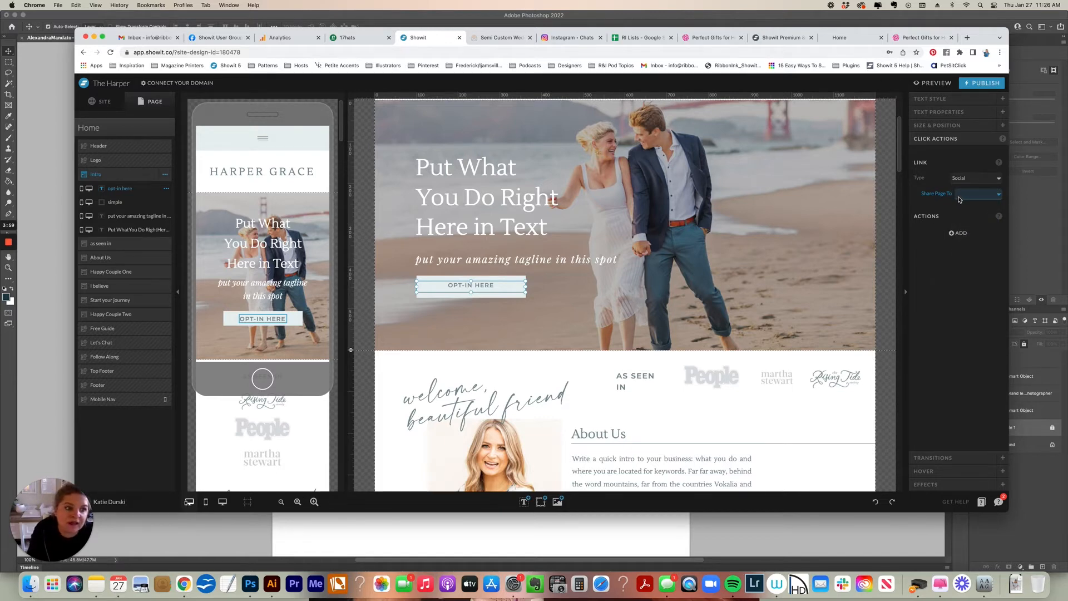
pyautogui.click(978, 194)
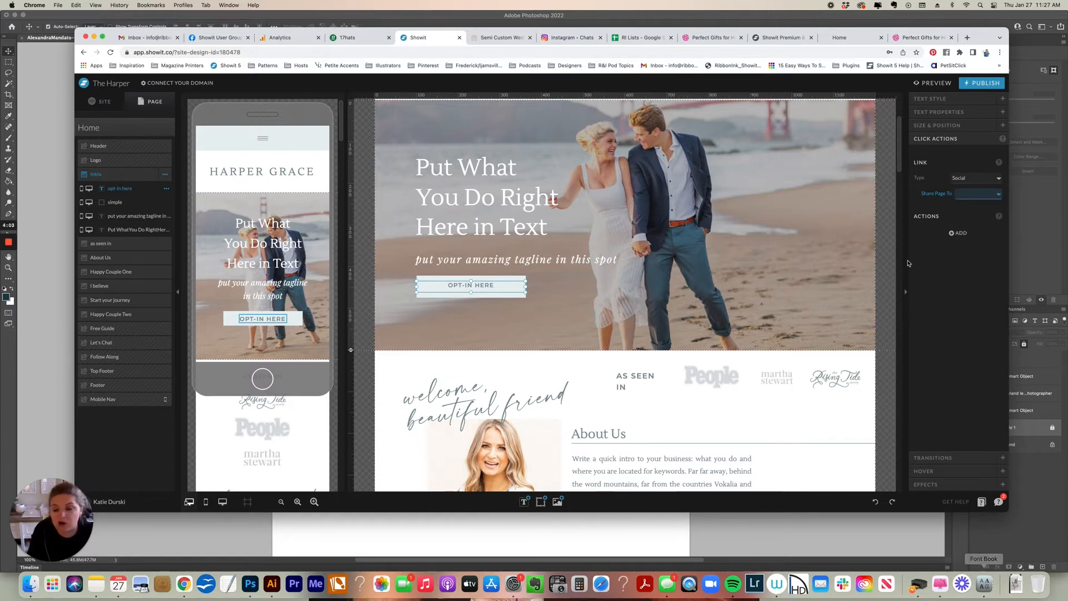
pyautogui.moveTo(854, 203)
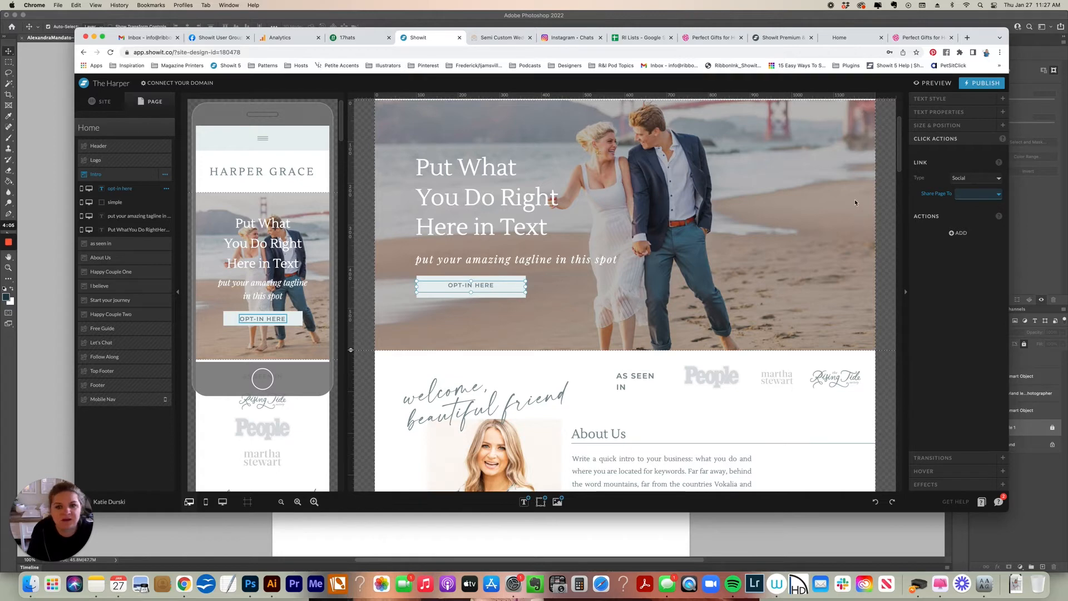
pyautogui.moveTo(970, 204)
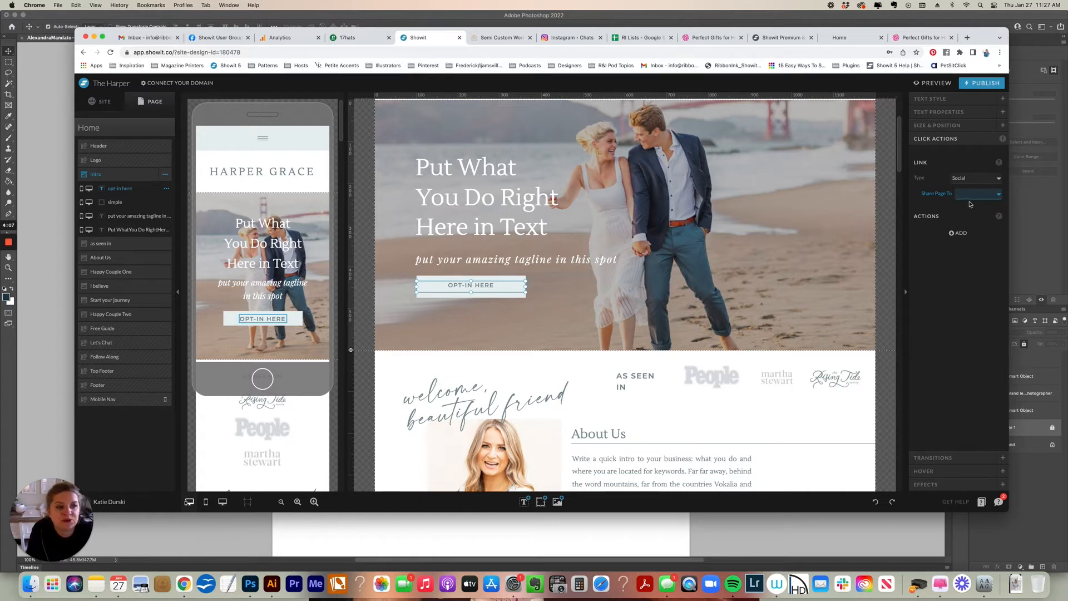
pyautogui.click(978, 194)
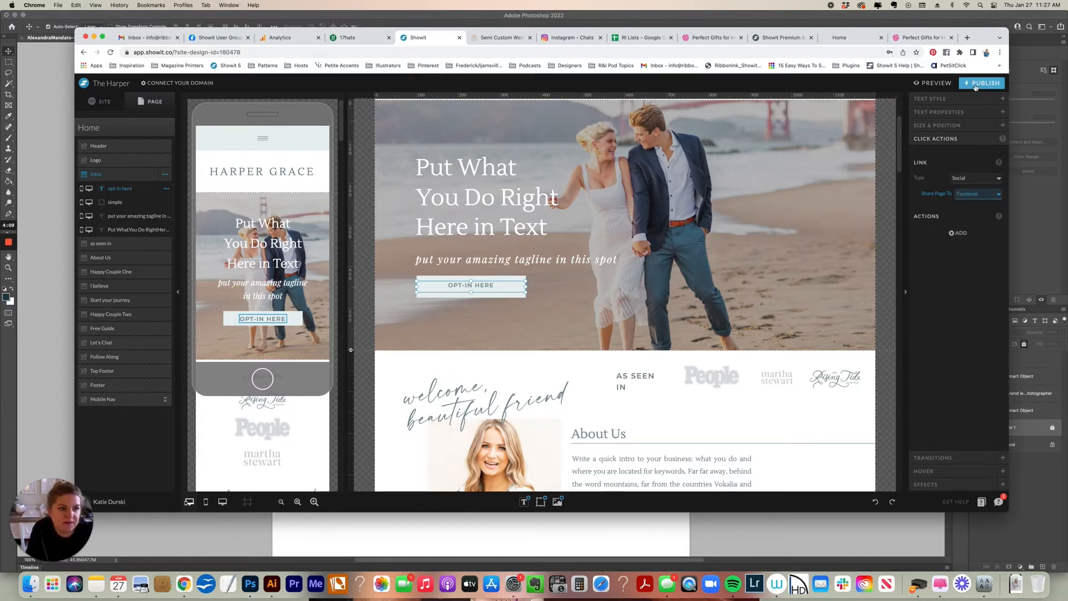
# Republish and check the live button opens a Facebook share window.
pyautogui.click(981, 83)
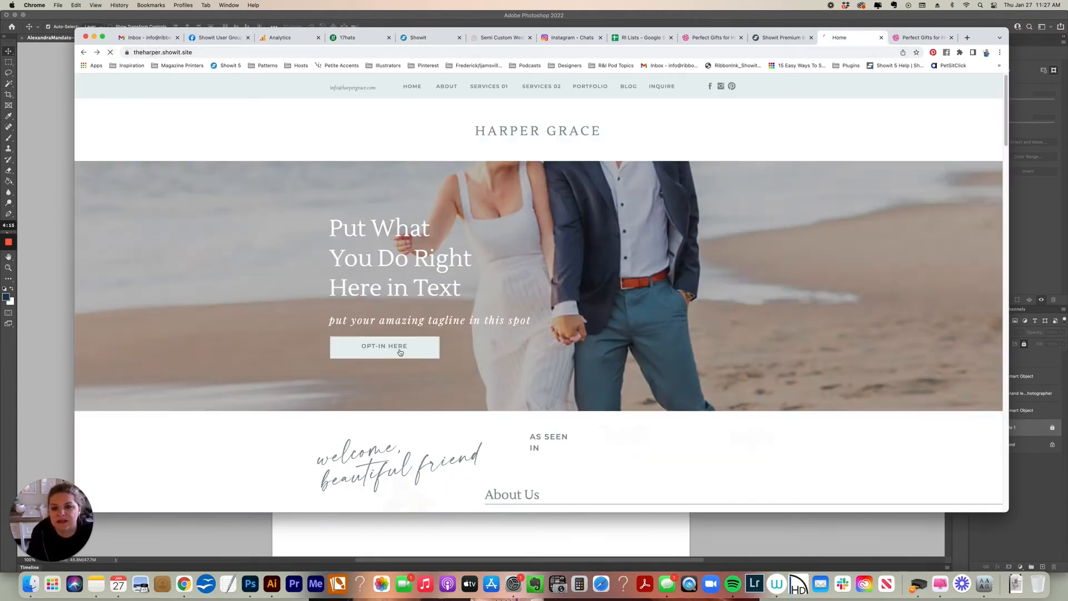
pyautogui.click(708, 85)
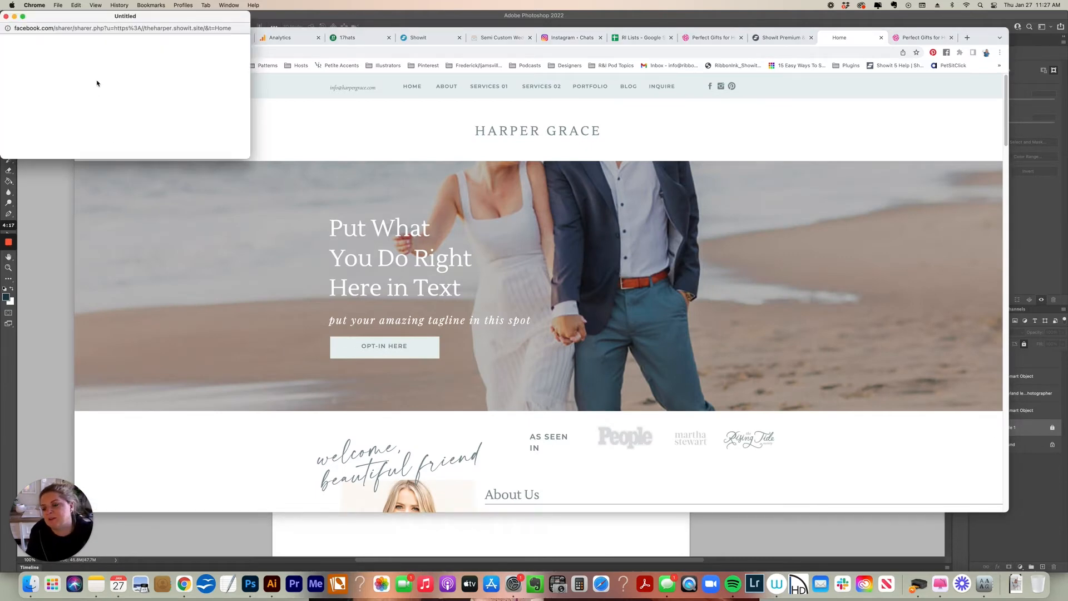
pyautogui.moveTo(107, 107)
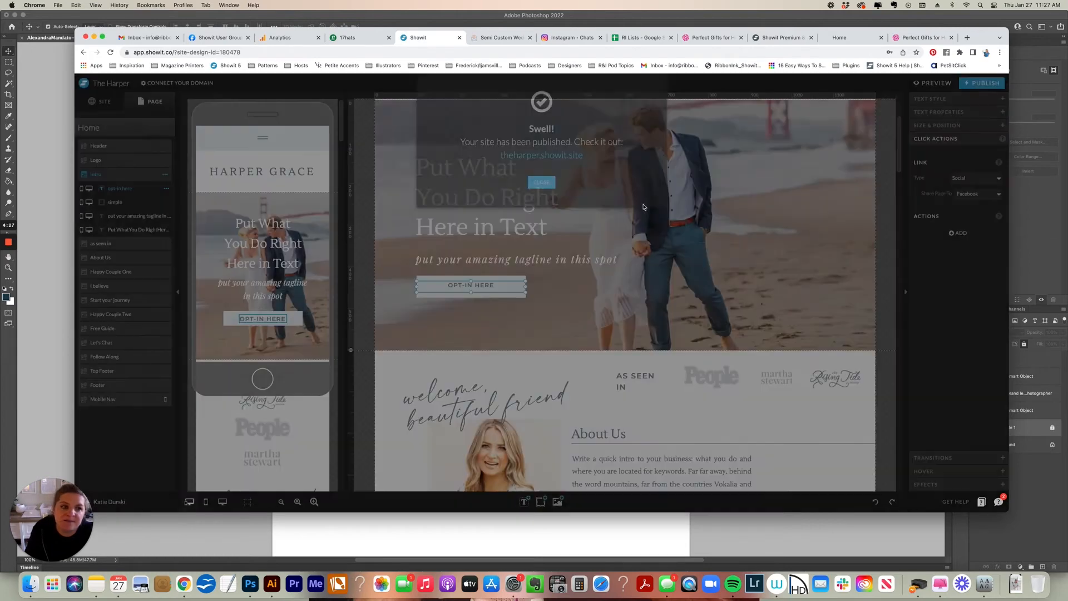
# Change the button's link type to Email and republish the site.
pyautogui.click(978, 178)
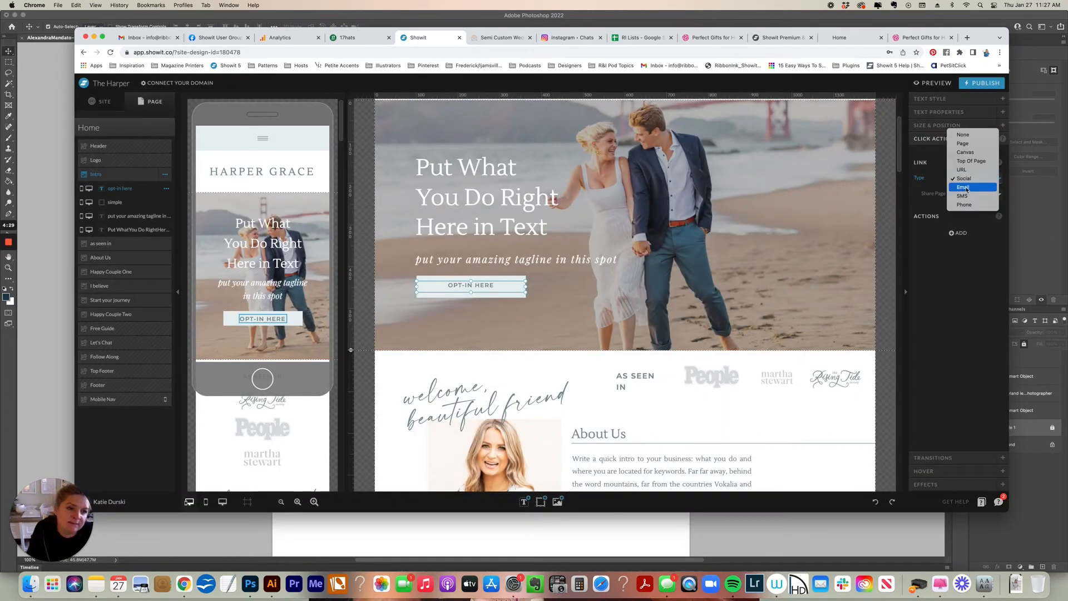
pyautogui.click(963, 187)
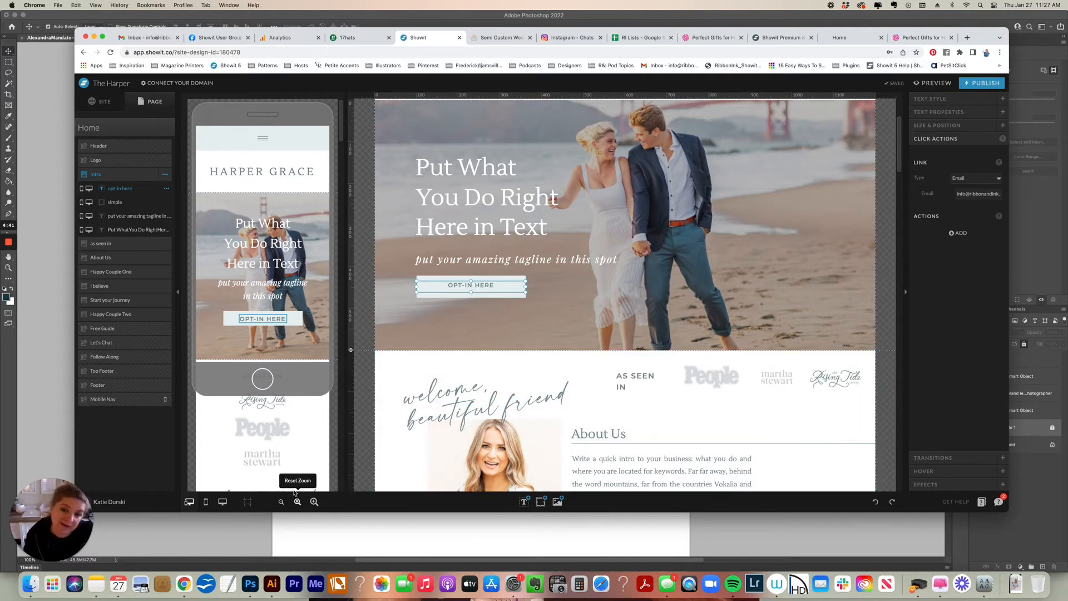
pyautogui.click(982, 83)
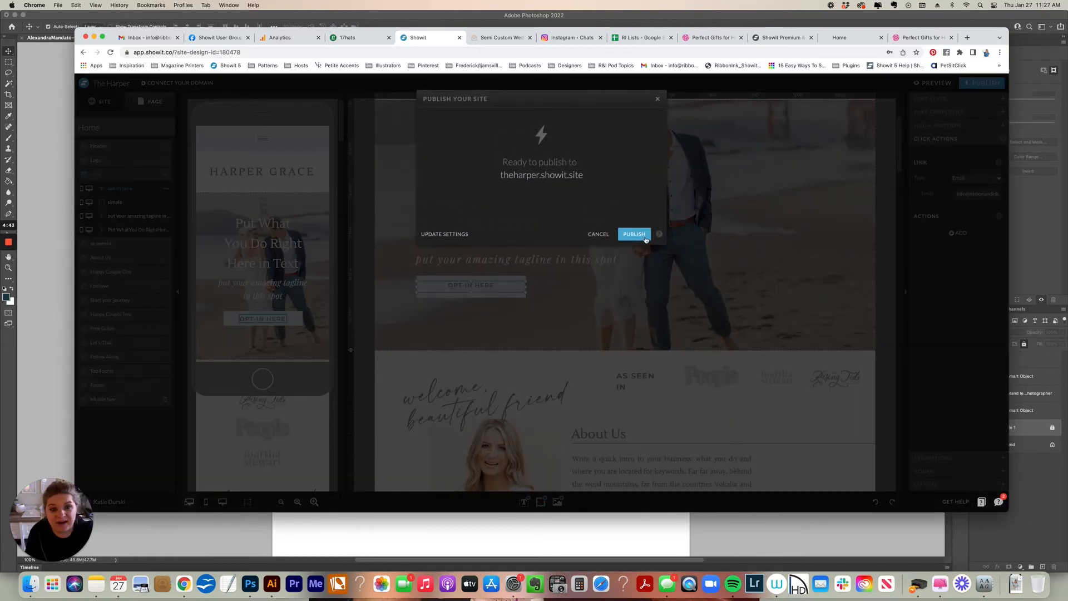
pyautogui.click(633, 234)
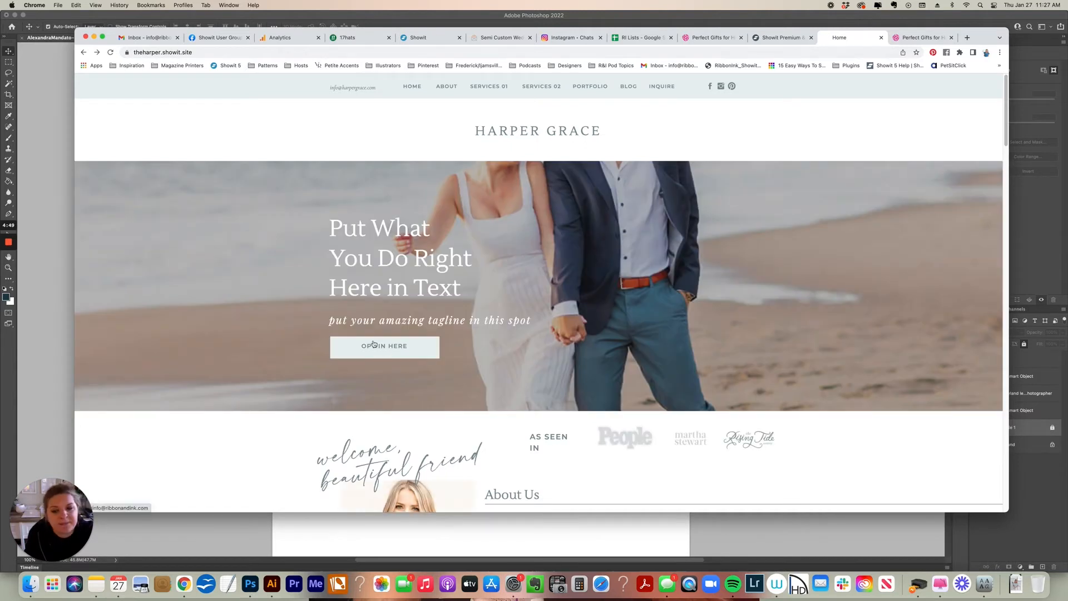
# Confirm the live button launches Mail, quit Mail, and close the publish dialog.
pyautogui.click(821, 584)
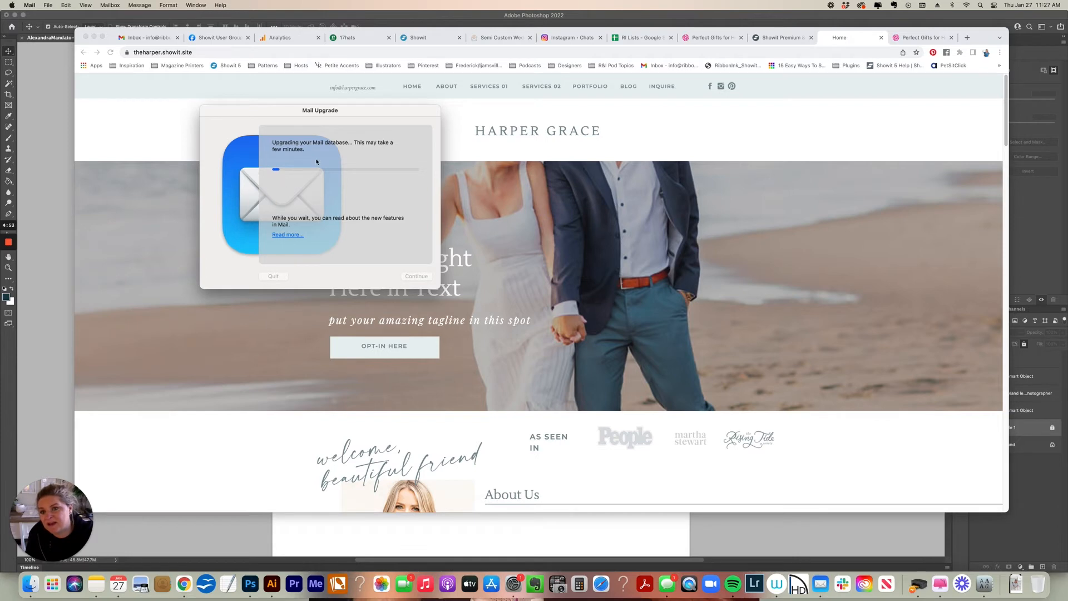
pyautogui.moveTo(875, 579)
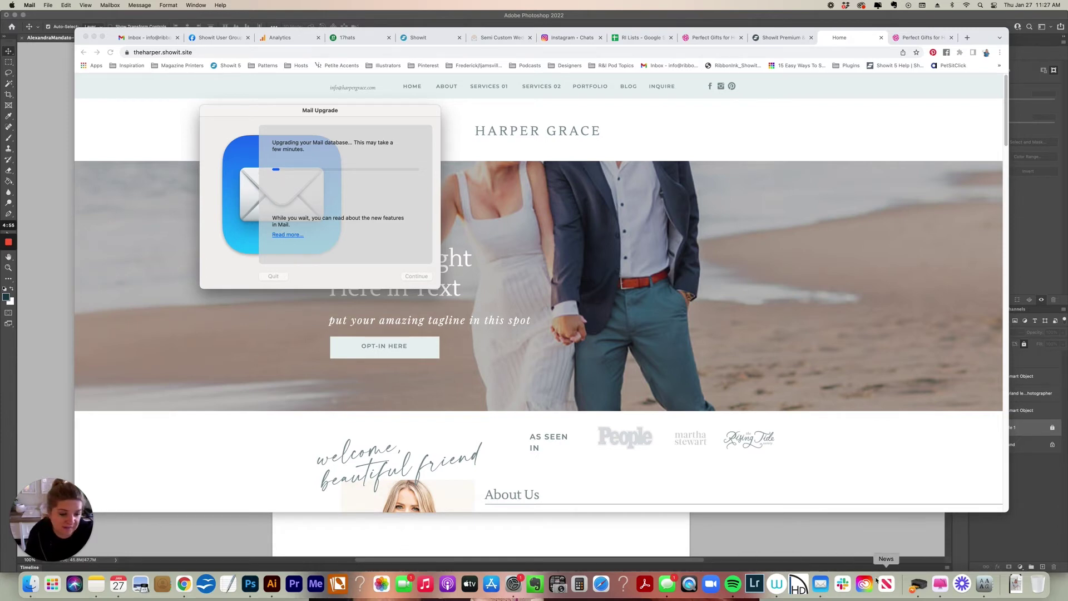
pyautogui.rightClick(820, 584)
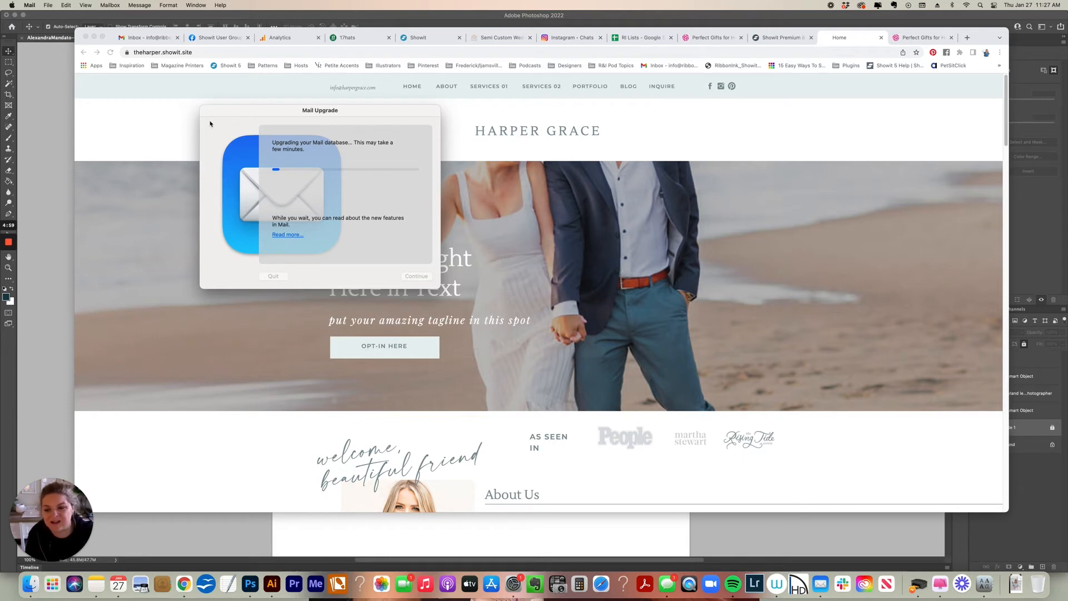
pyautogui.moveTo(563, 175)
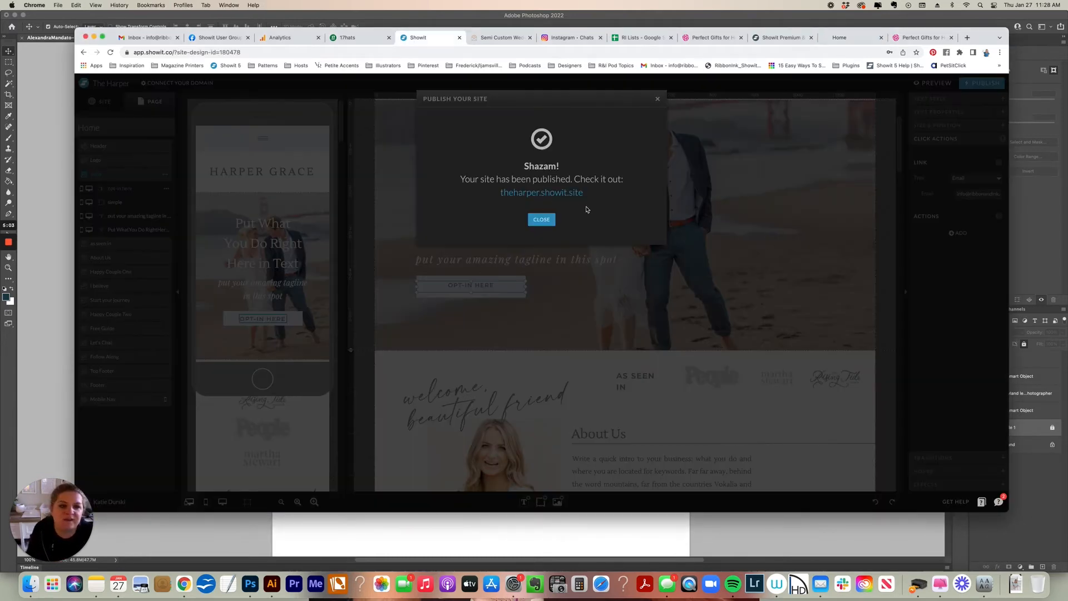
pyautogui.click(541, 220)
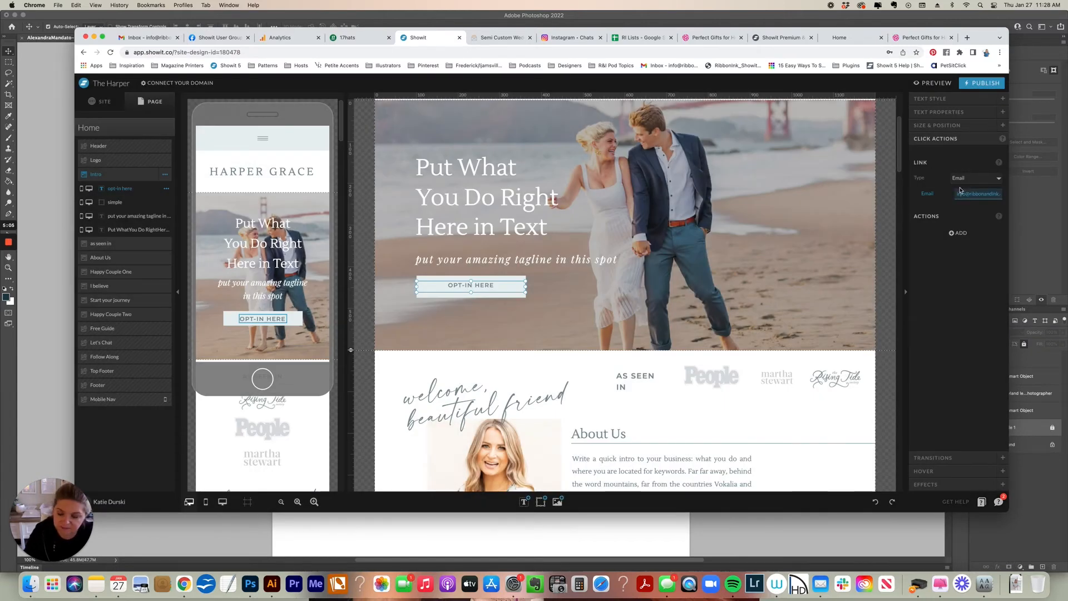
pyautogui.click(976, 178)
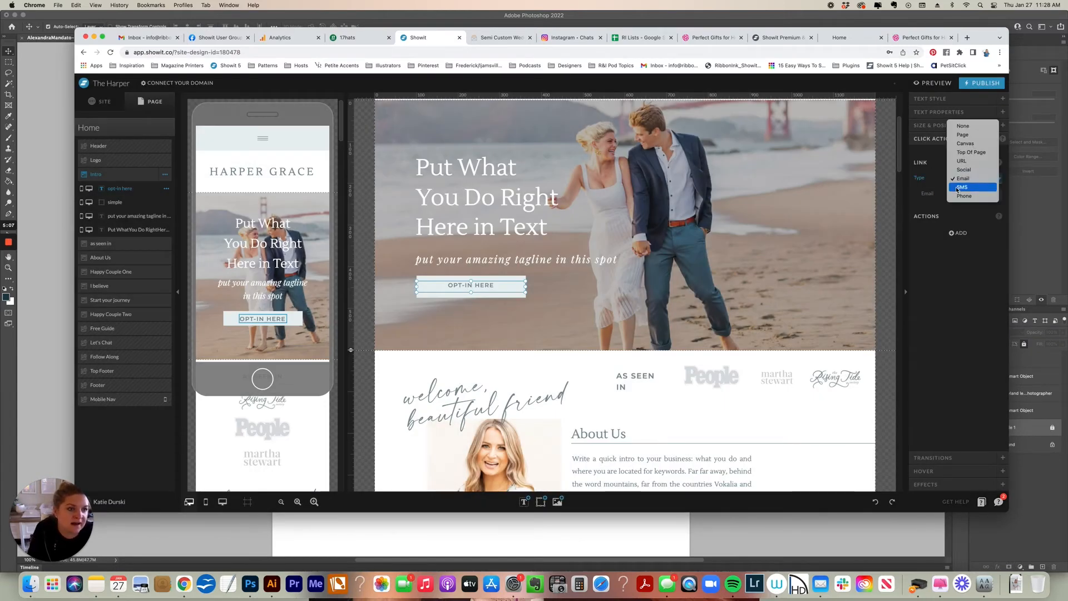
pyautogui.click(961, 187)
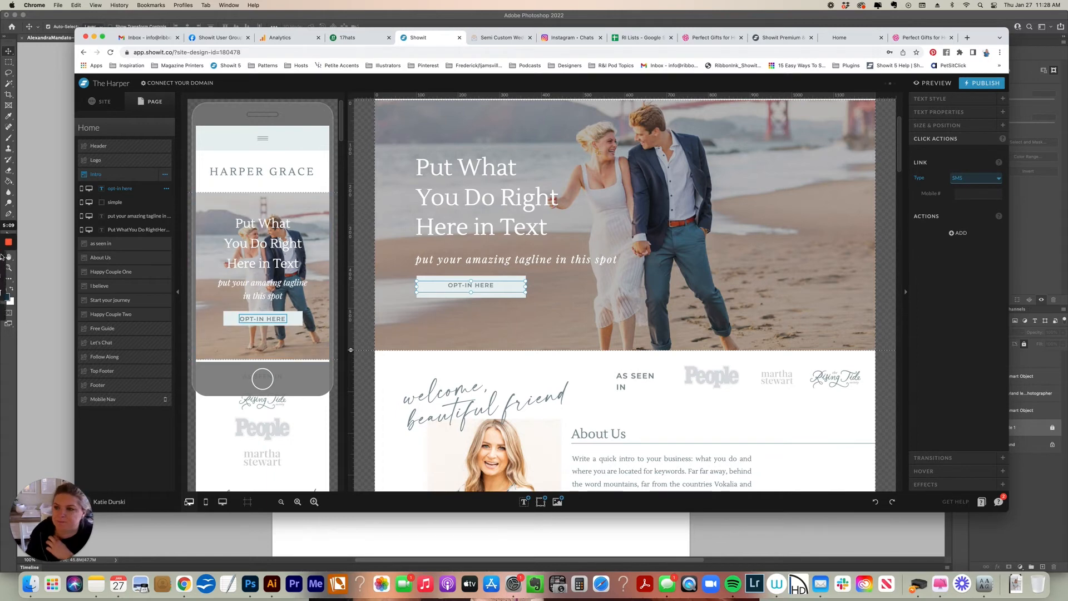
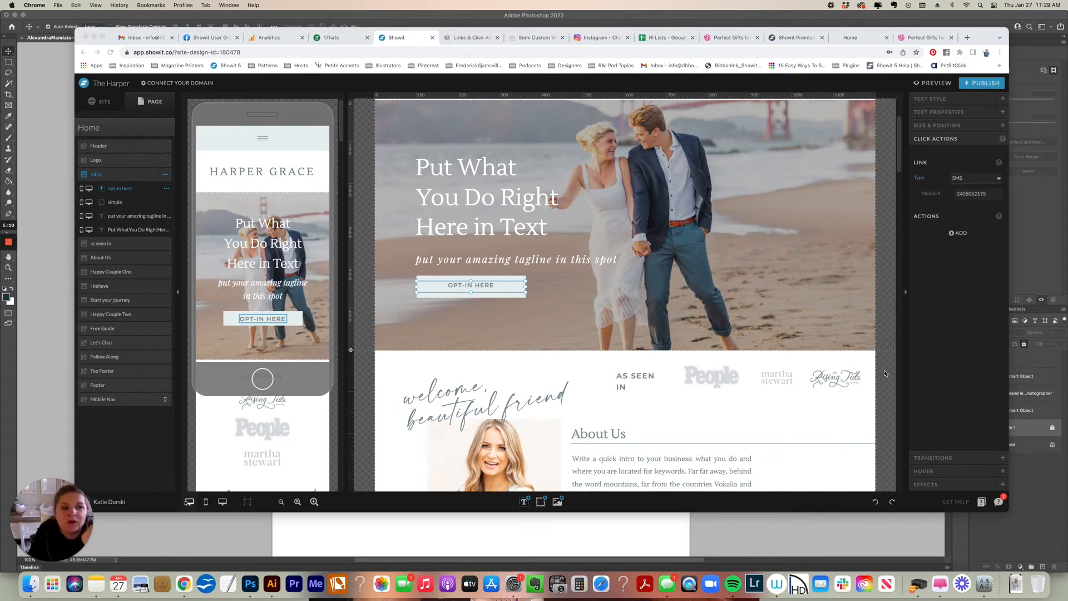
pyautogui.moveTo(920, 340)
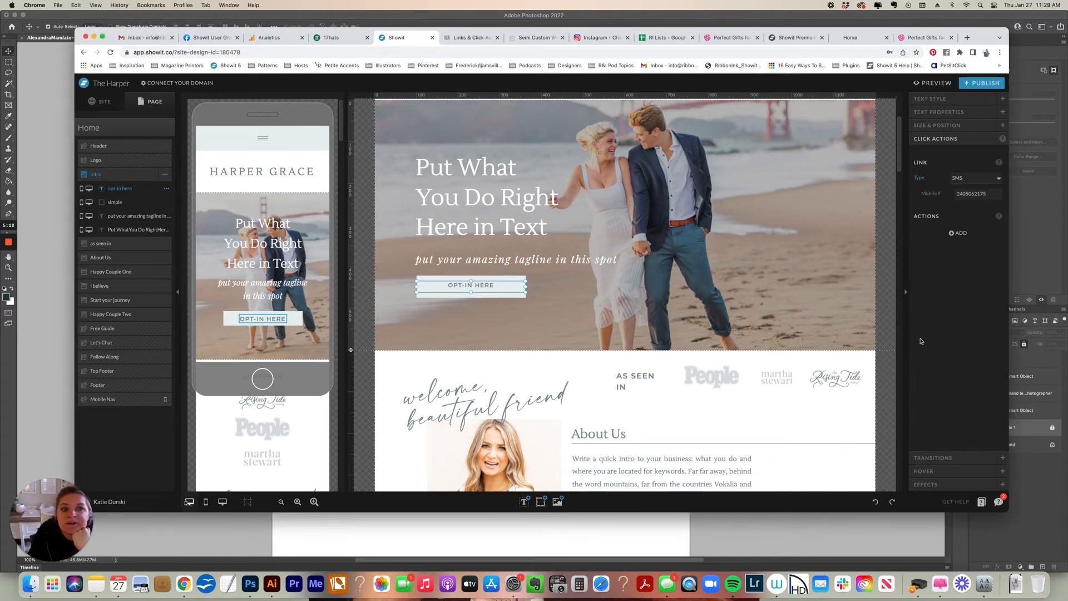
pyautogui.moveTo(900, 356)
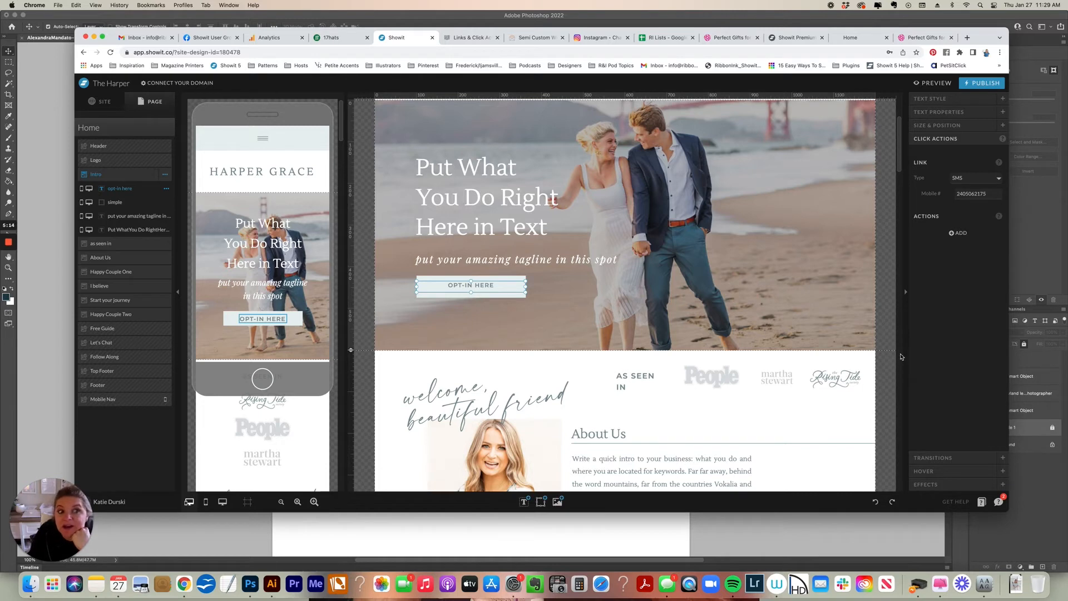
pyautogui.moveTo(484, 299)
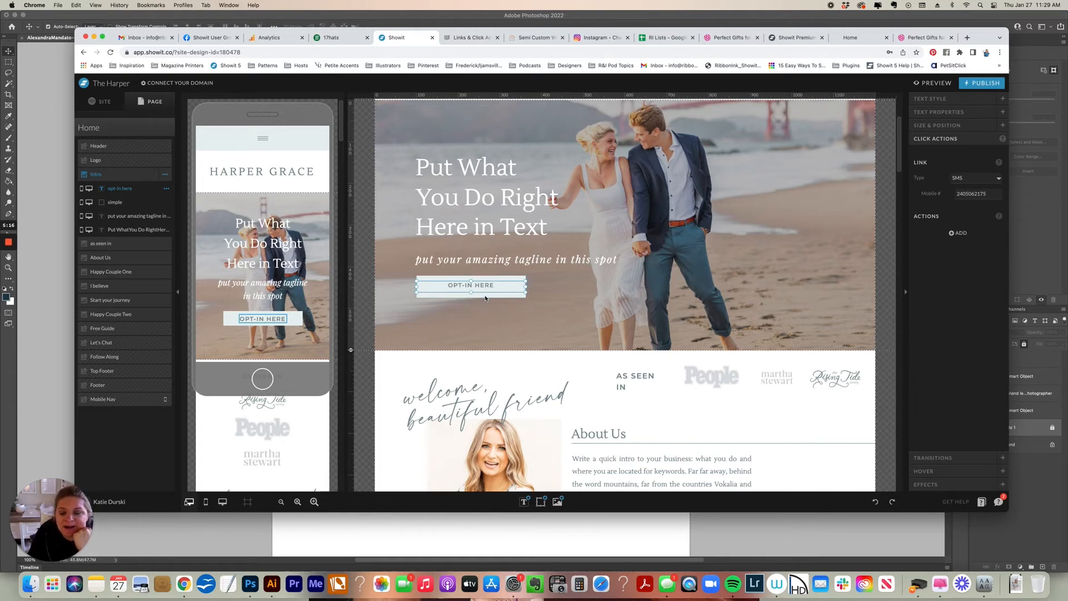
pyautogui.moveTo(657, 166)
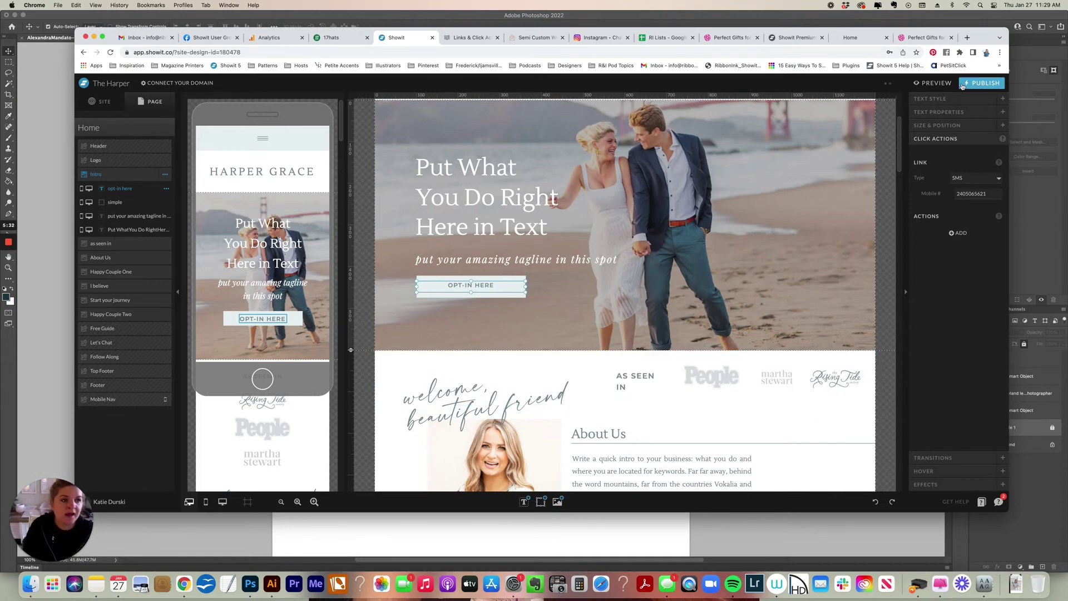
# Publish the site and verify OPT-IN HERE on the live homepage opens a new message in Messages.
pyautogui.click(981, 83)
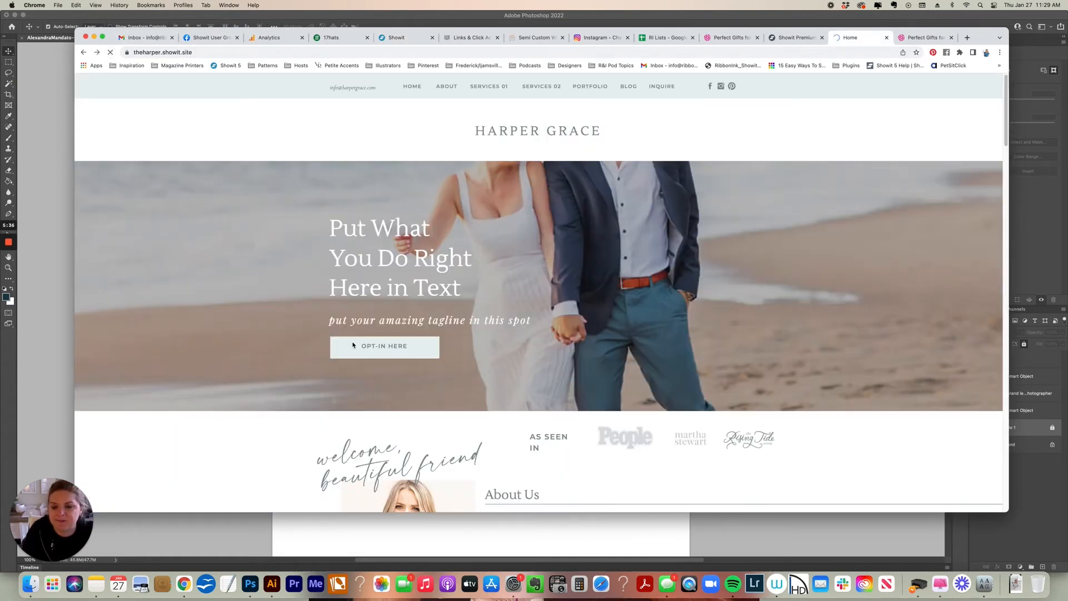
pyautogui.click(384, 346)
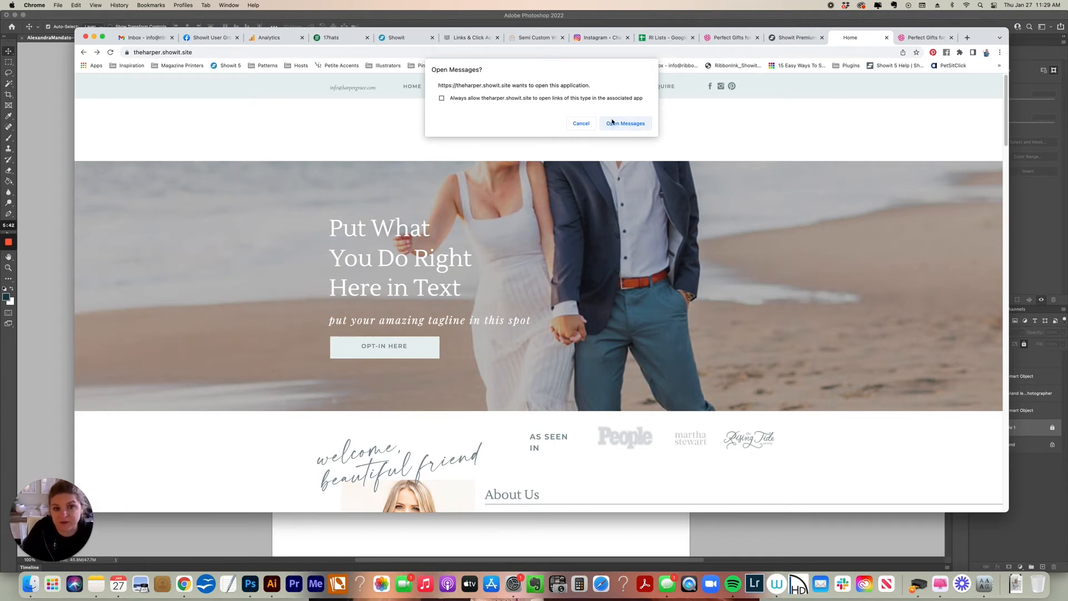
pyautogui.click(624, 124)
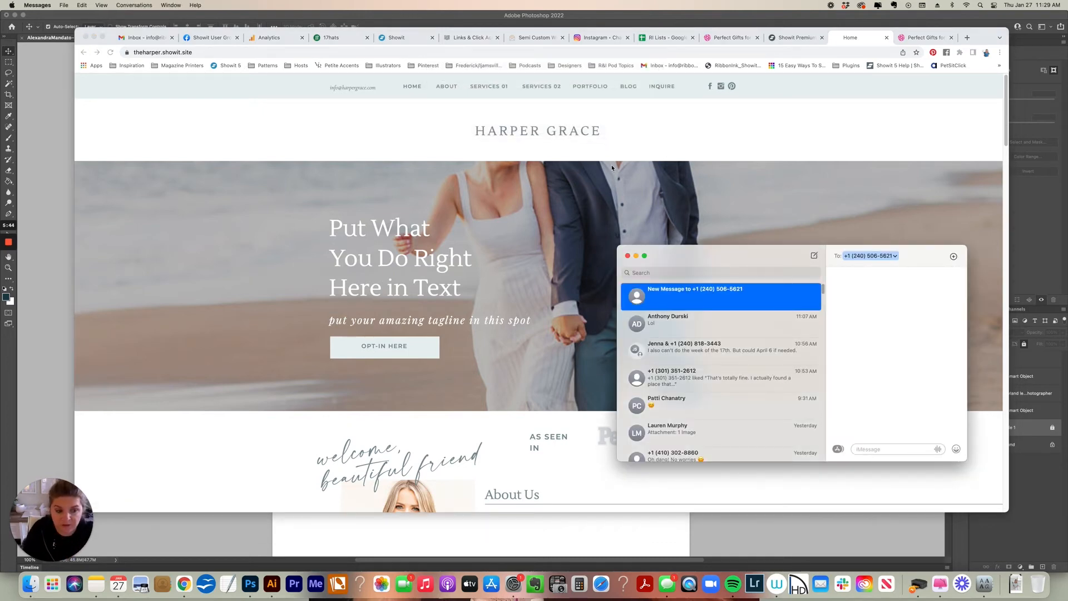
pyautogui.moveTo(812, 183)
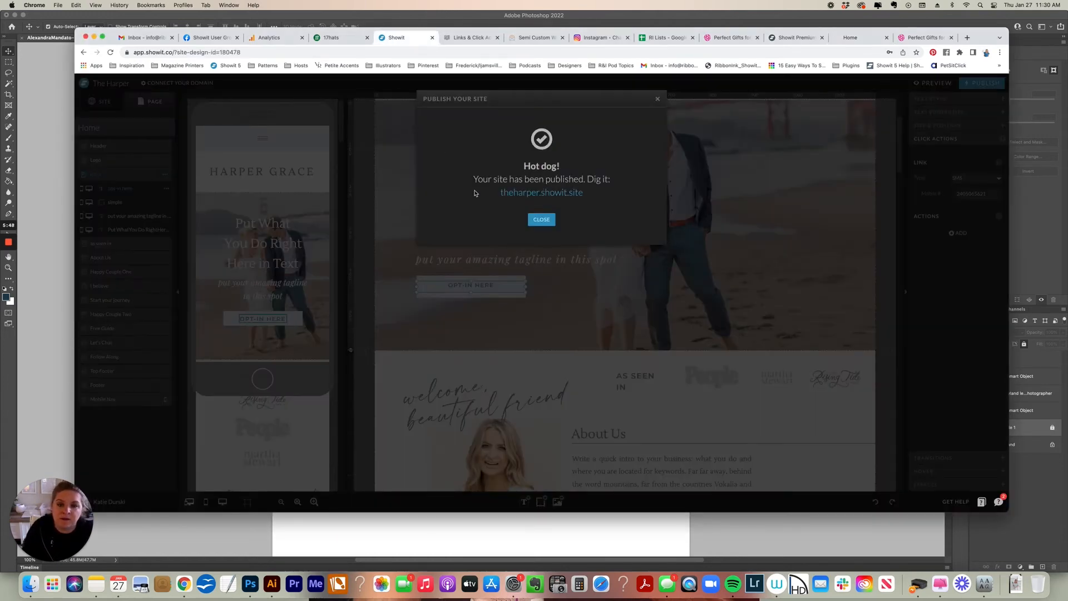
pyautogui.click(540, 219)
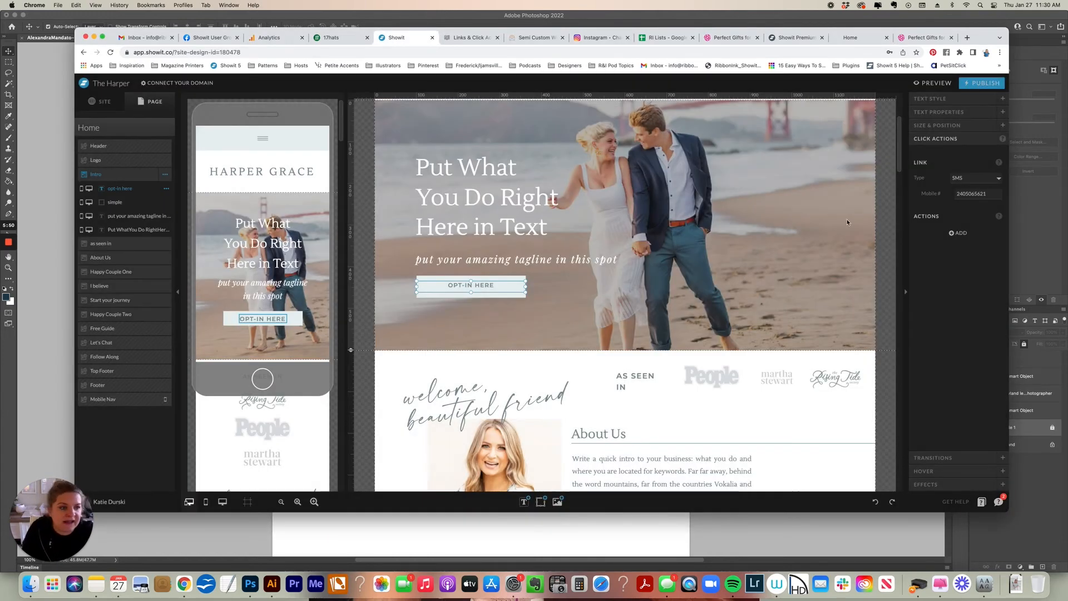
# Switch the opt-in button's Link Type from SMS to Phone and deselect it on the Intro canvas.
pyautogui.click(975, 178)
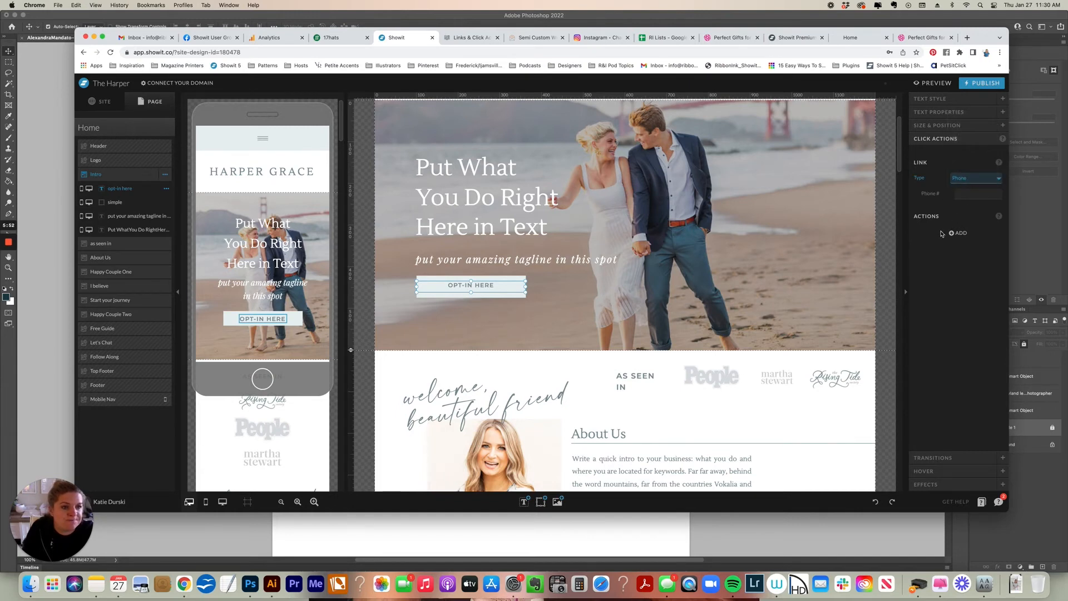
pyautogui.click(976, 193)
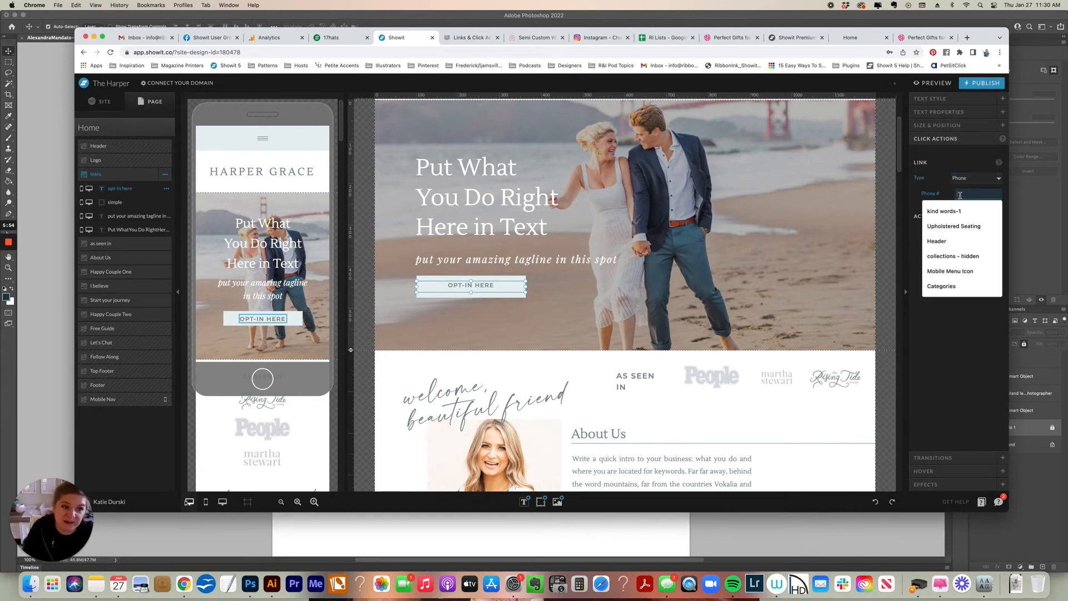
pyautogui.click(953, 226)
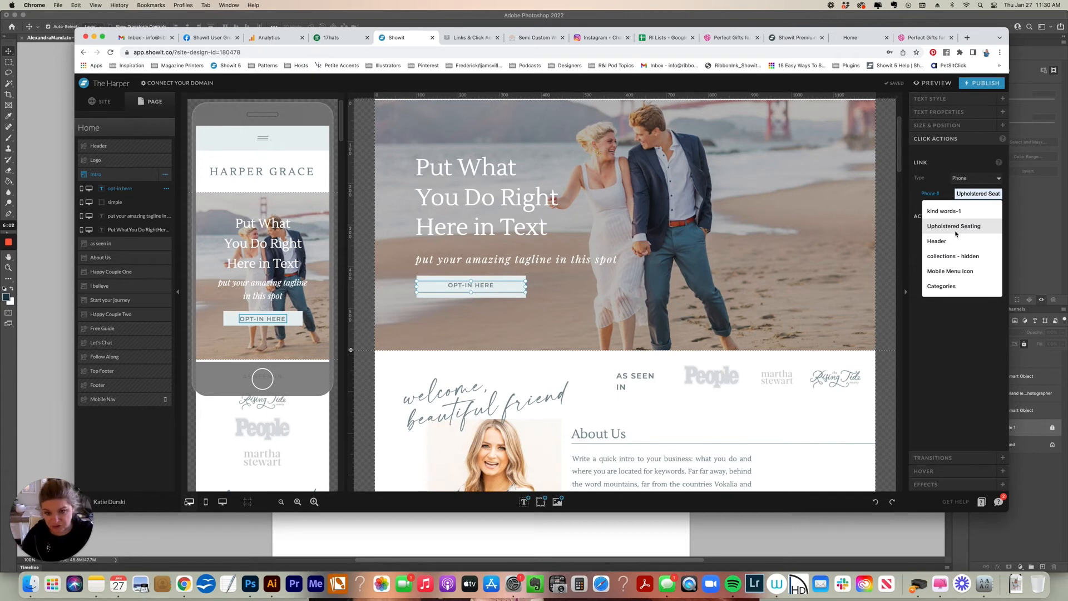
pyautogui.click(263, 272)
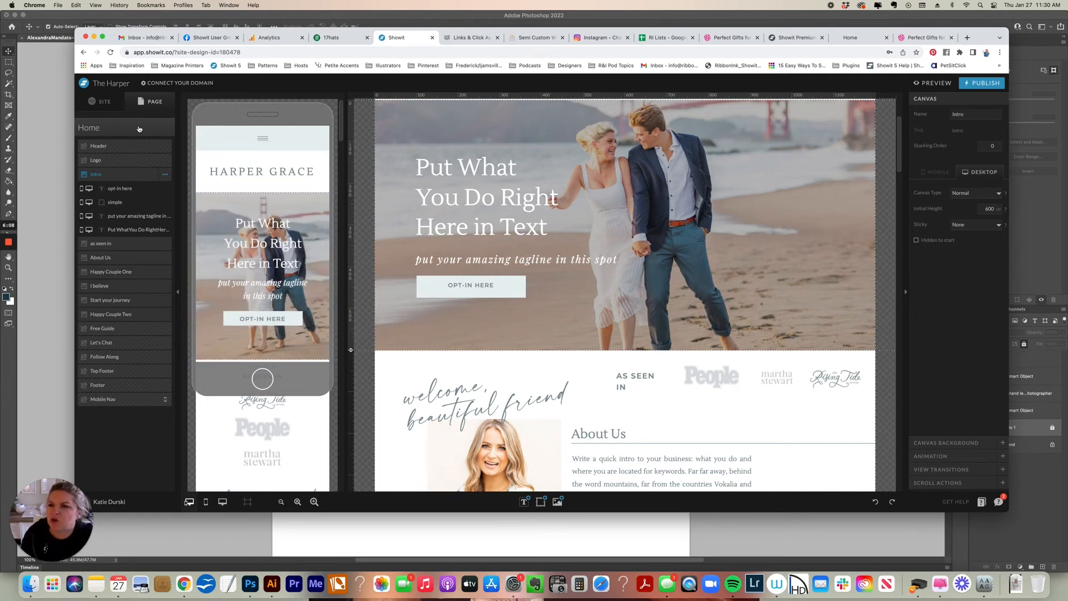
# Go to the Inquire page's layer list and select the form's SUBMIT text to show its Click Actions.
pyautogui.click(103, 101)
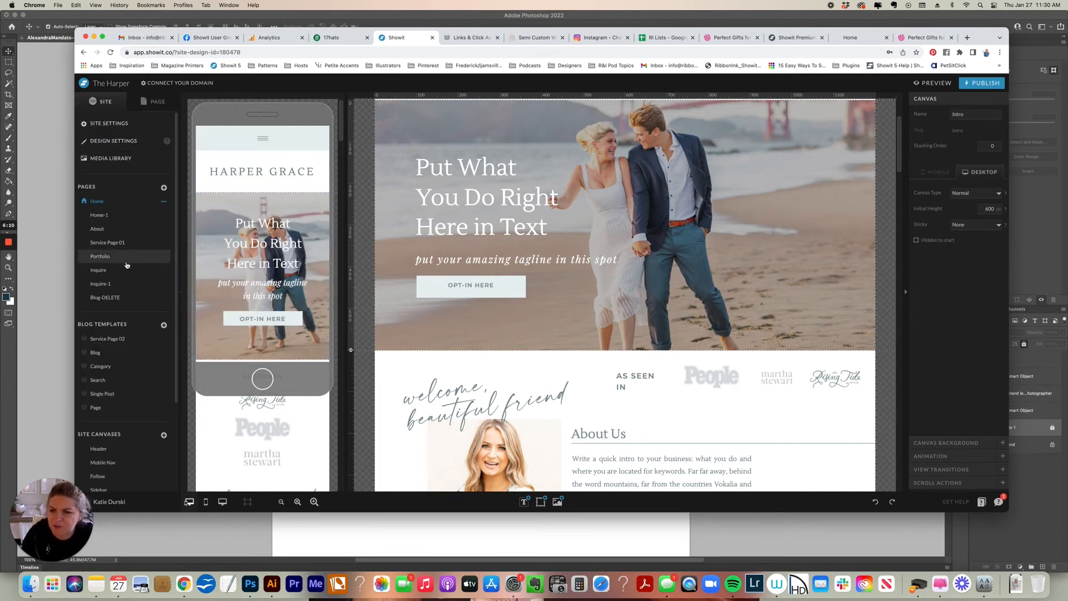
pyautogui.click(98, 269)
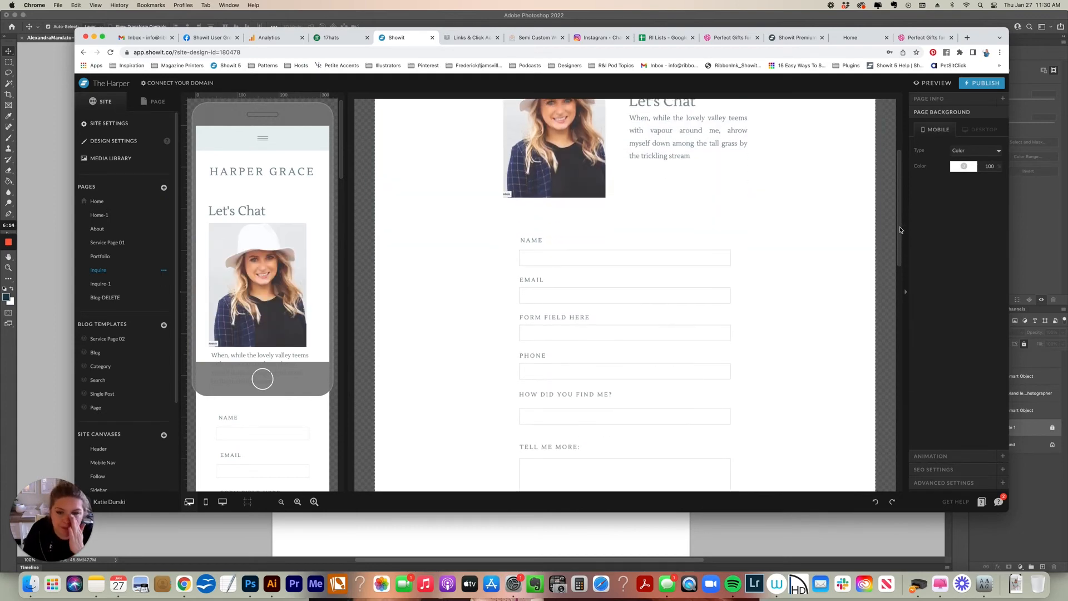
pyautogui.scroll(-3)
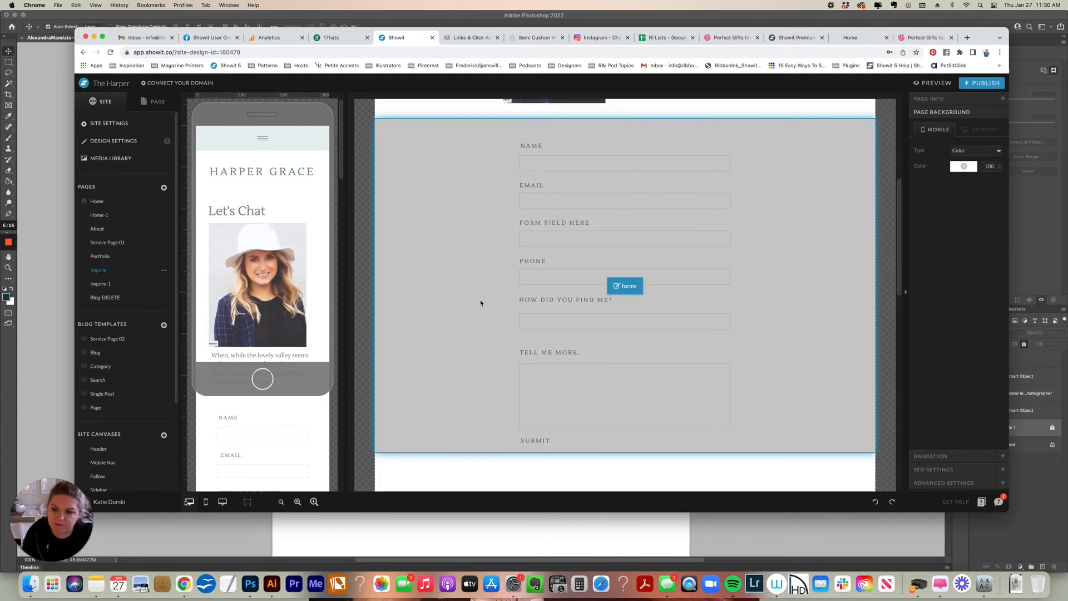
pyautogui.click(155, 101)
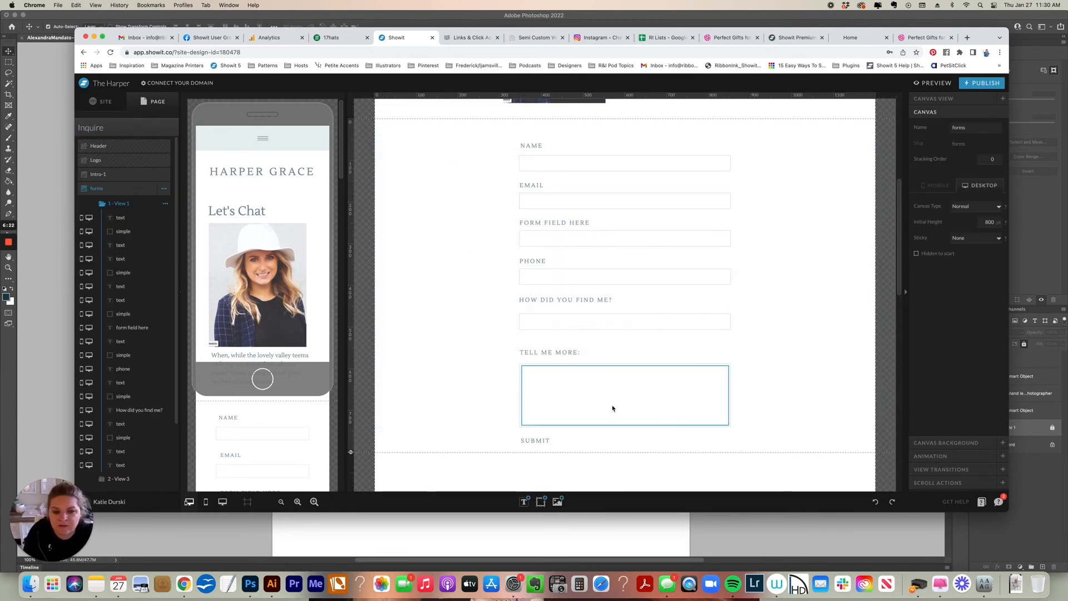
pyautogui.click(535, 441)
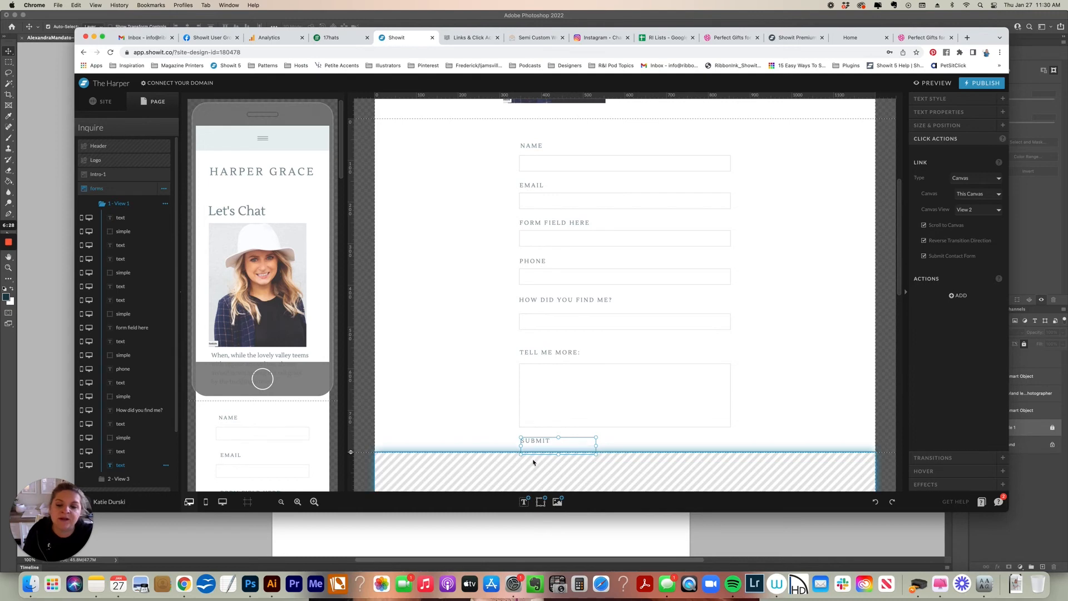
pyautogui.moveTo(592, 472)
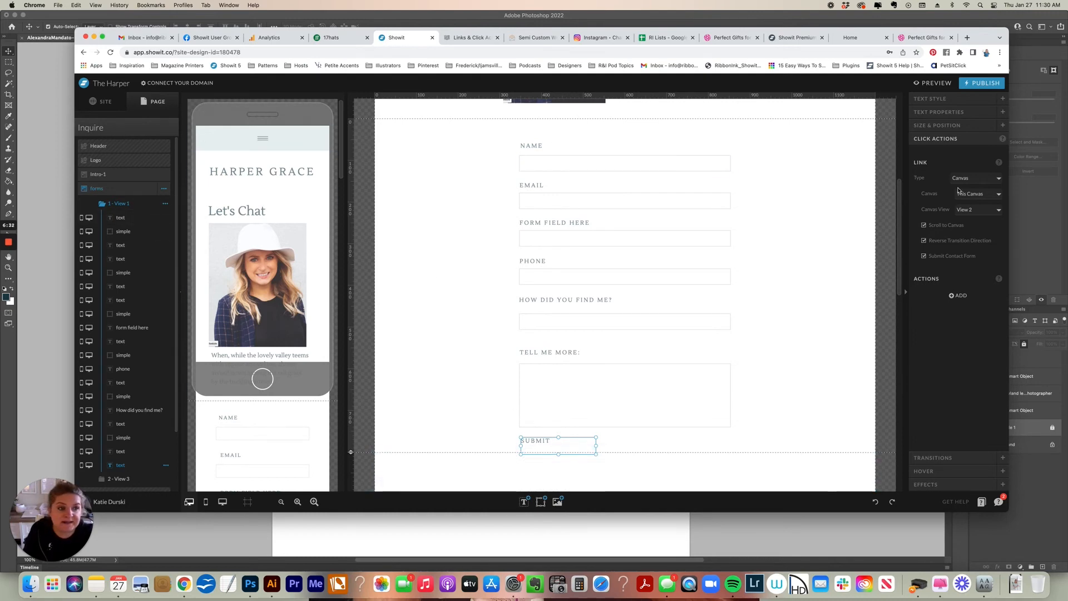
pyautogui.moveTo(945, 169)
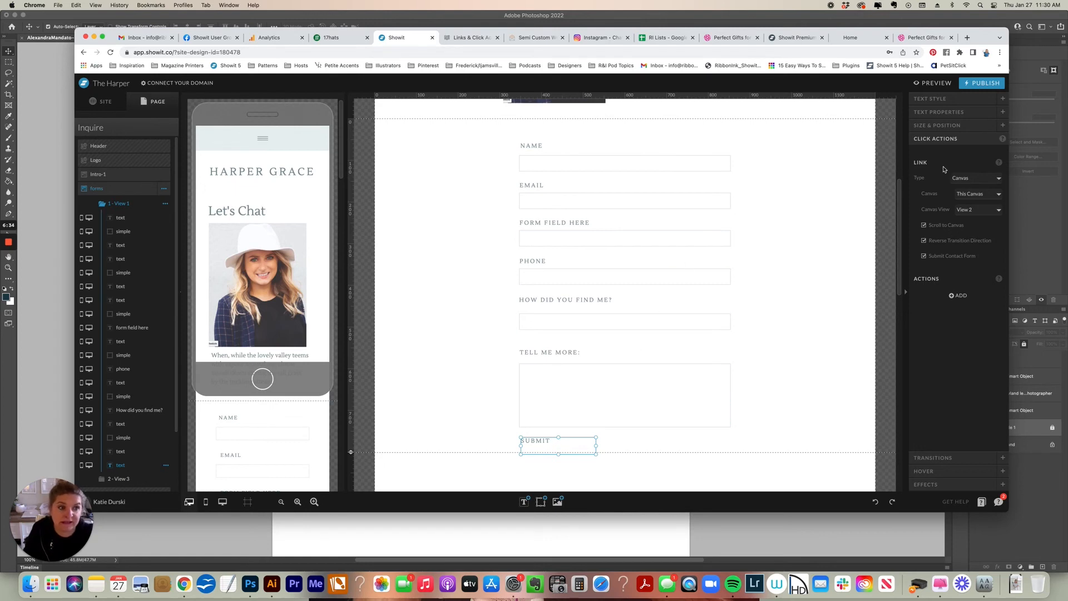
pyautogui.moveTo(925, 202)
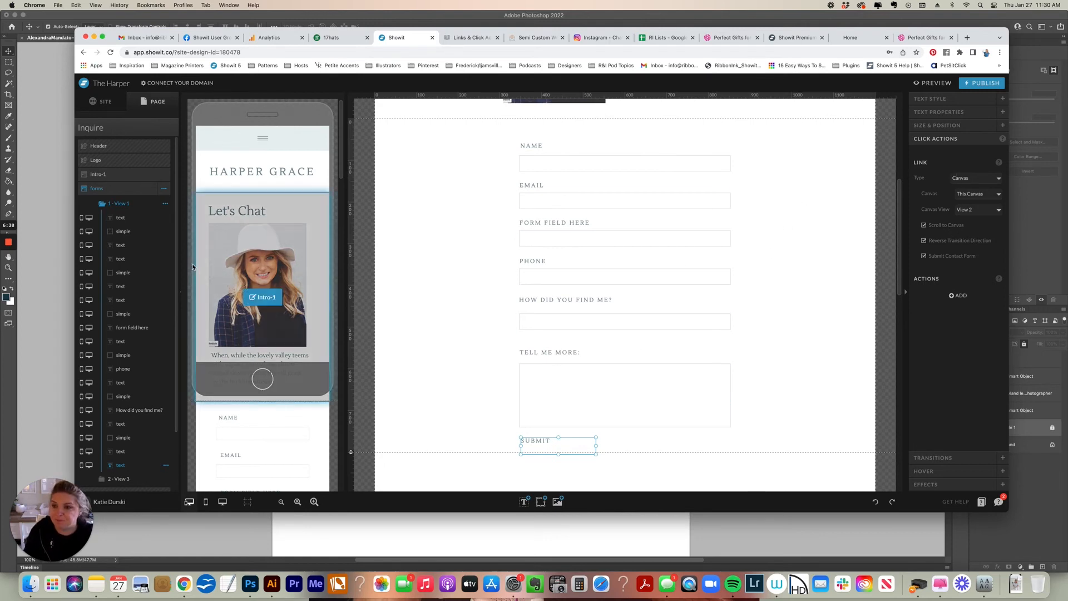
pyautogui.click(96, 188)
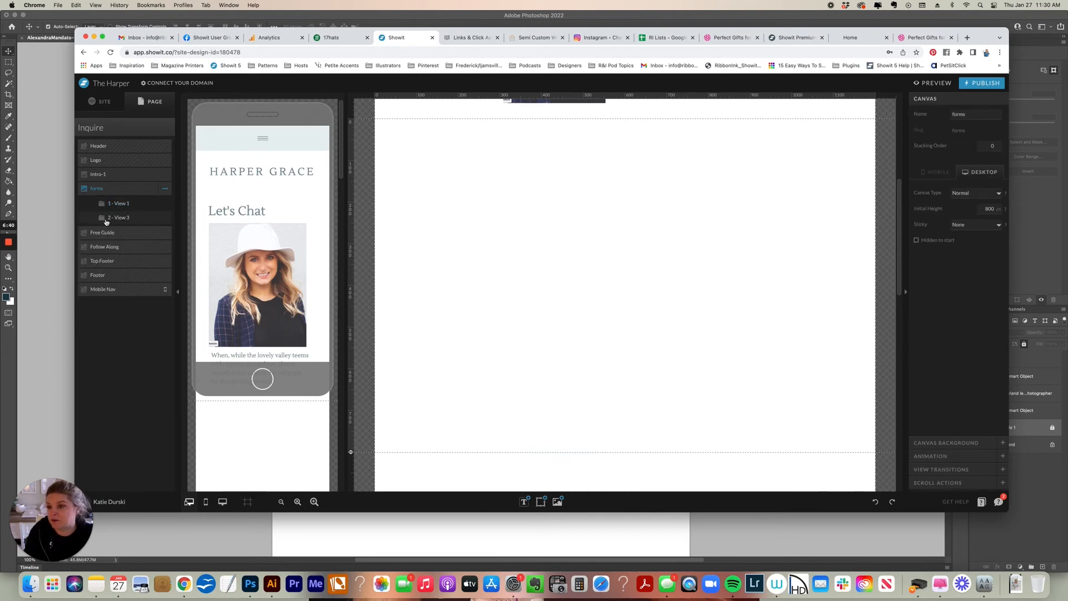
pyautogui.click(117, 203)
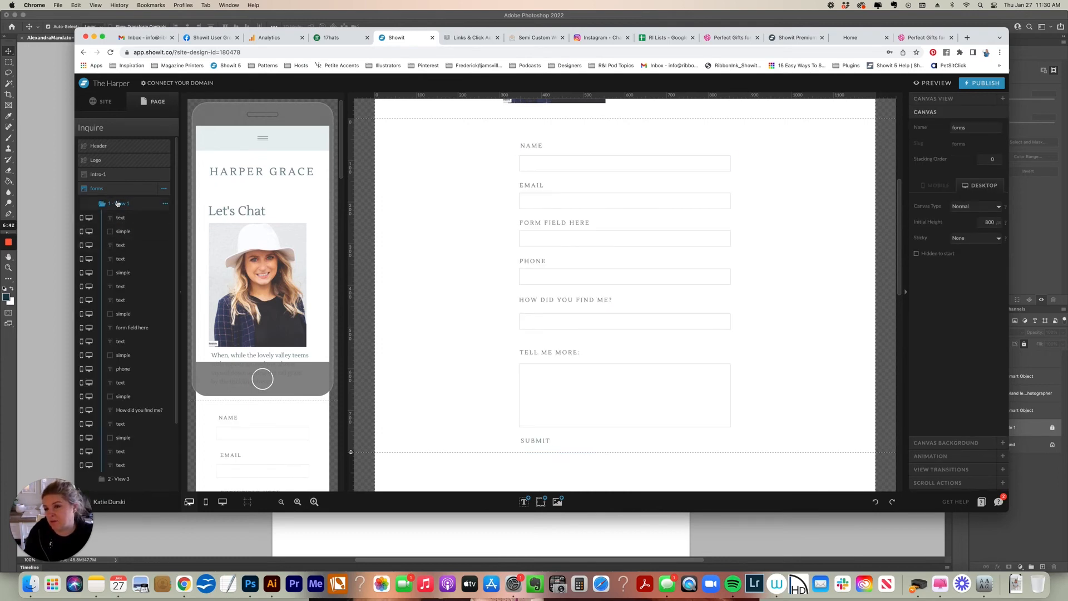
pyautogui.click(84, 188)
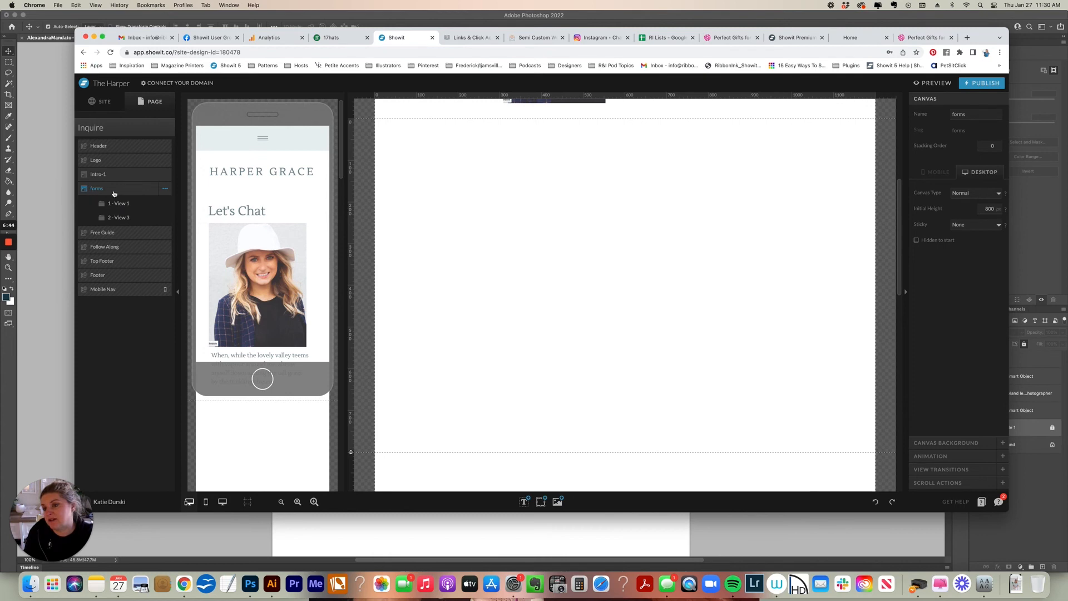
pyautogui.click(118, 202)
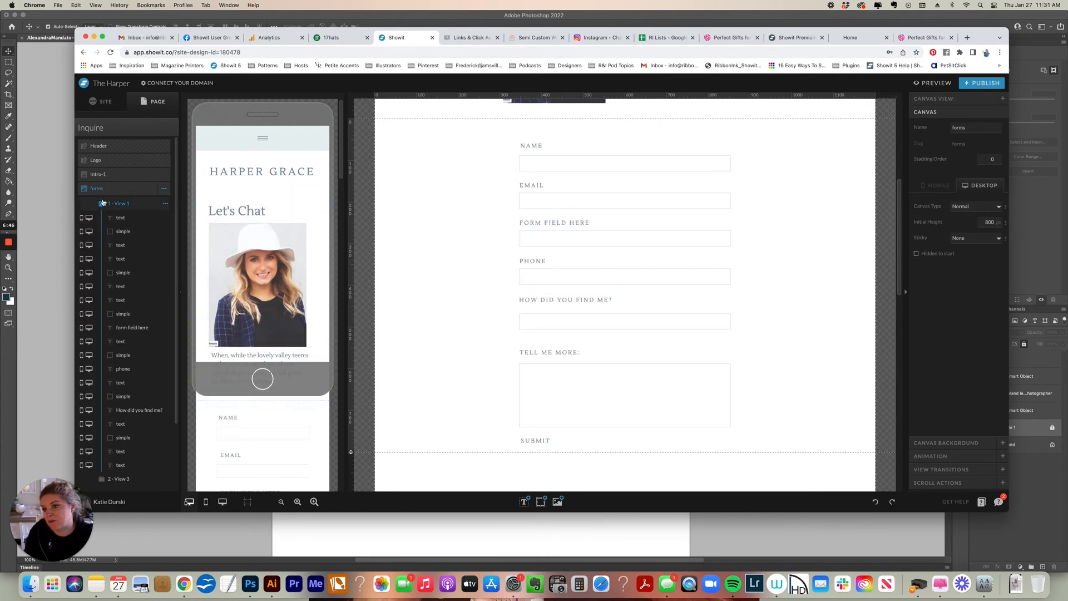
pyautogui.click(120, 217)
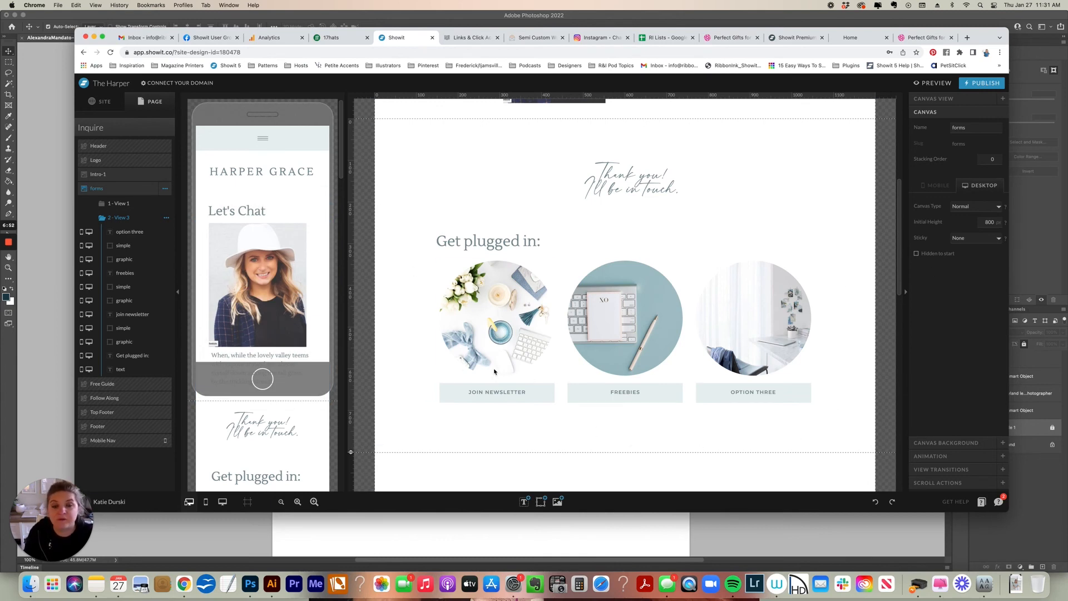
pyautogui.click(119, 203)
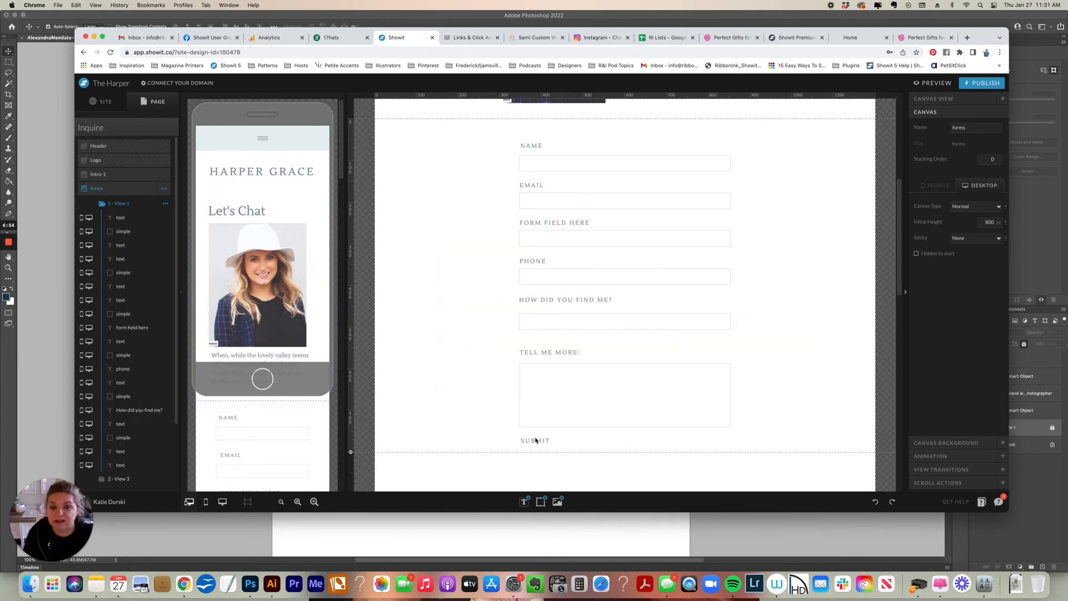
pyautogui.click(100, 202)
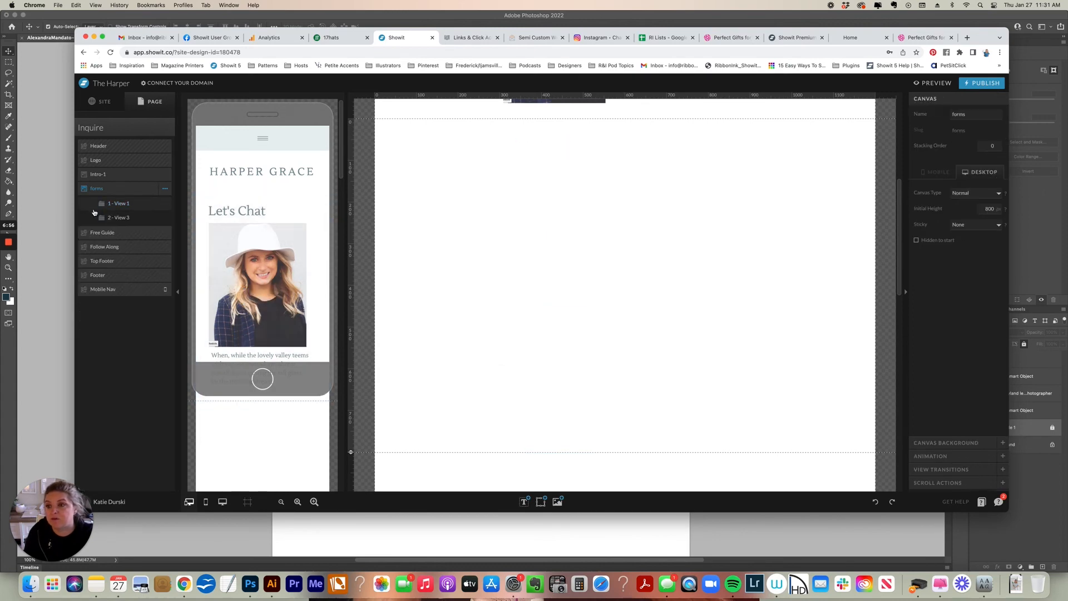
pyautogui.click(93, 217)
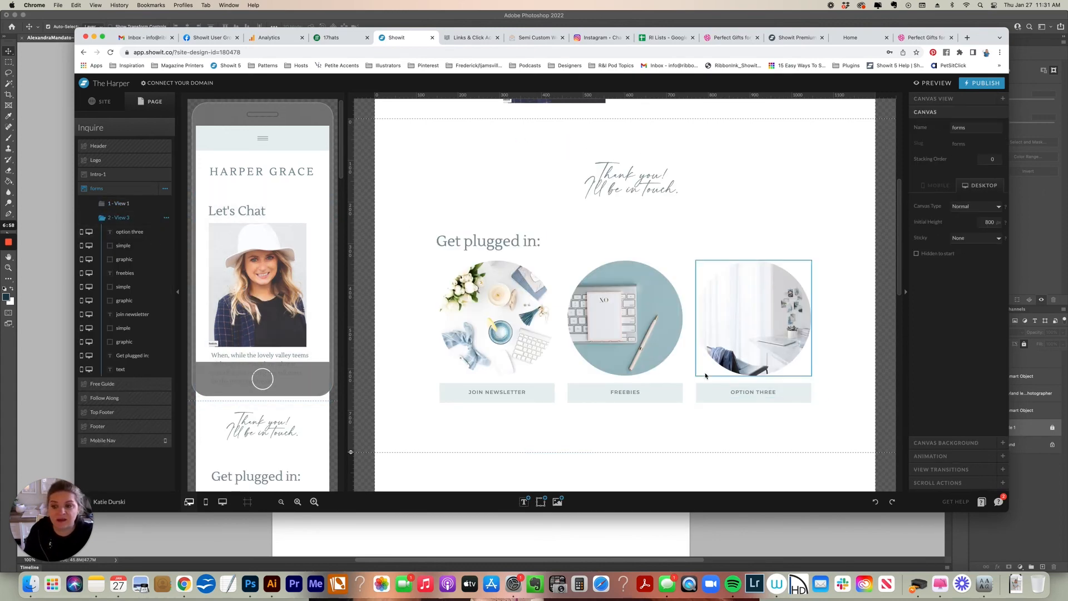
pyautogui.click(119, 202)
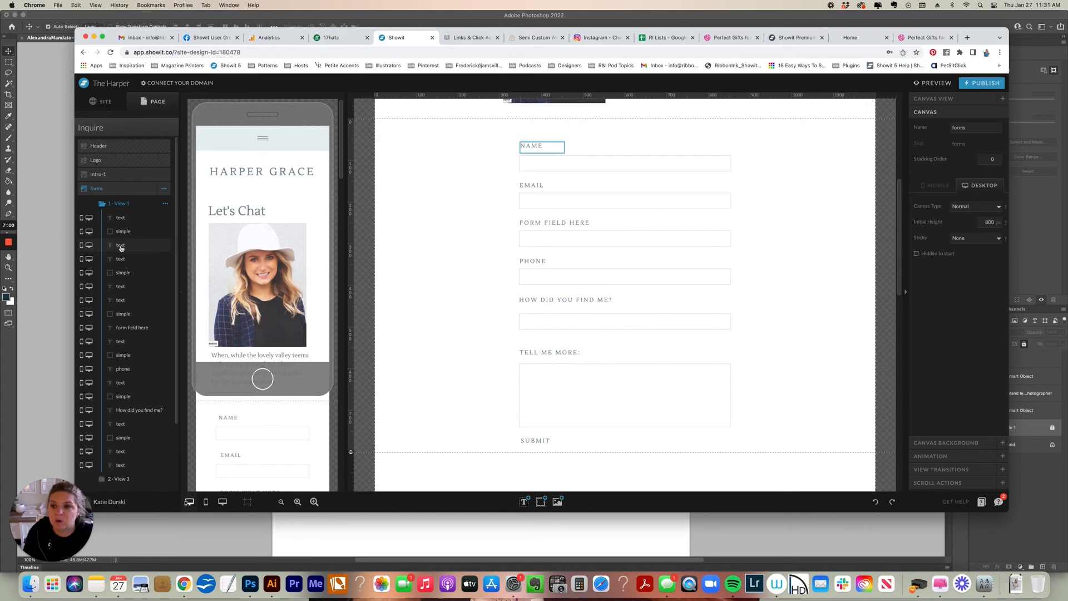
# Reselect the SUBMIT text to review its link: This Canvas, View 2, Submit Contact Form checked.
pyautogui.click(536, 440)
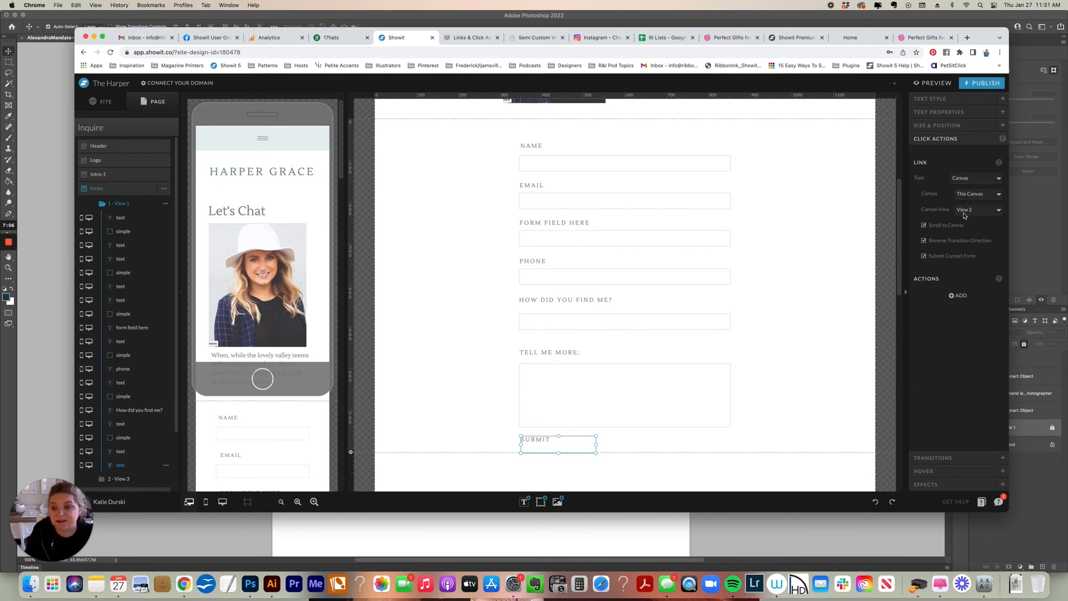
pyautogui.moveTo(1043, 218)
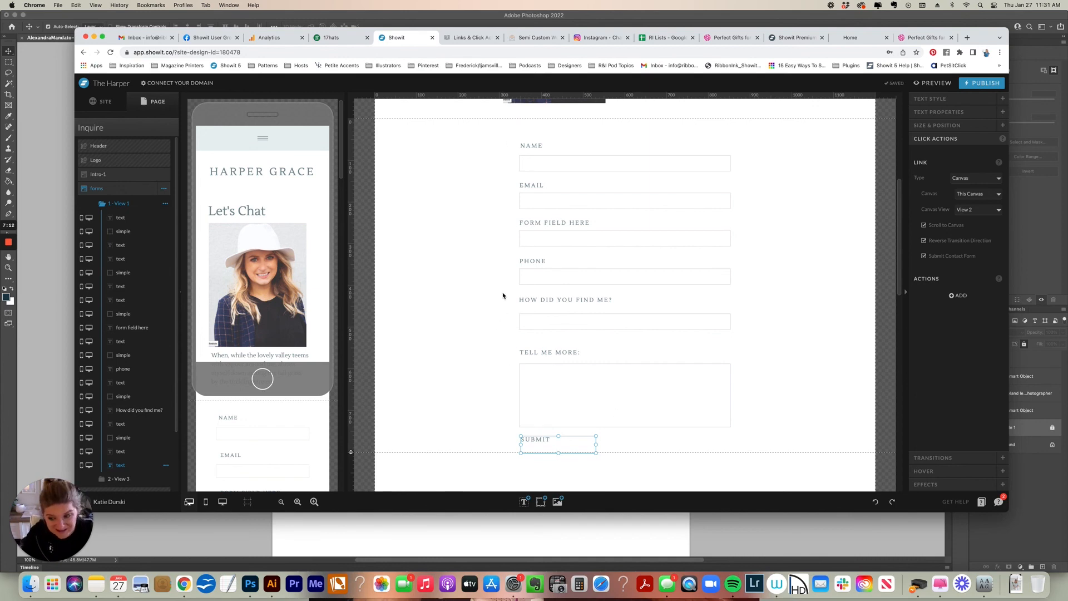
pyautogui.moveTo(787, 258)
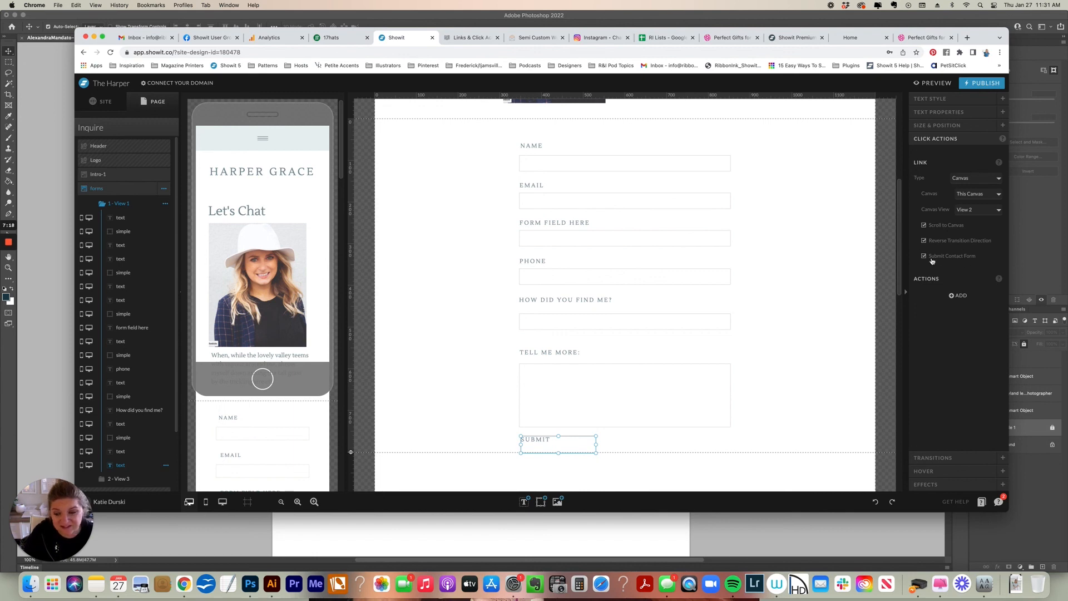
pyautogui.click(623, 276)
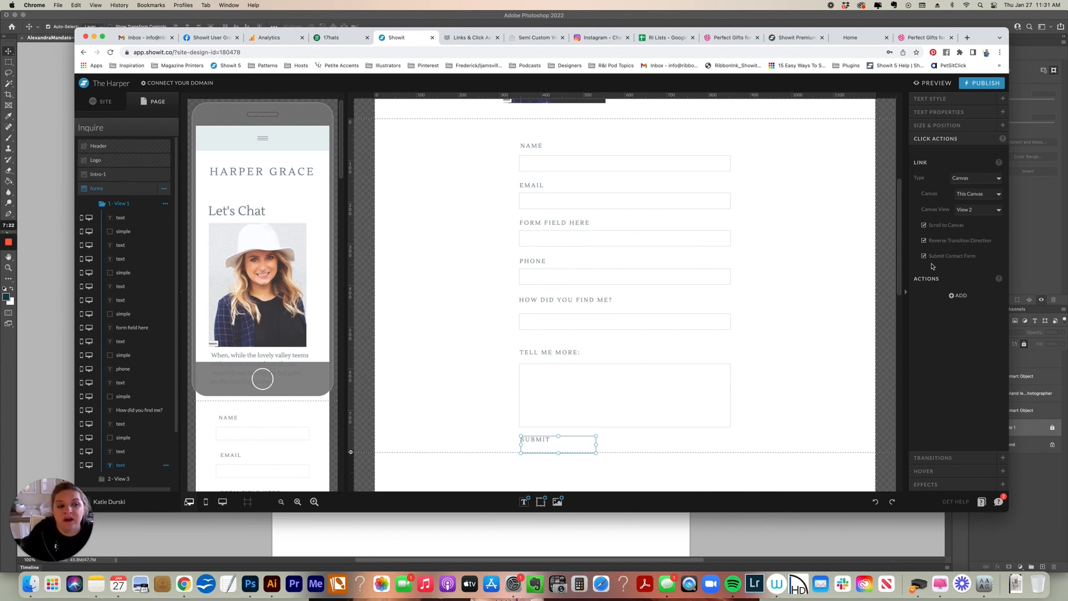
pyautogui.moveTo(444, 231)
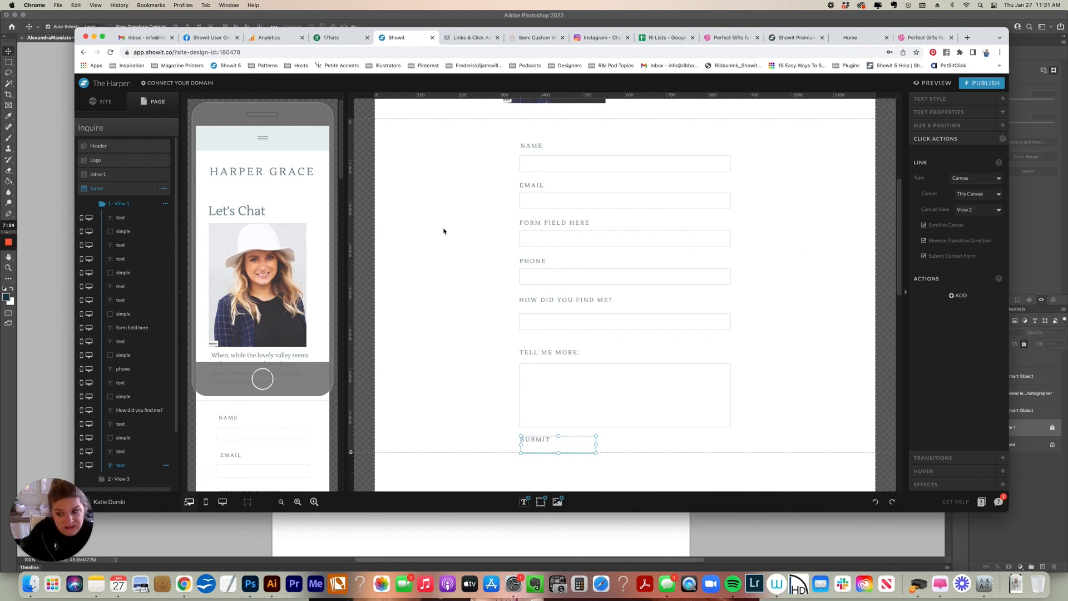
pyautogui.moveTo(380, 260)
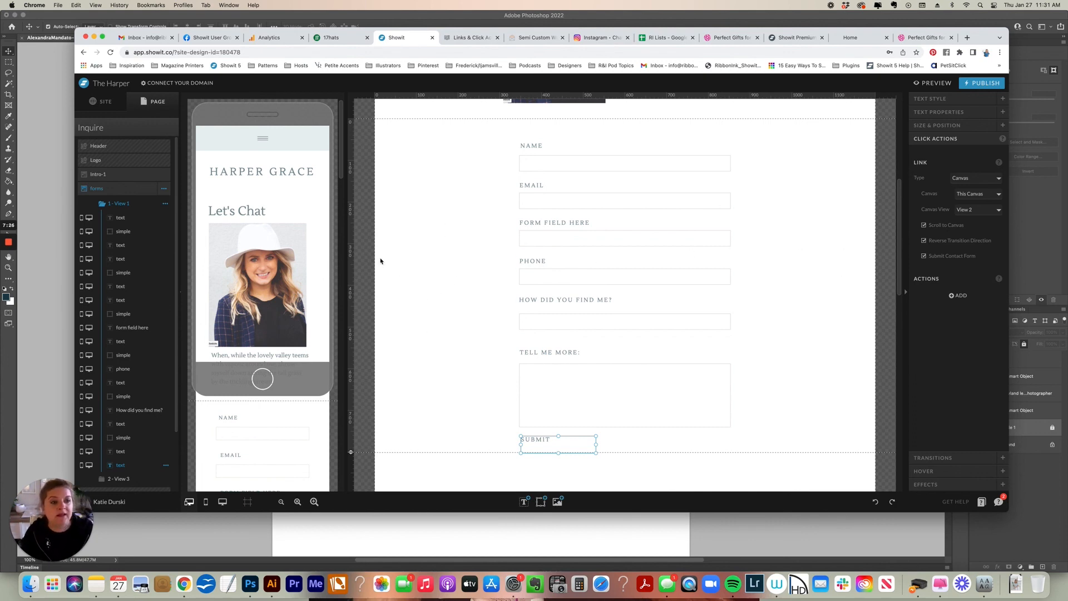
pyautogui.moveTo(460, 297)
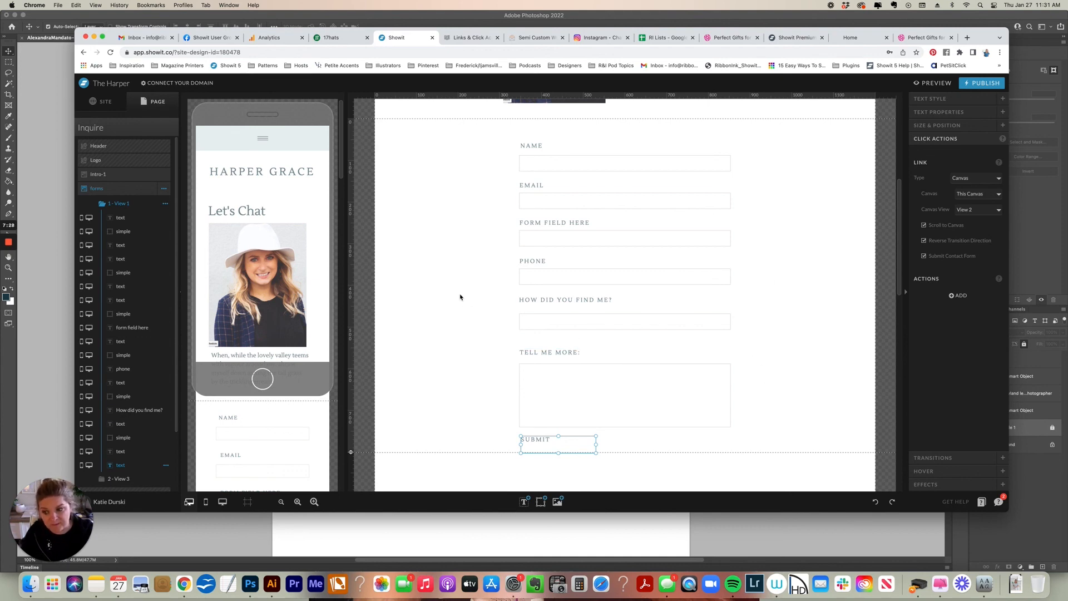
pyautogui.moveTo(398, 219)
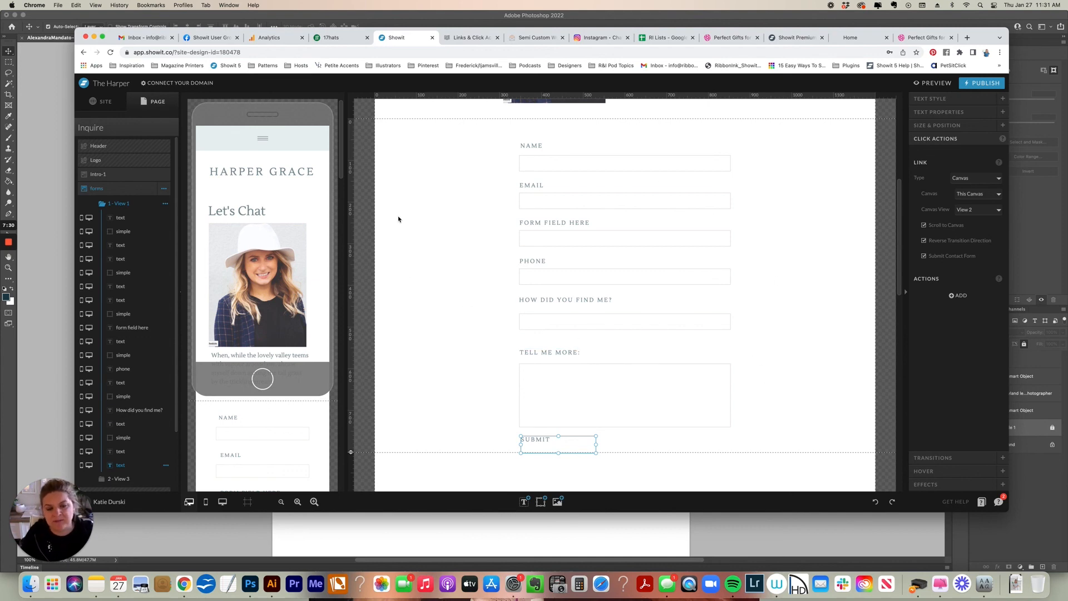
pyautogui.moveTo(444, 339)
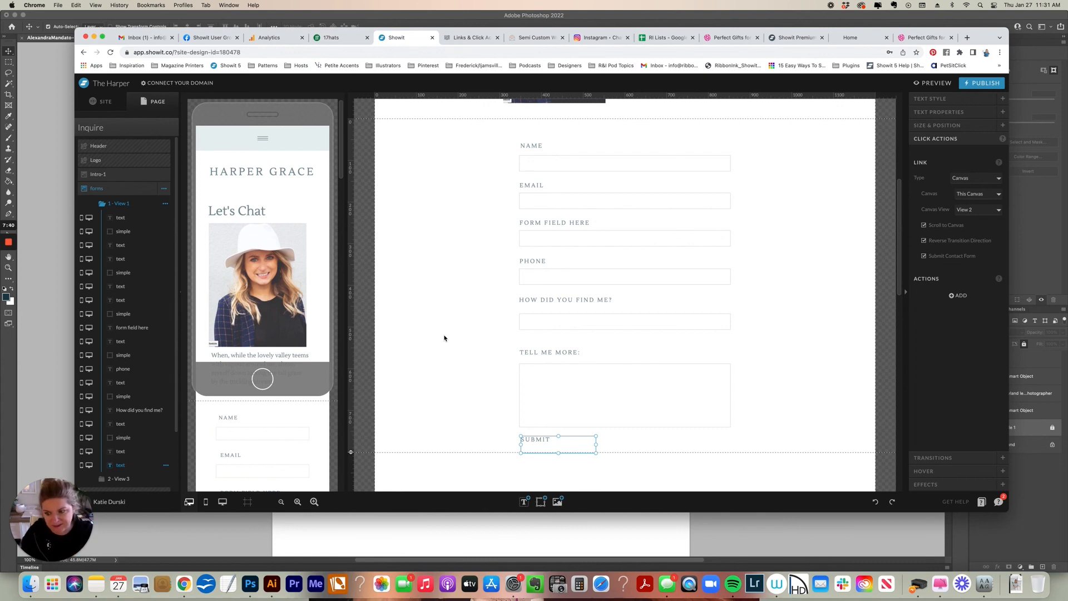
pyautogui.moveTo(409, 275)
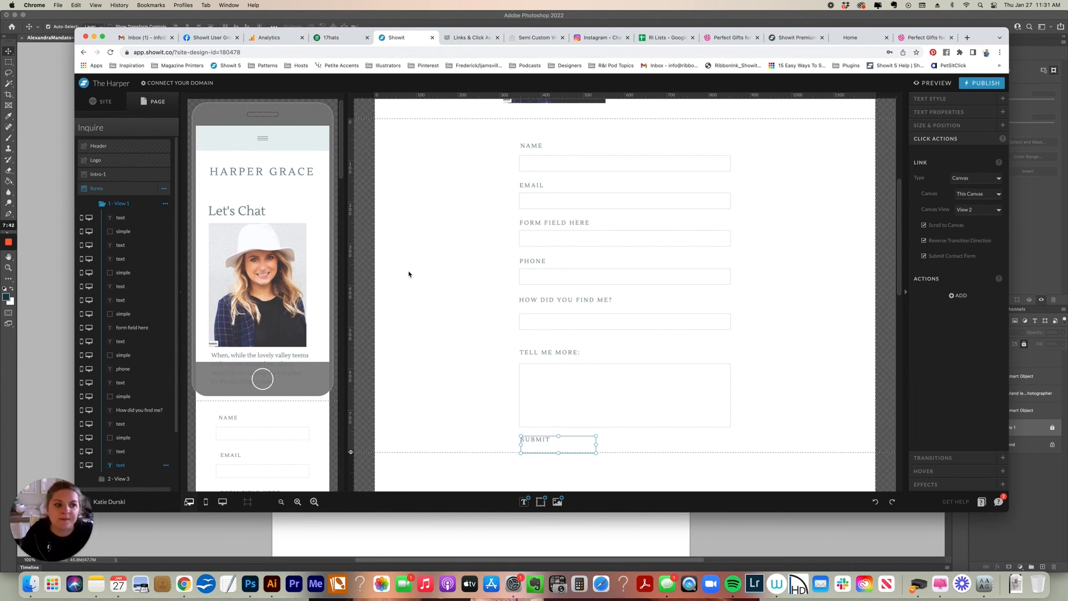